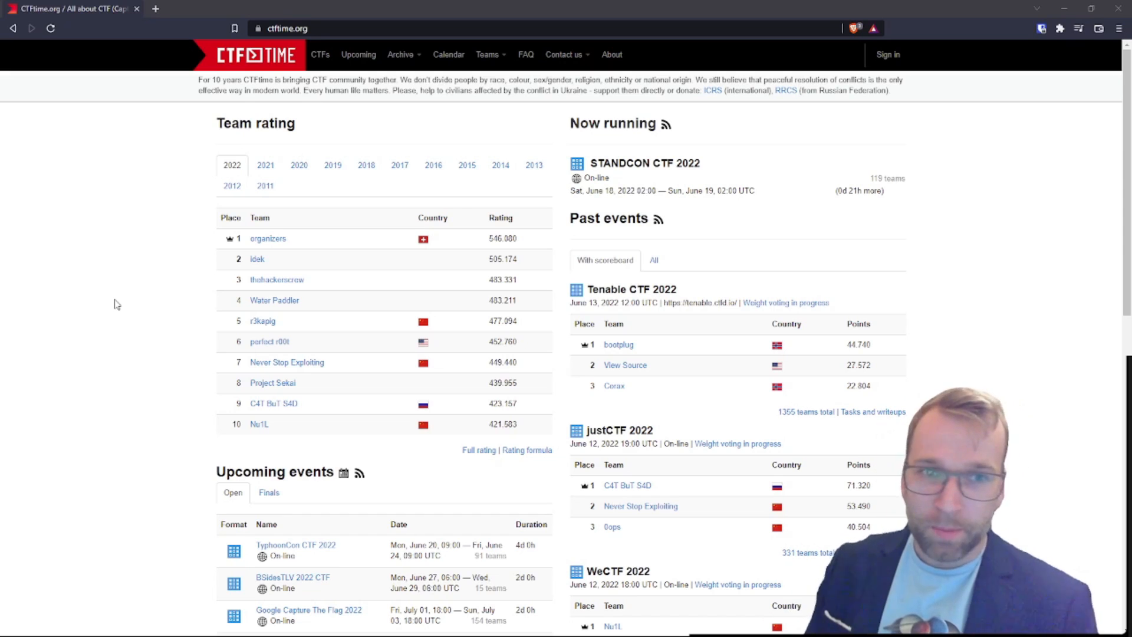
- Open the STANDCON CTF 2022 event page in a new tab and check its empty tasks list
{"action": "right_click", "coordinate": [643, 162]}
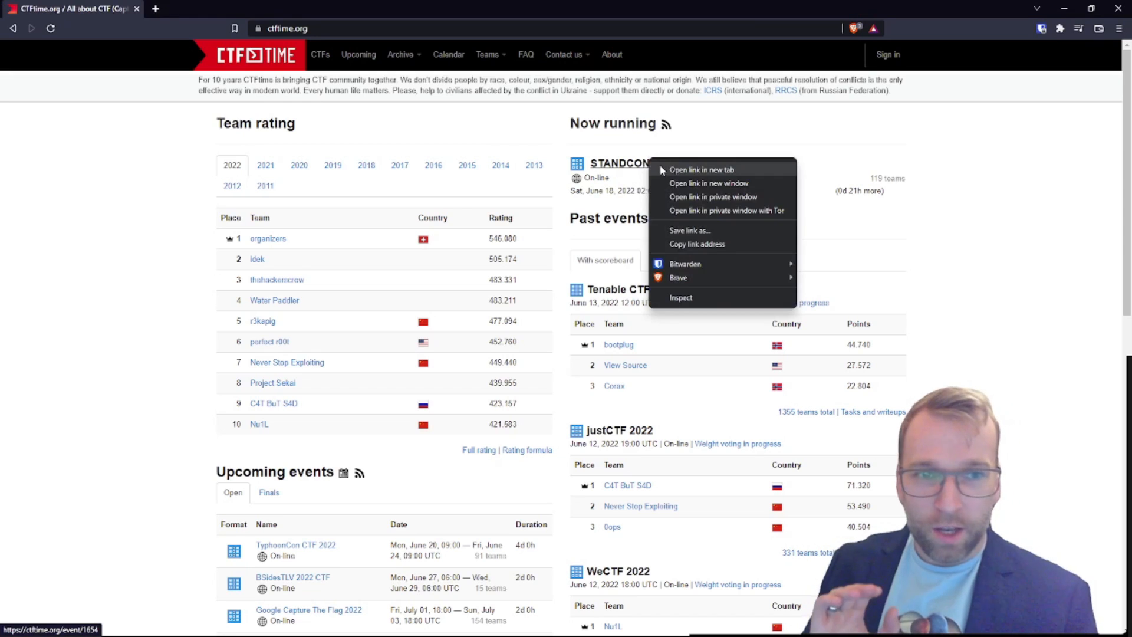
{"action": "left_click", "coordinate": [695, 170]}
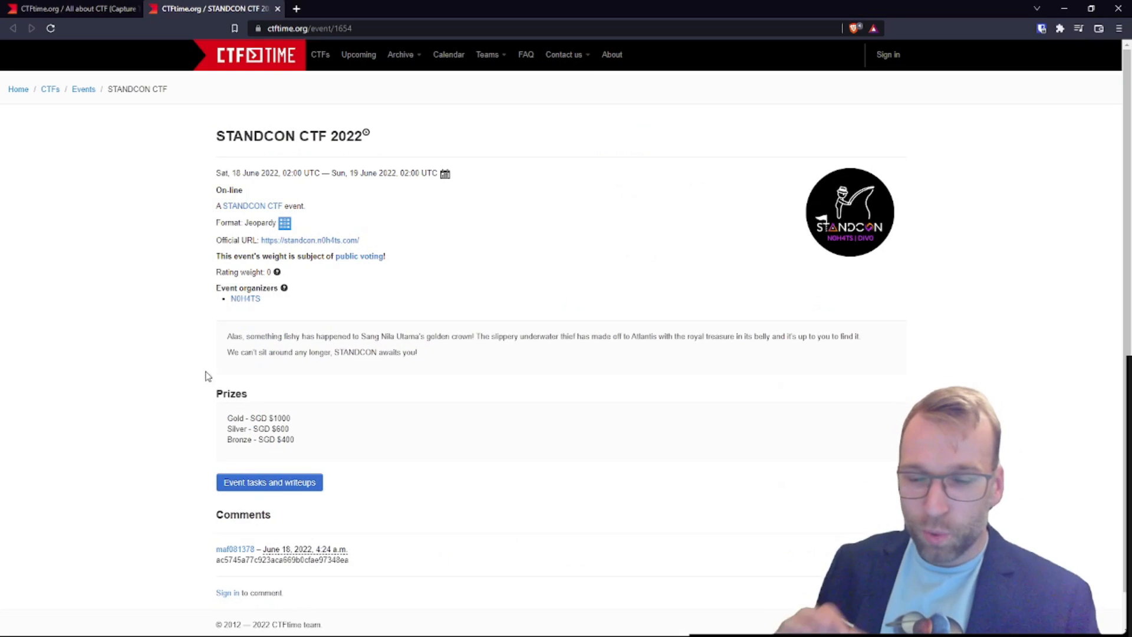
{"action": "left_click", "coordinate": [269, 482]}
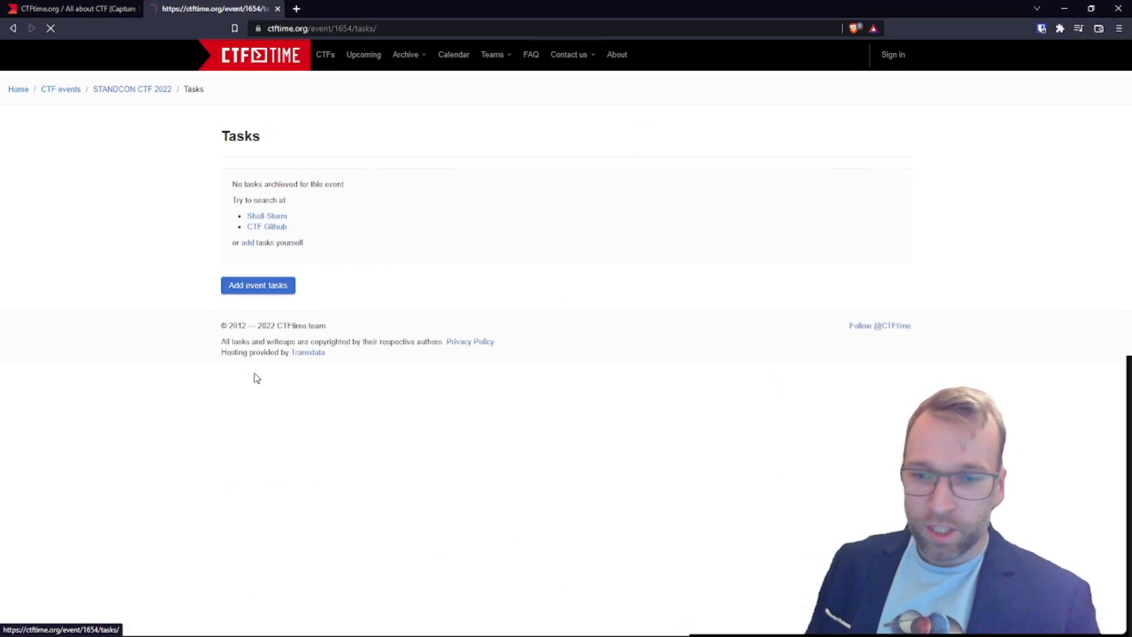
{"action": "left_click", "coordinate": [257, 284]}
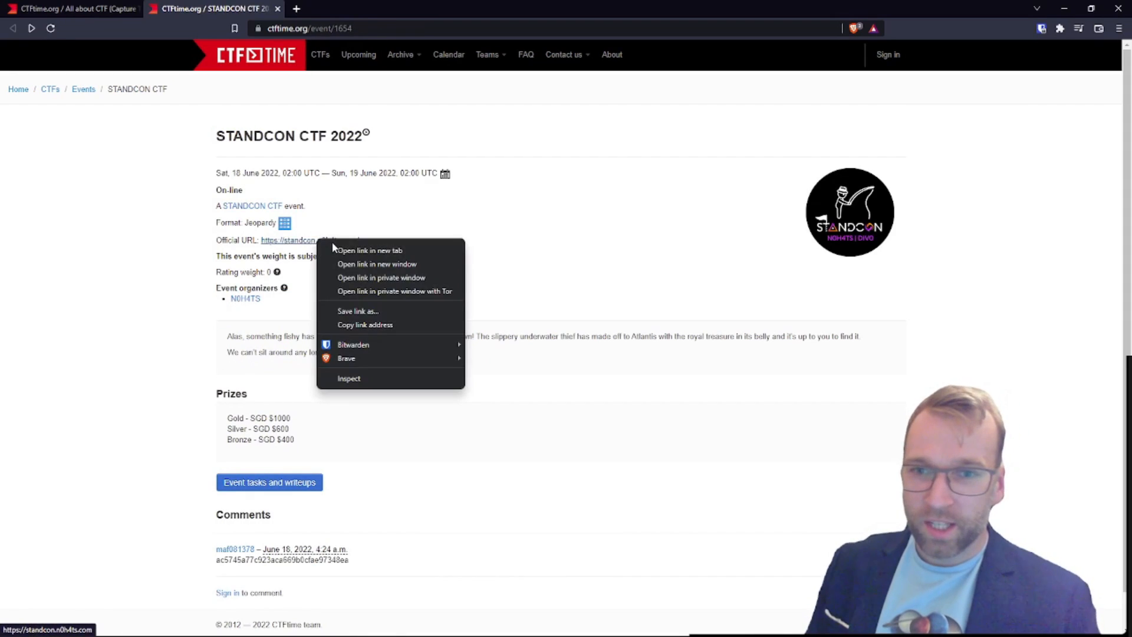
- Open STANDCON's official site and read the six-page capture-the-flag brochure PDF
{"action": "left_click", "coordinate": [367, 250]}
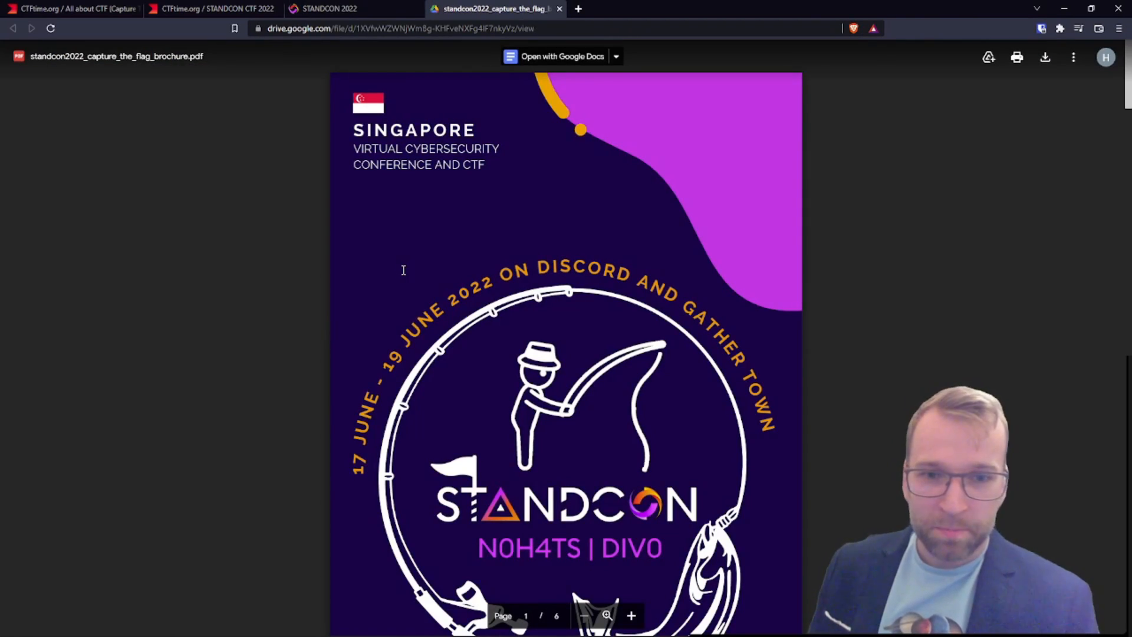
{"action": "scroll", "scroll_direction": "down", "scroll_amount": 3}
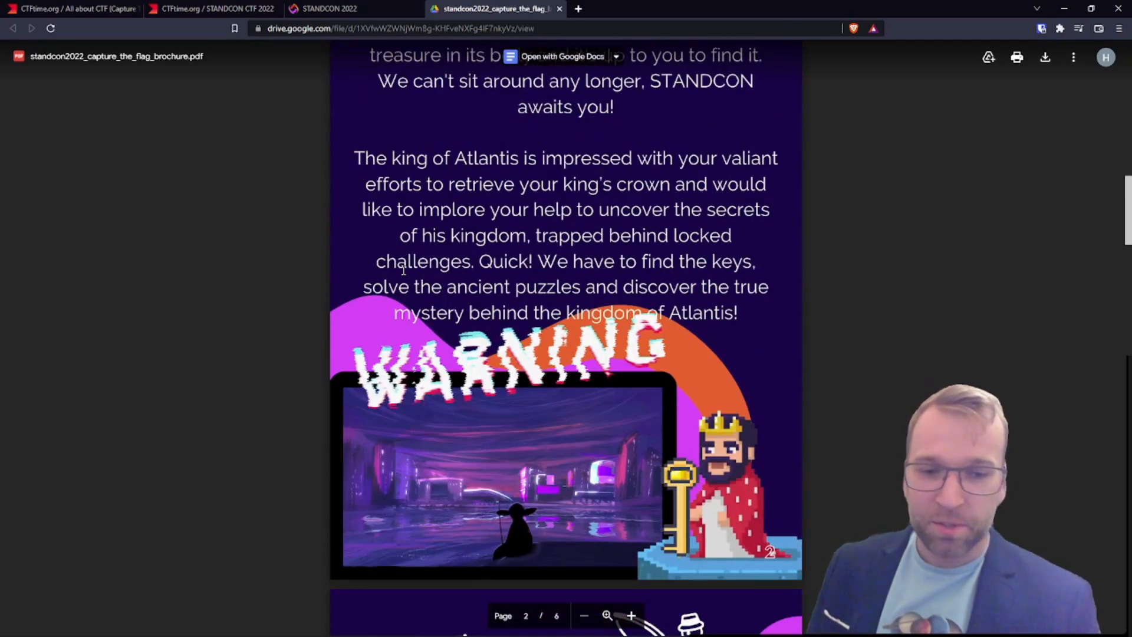
{"action": "scroll", "scroll_direction": "down", "scroll_amount": 3}
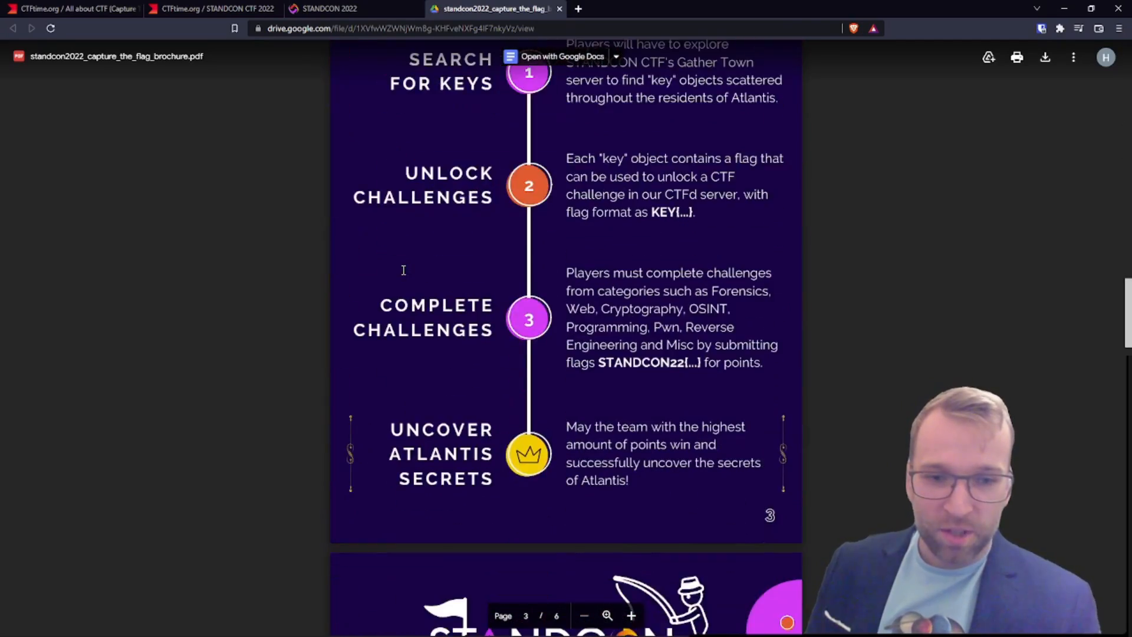
{"action": "scroll", "scroll_direction": "down", "scroll_amount": 3}
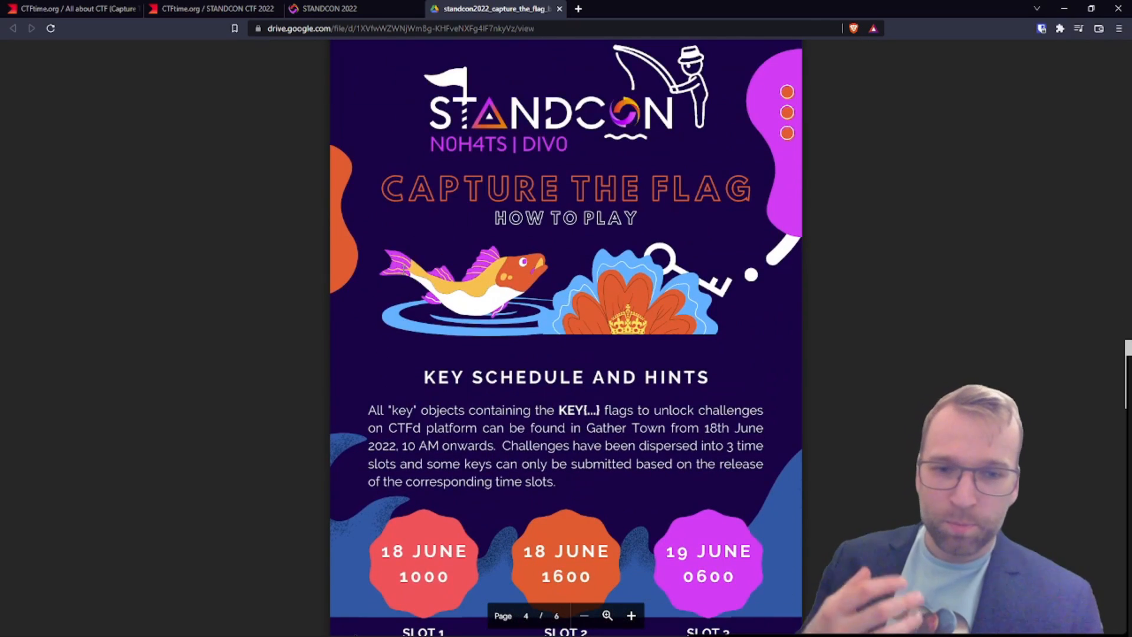
{"action": "scroll", "scroll_direction": "down", "scroll_amount": 3}
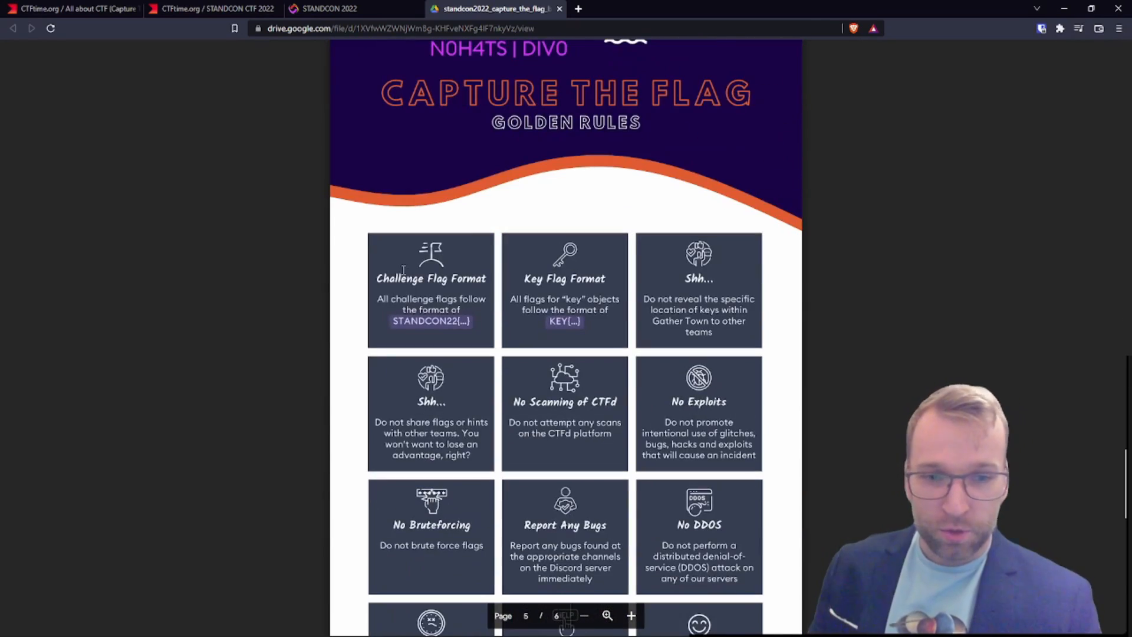
{"action": "scroll", "scroll_direction": "down", "scroll_amount": 3}
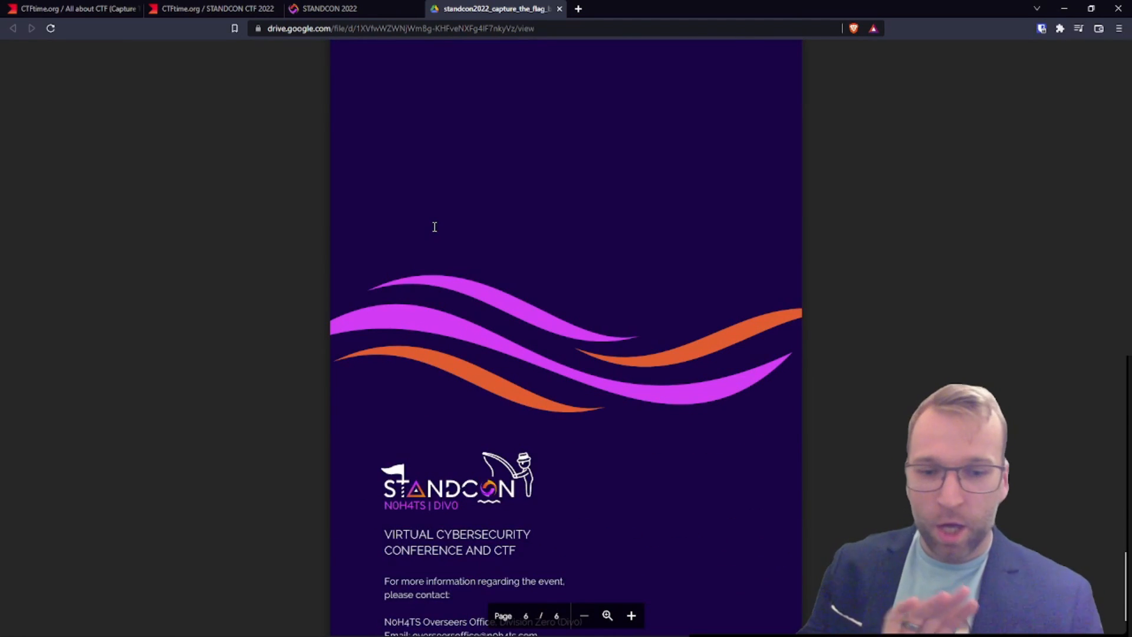
{"action": "scroll", "scroll_direction": "up", "scroll_amount": 3}
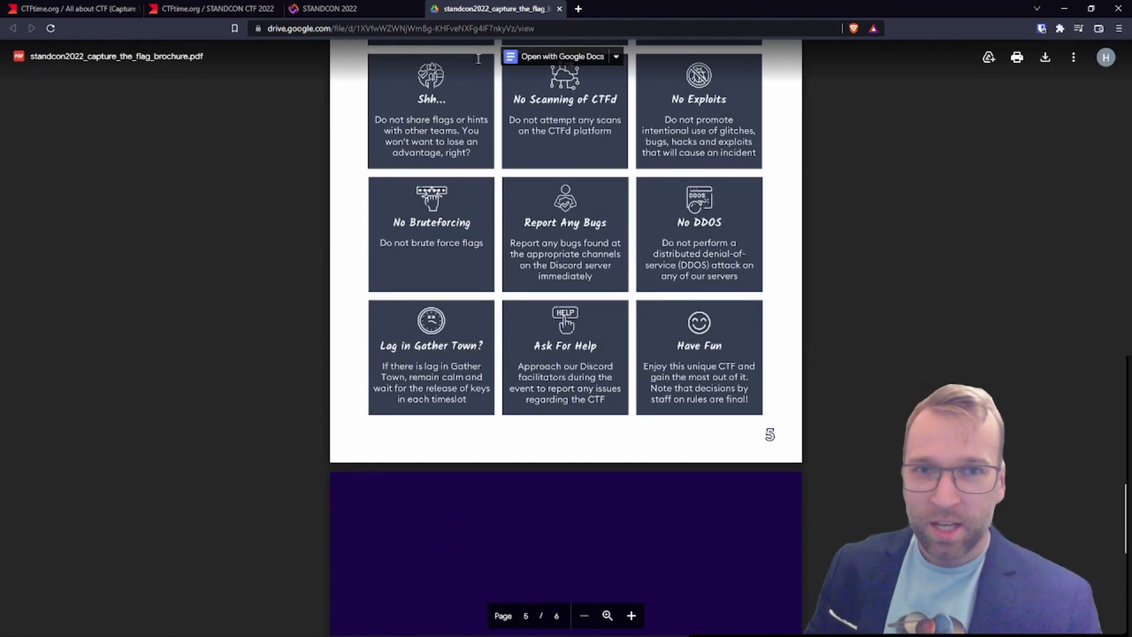
- Close the brochure tab and play STANDCON's promo video on its home page
{"action": "left_click", "coordinate": [325, 9]}
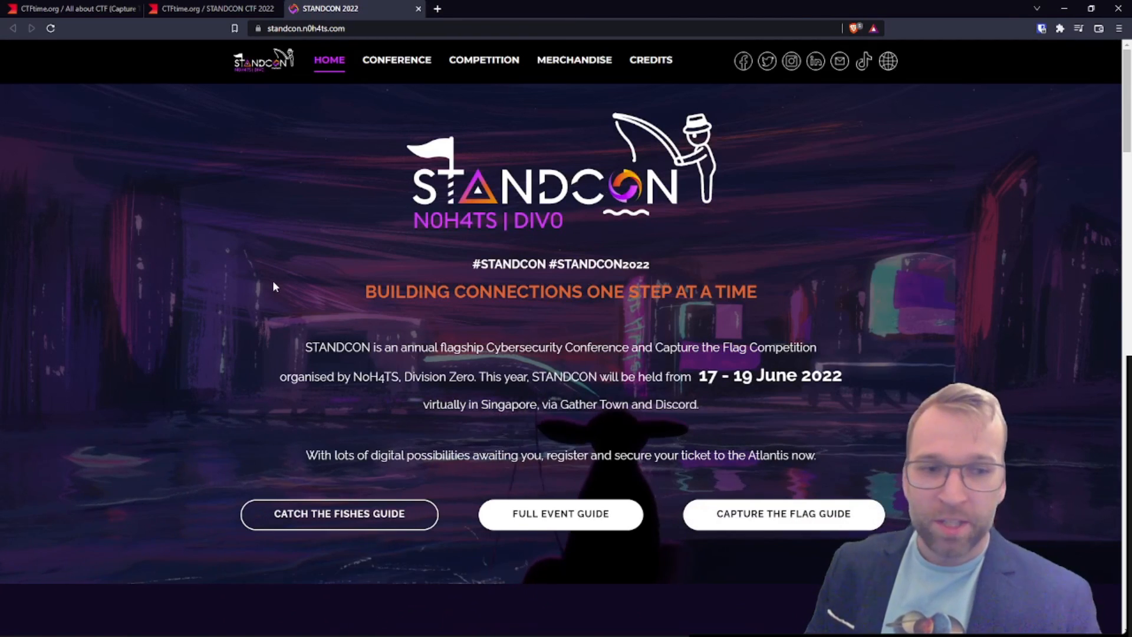
{"action": "mouse_move", "coordinate": [510, 136]}
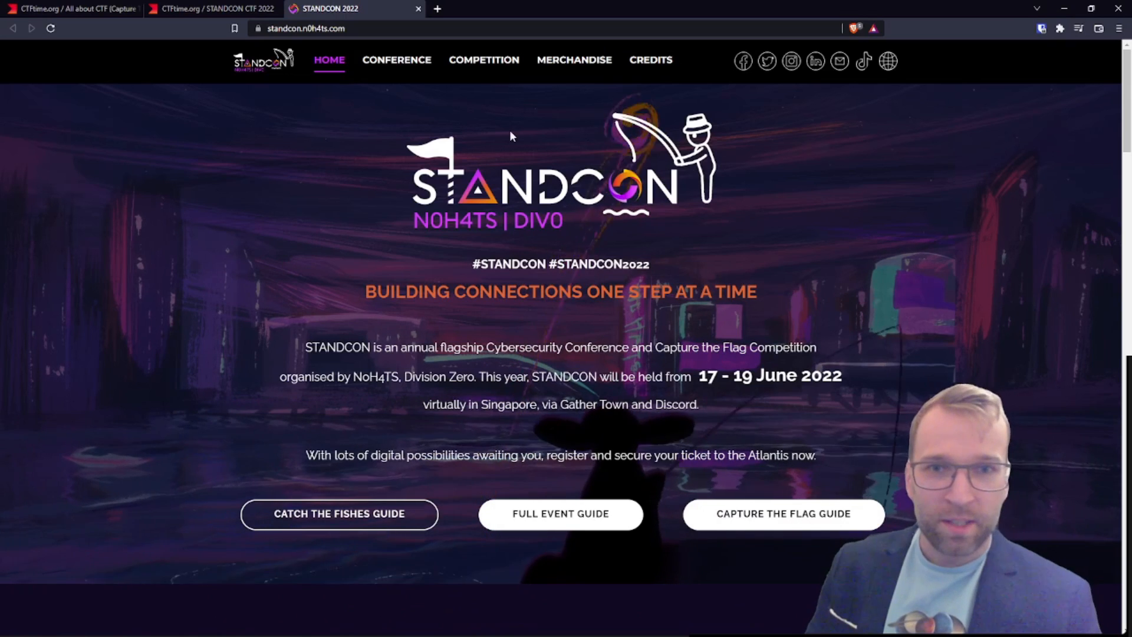
{"action": "scroll", "scroll_direction": "down", "scroll_amount": 3}
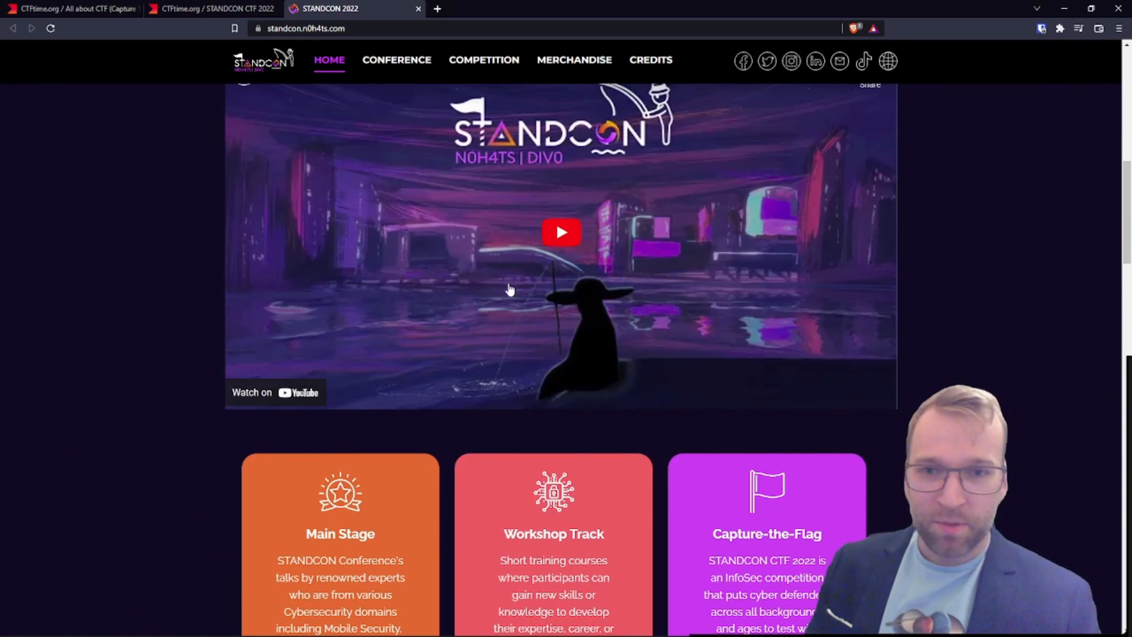
{"action": "left_click", "coordinate": [560, 231]}
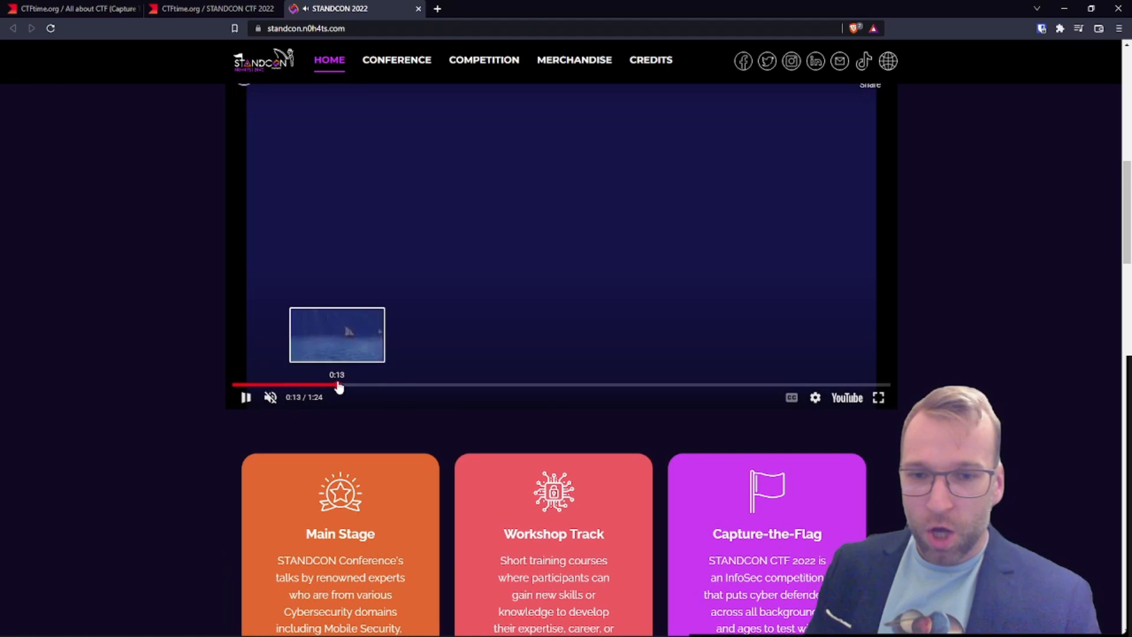
{"action": "scroll", "scroll_direction": "up", "scroll_amount": 3}
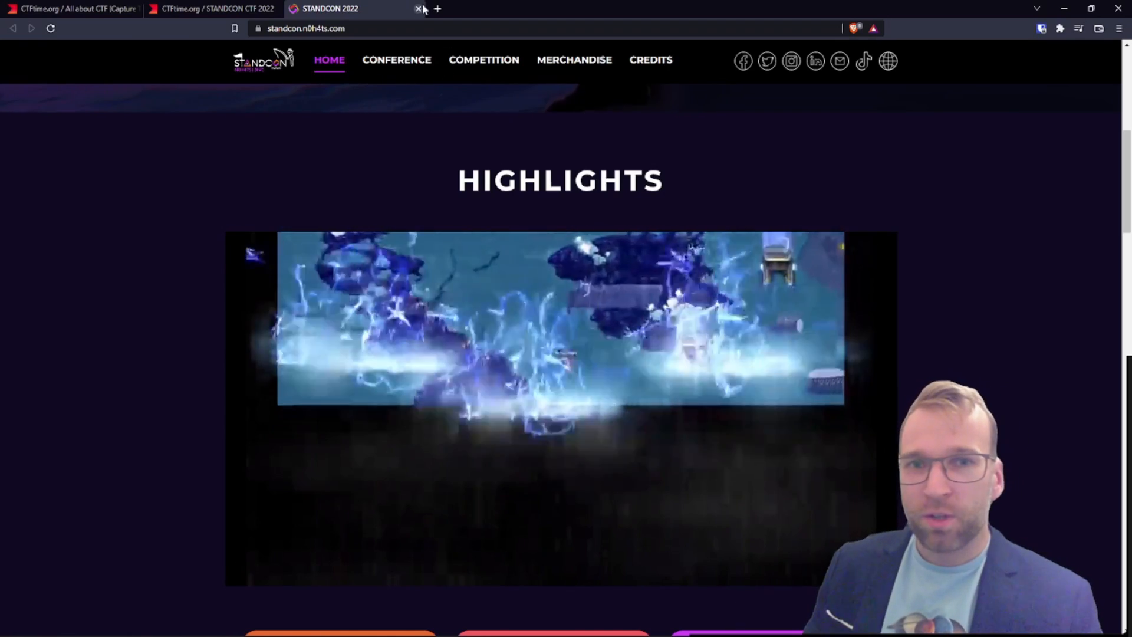
- Close the STANDCON site and scroll CTFtime down to TyphoonCon CTF 2022 under Upcoming events
{"action": "left_click", "coordinate": [417, 7]}
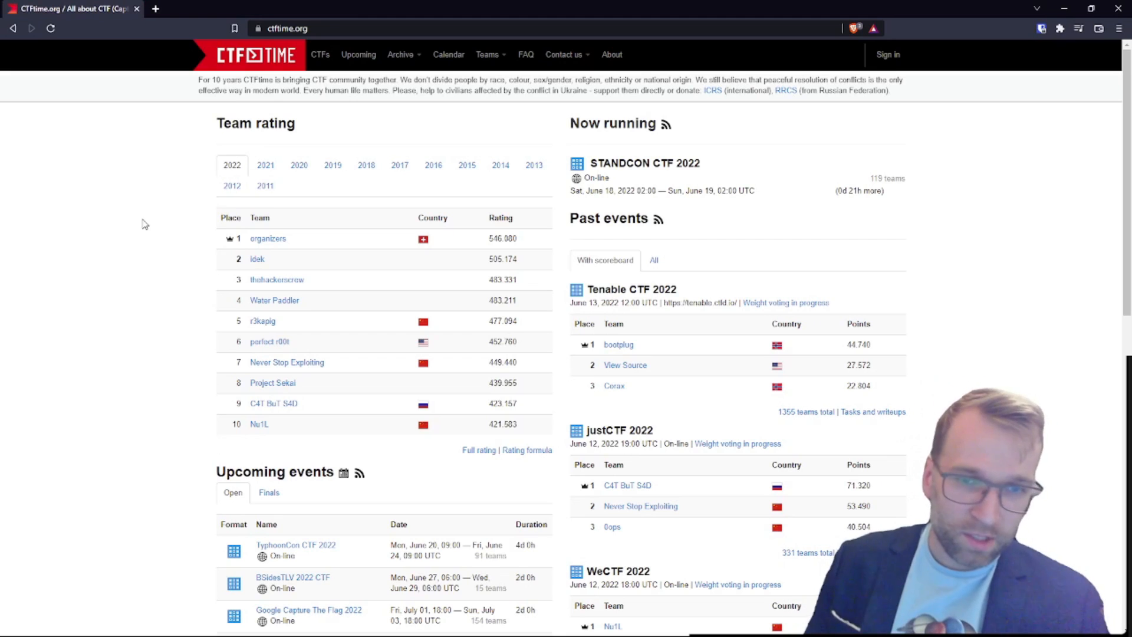
{"action": "scroll", "scroll_direction": "down", "scroll_amount": 3}
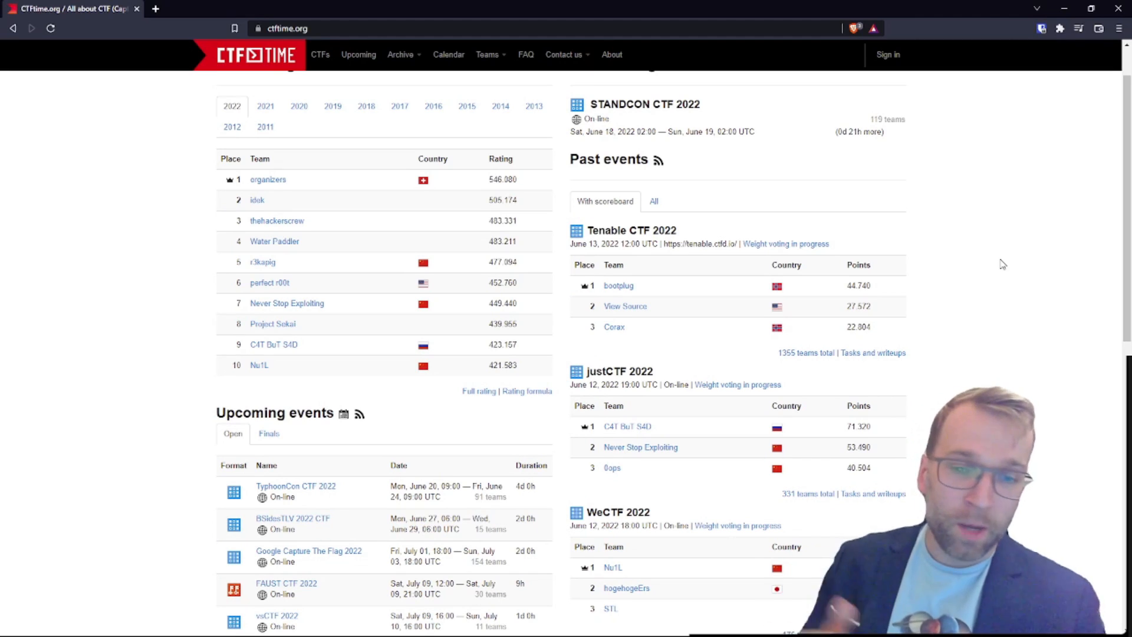
{"action": "scroll", "scroll_direction": "down", "scroll_amount": 3}
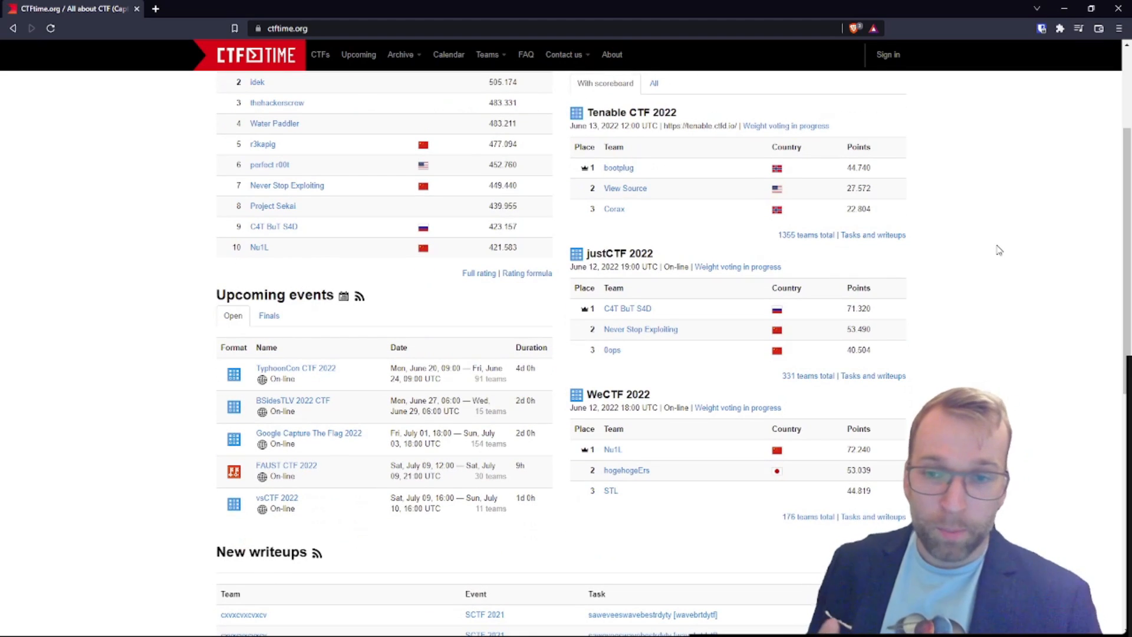
{"action": "mouse_move", "coordinate": [664, 228]}
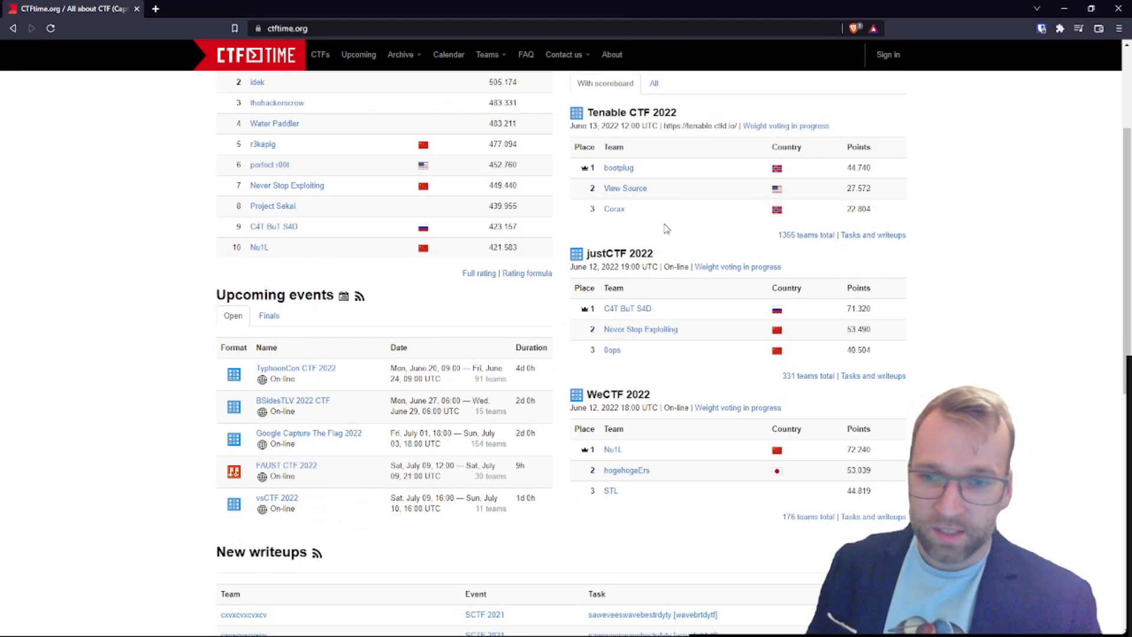
{"action": "right_click", "coordinate": [295, 367]}
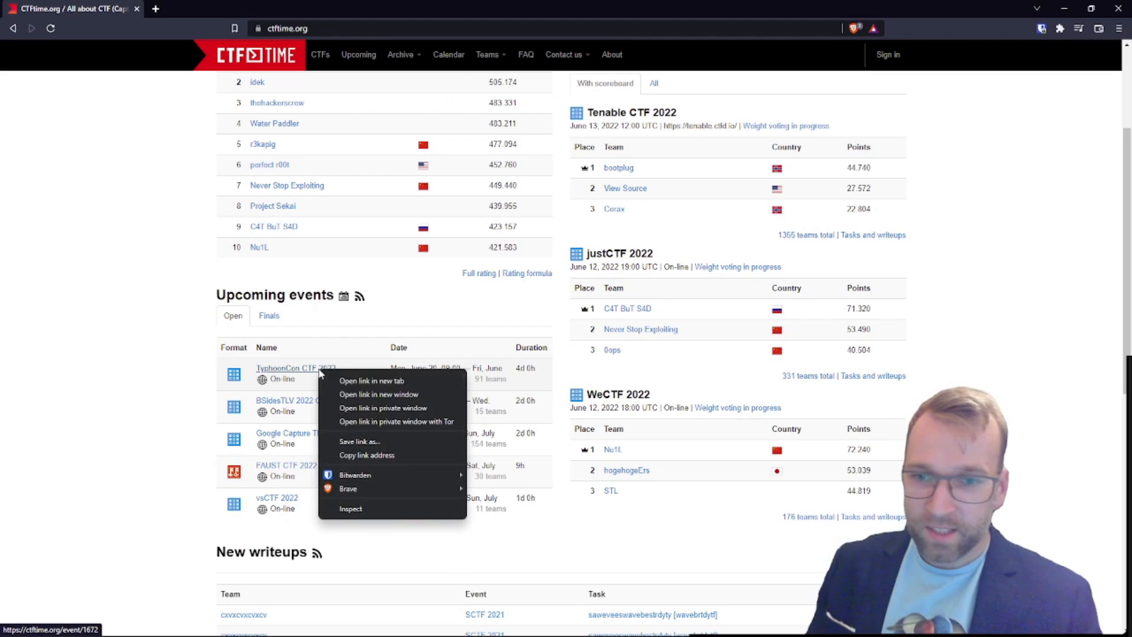
- Open the TyphoonCon CTF 2022 event page (20–24 June) in a new tab
{"action": "left_click", "coordinate": [371, 380]}
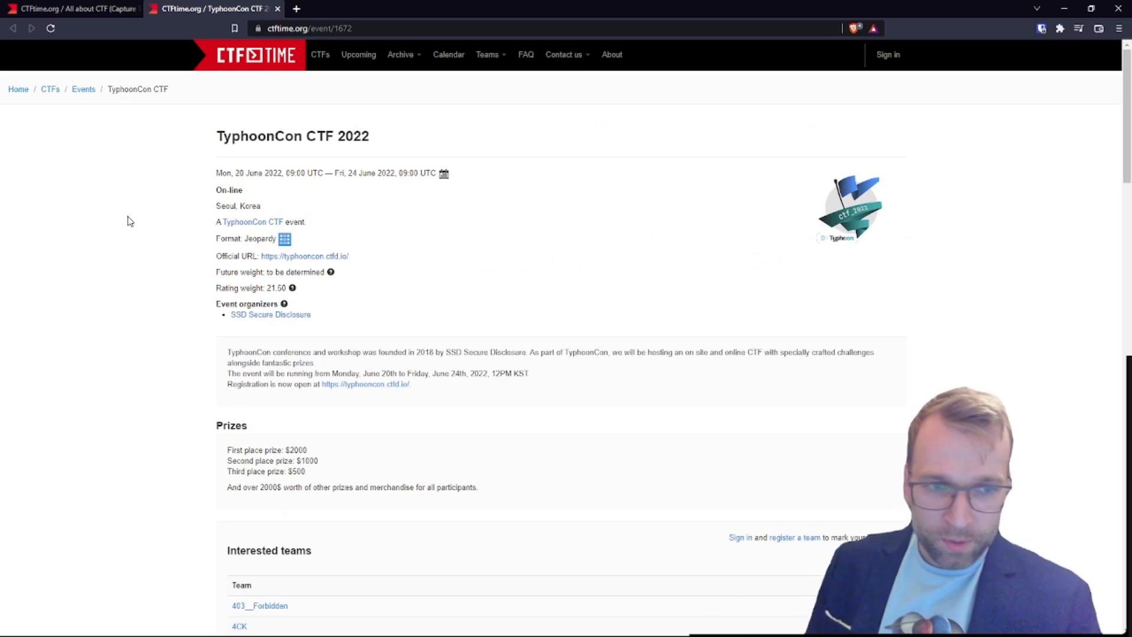
{"action": "mouse_move", "coordinate": [325, 340]}
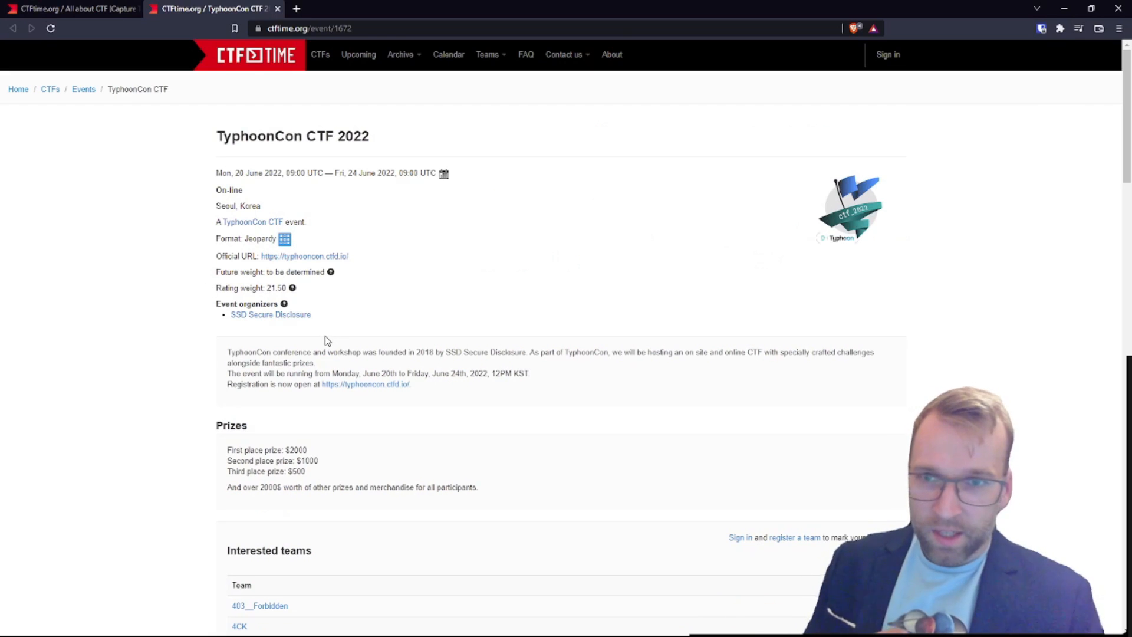
{"action": "mouse_move", "coordinate": [405, 344]}
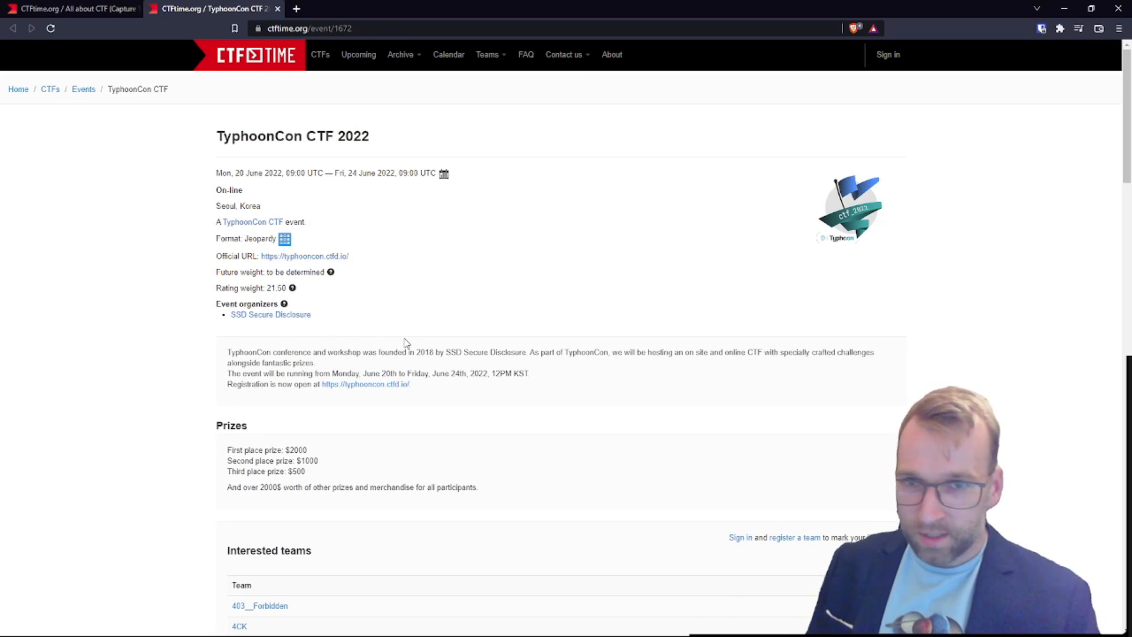
{"action": "mouse_move", "coordinate": [563, 260]}
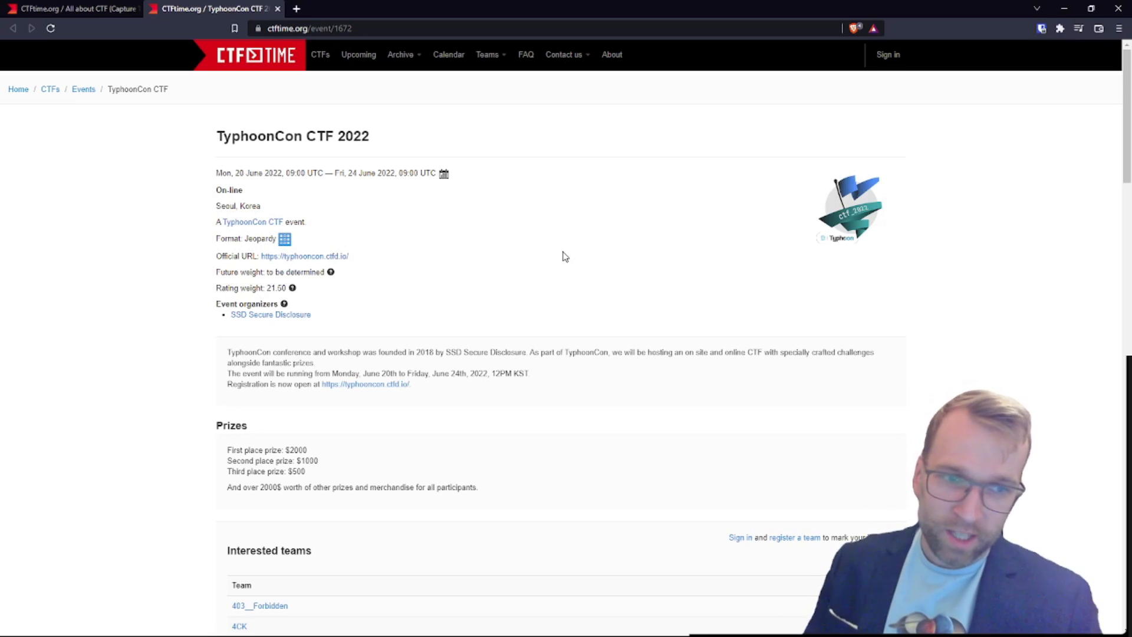
{"action": "mouse_move", "coordinate": [779, 355]}
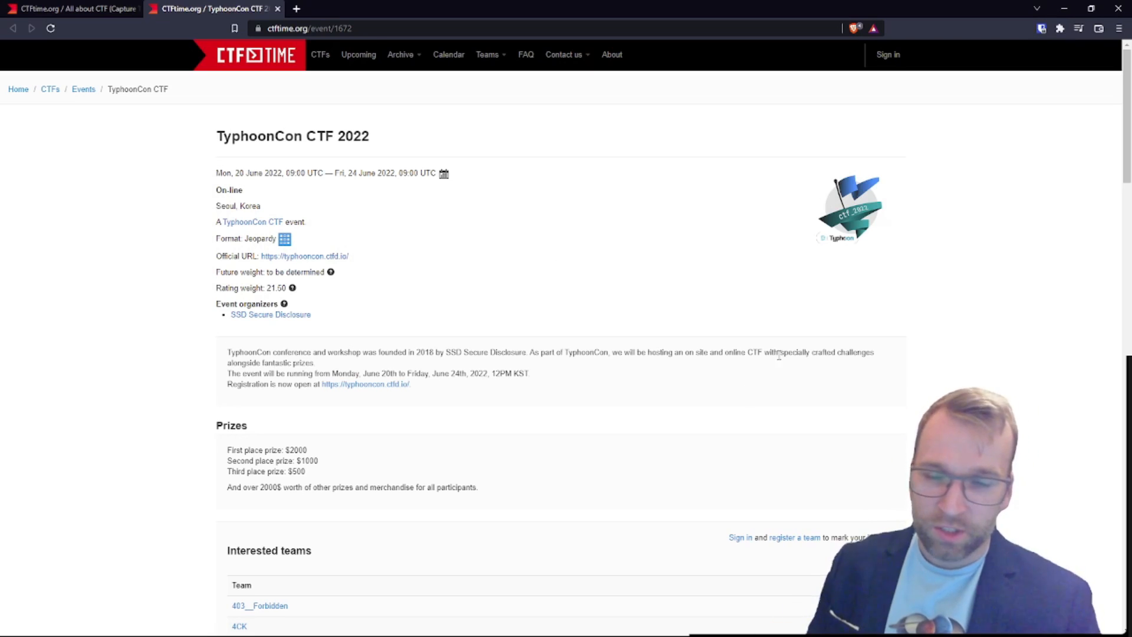
{"action": "mouse_move", "coordinate": [304, 255]}
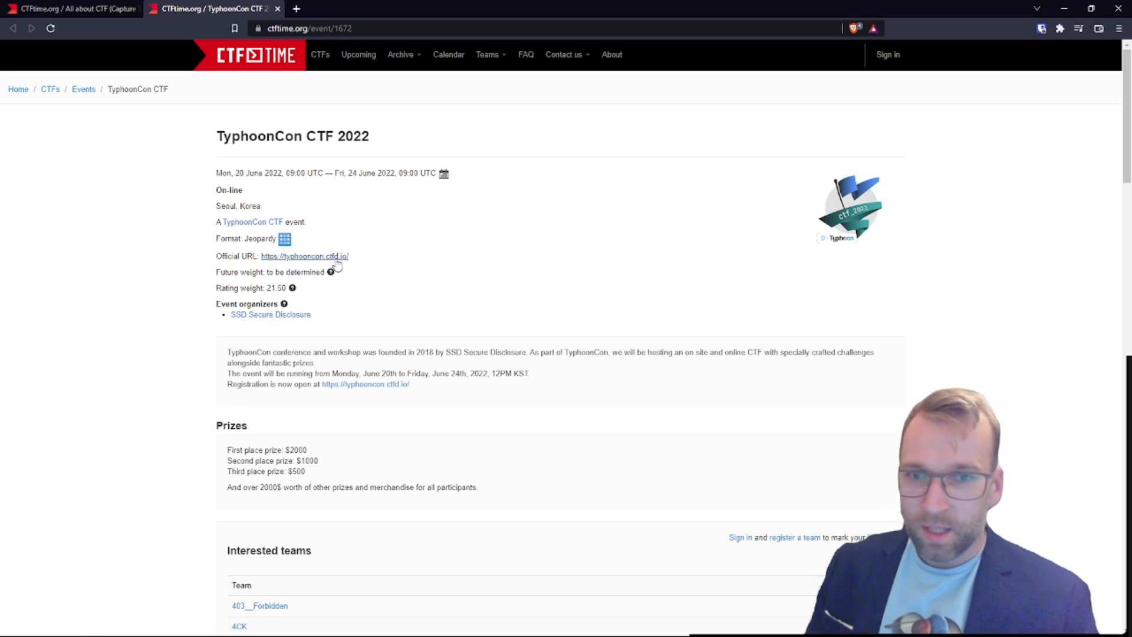
- Browse TyphoonCon's CTFd challenges, scoreboard, users and rules, then close the site
{"action": "left_click", "coordinate": [305, 255]}
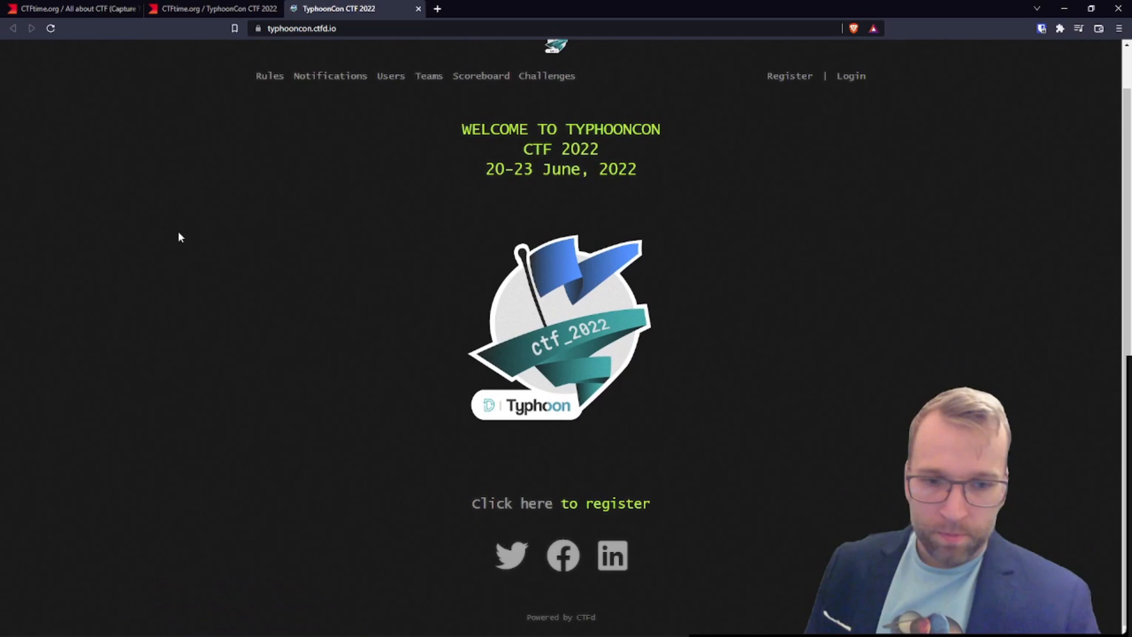
{"action": "scroll", "scroll_direction": "up", "scroll_amount": 3}
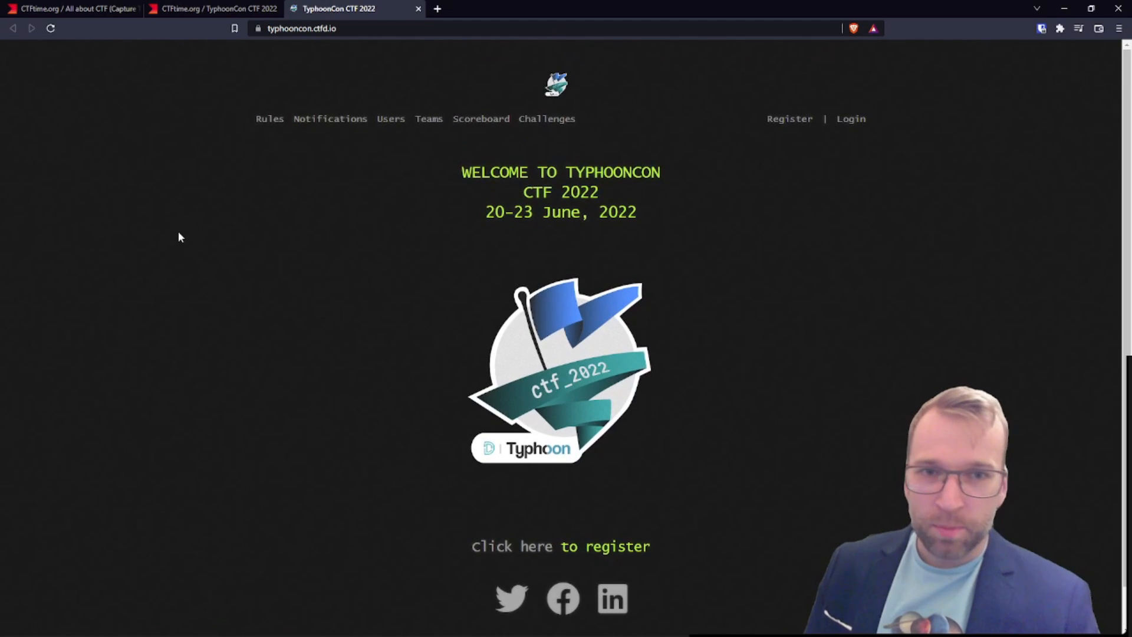
{"action": "mouse_move", "coordinate": [677, 112]}
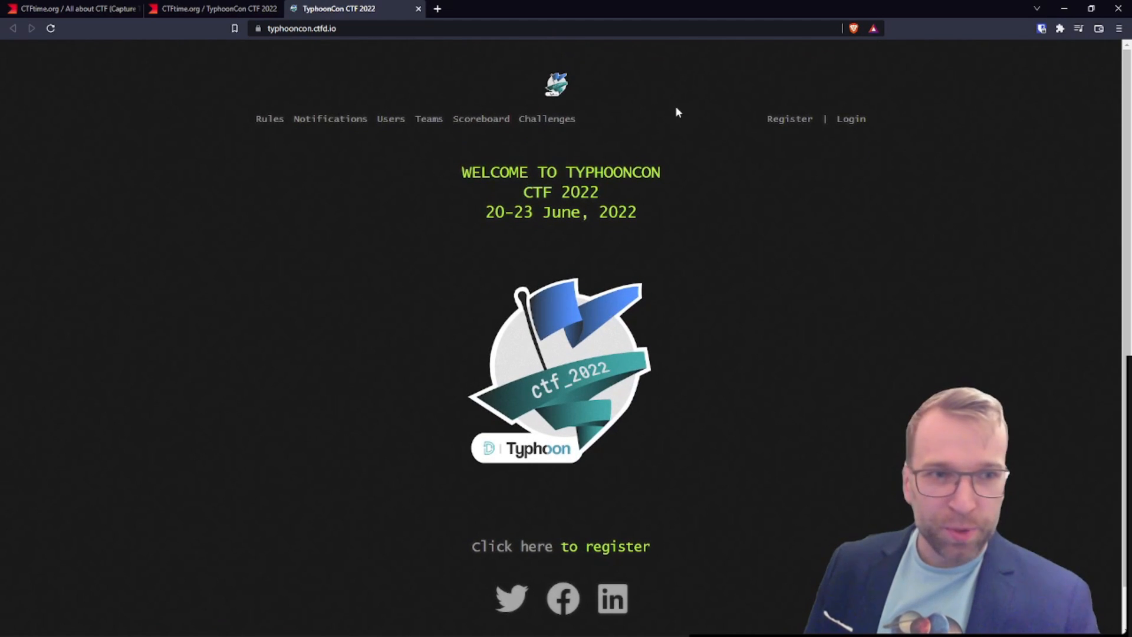
{"action": "mouse_move", "coordinate": [430, 251]}
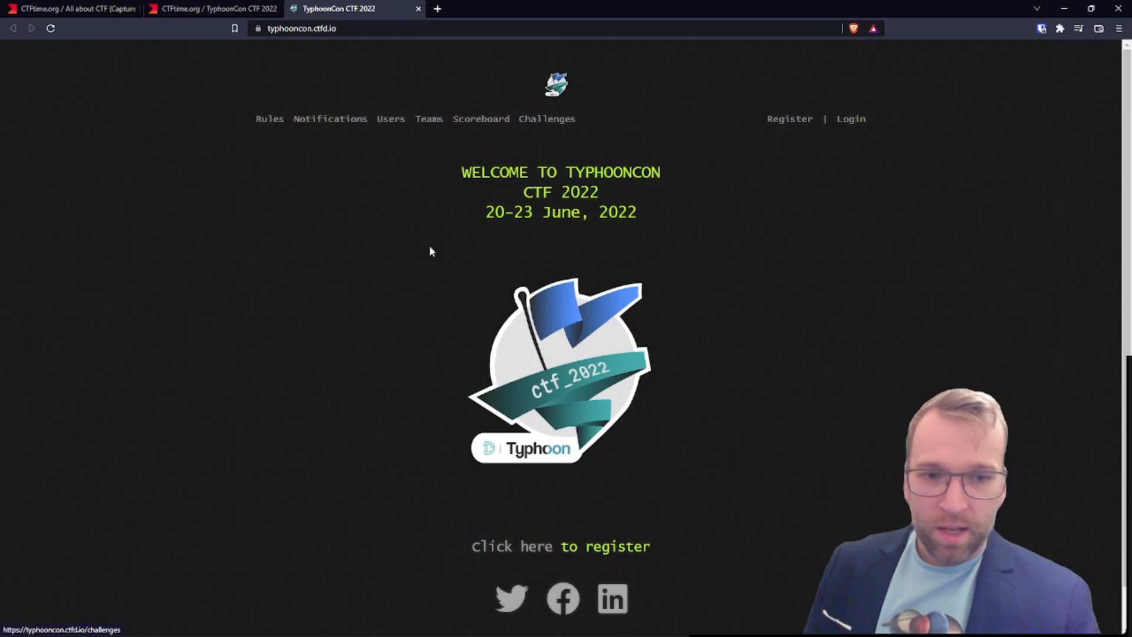
{"action": "left_click", "coordinate": [546, 118]}
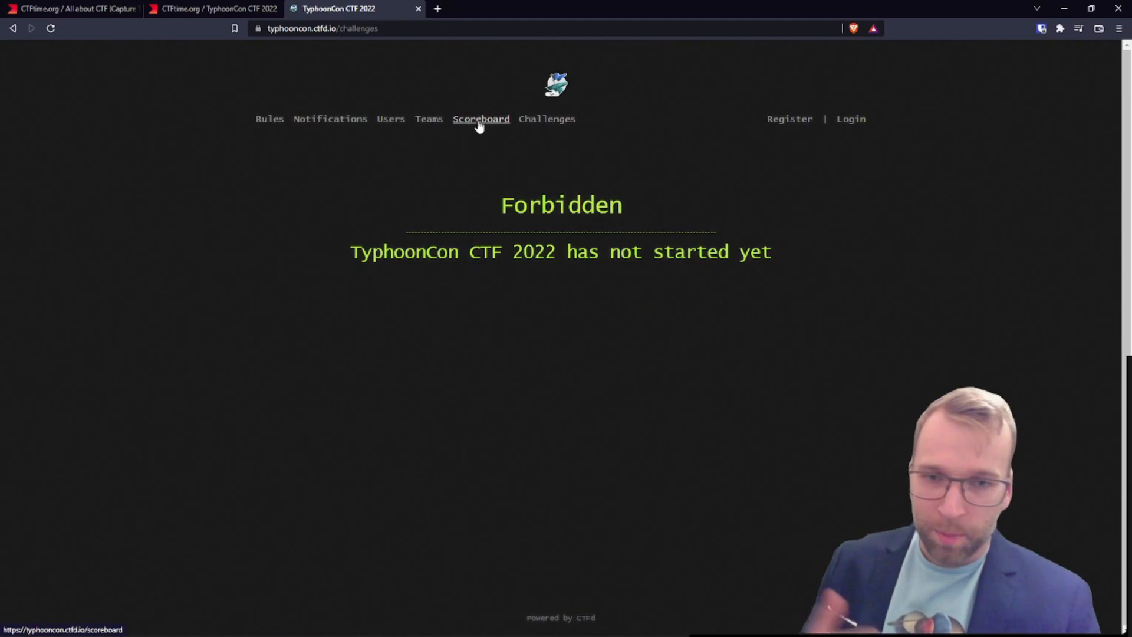
{"action": "left_click", "coordinate": [480, 119]}
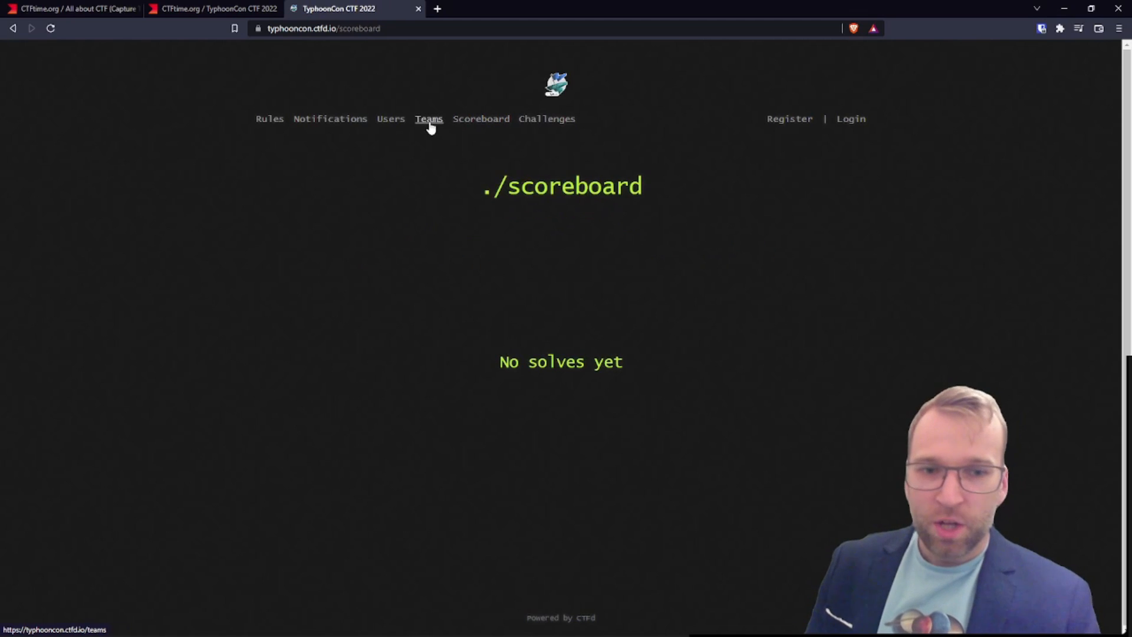
{"action": "left_click", "coordinate": [391, 119]}
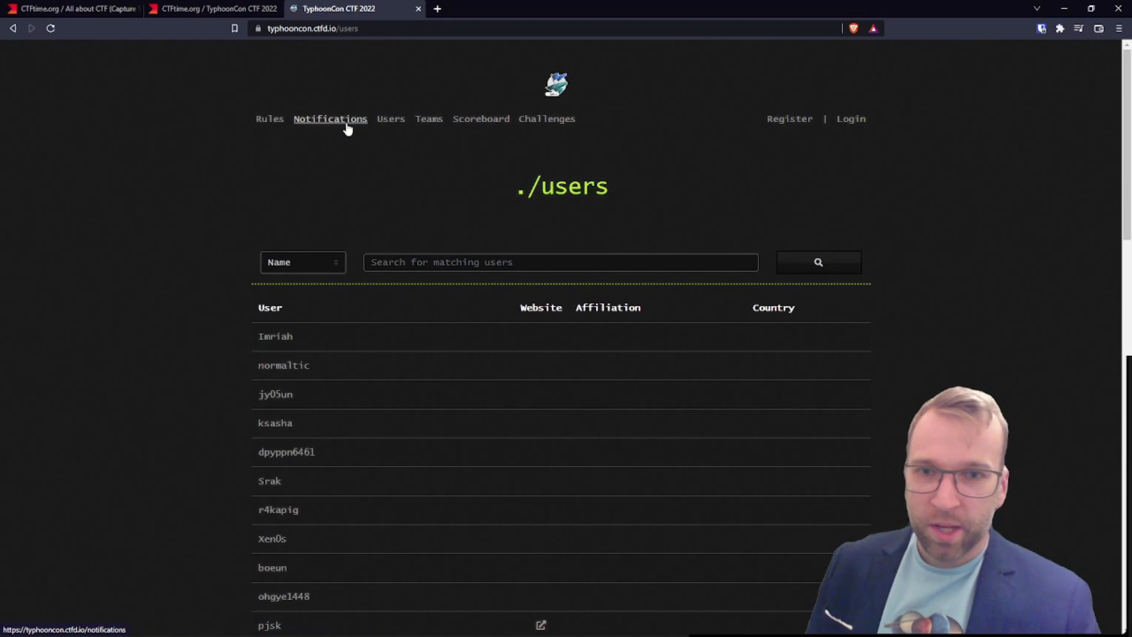
{"action": "left_click", "coordinate": [269, 119]}
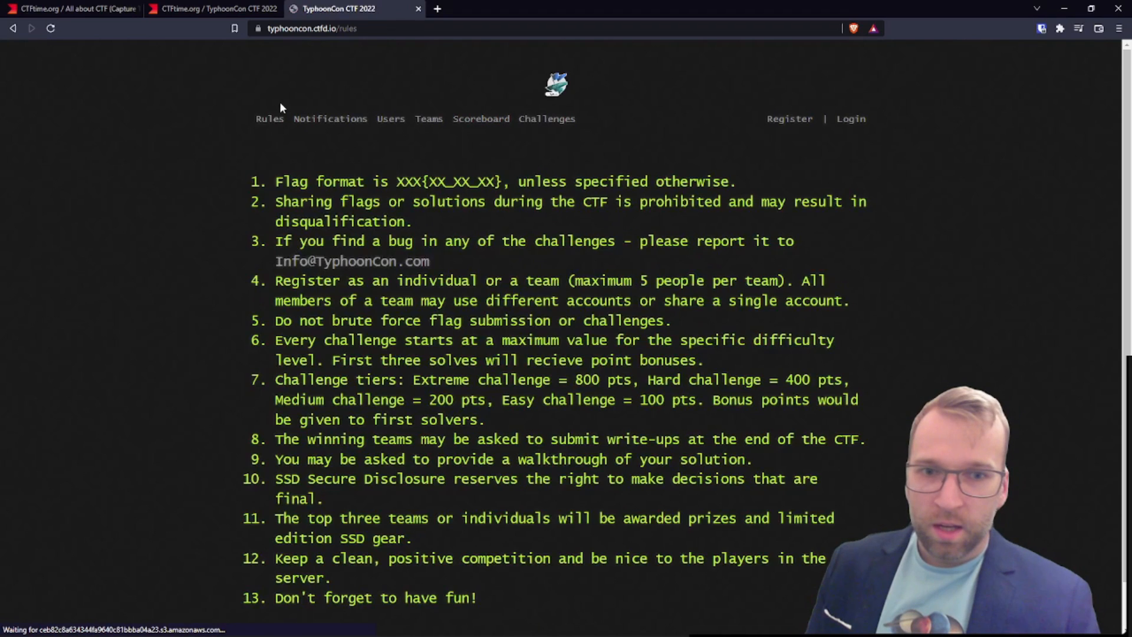
{"action": "scroll", "scroll_direction": "down", "scroll_amount": 3}
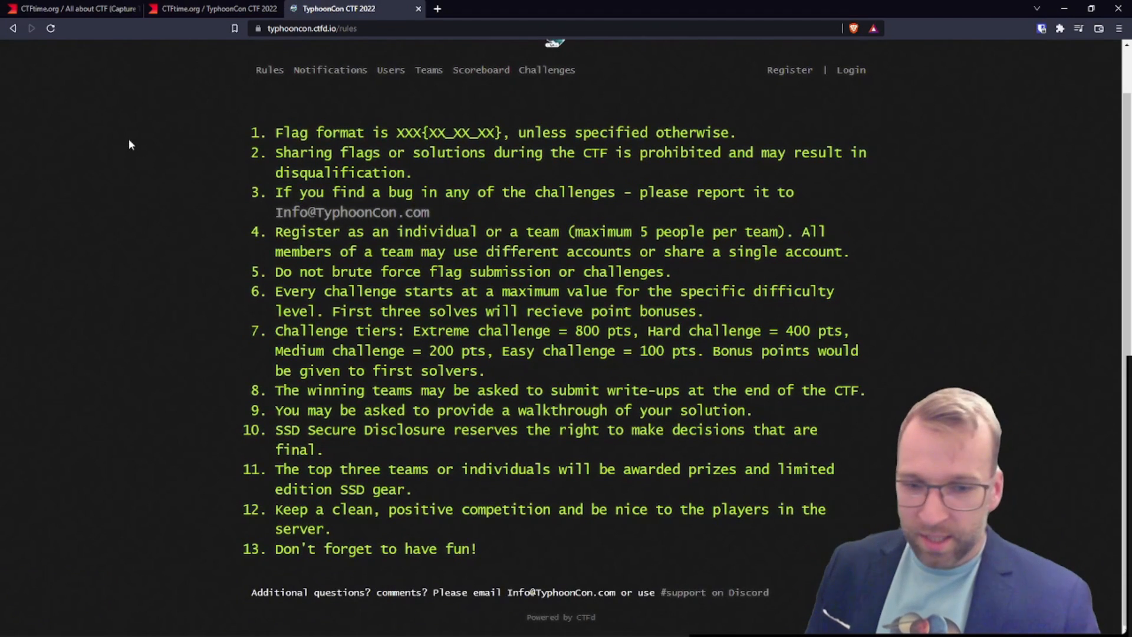
{"action": "scroll", "scroll_direction": "up", "scroll_amount": 3}
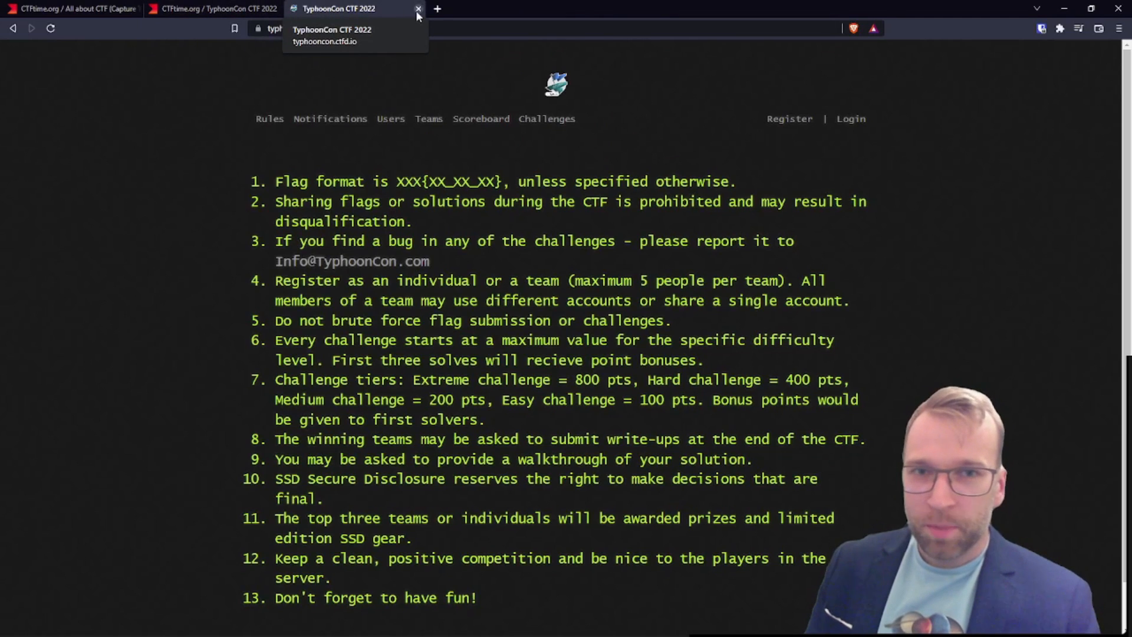
{"action": "left_click", "coordinate": [418, 9]}
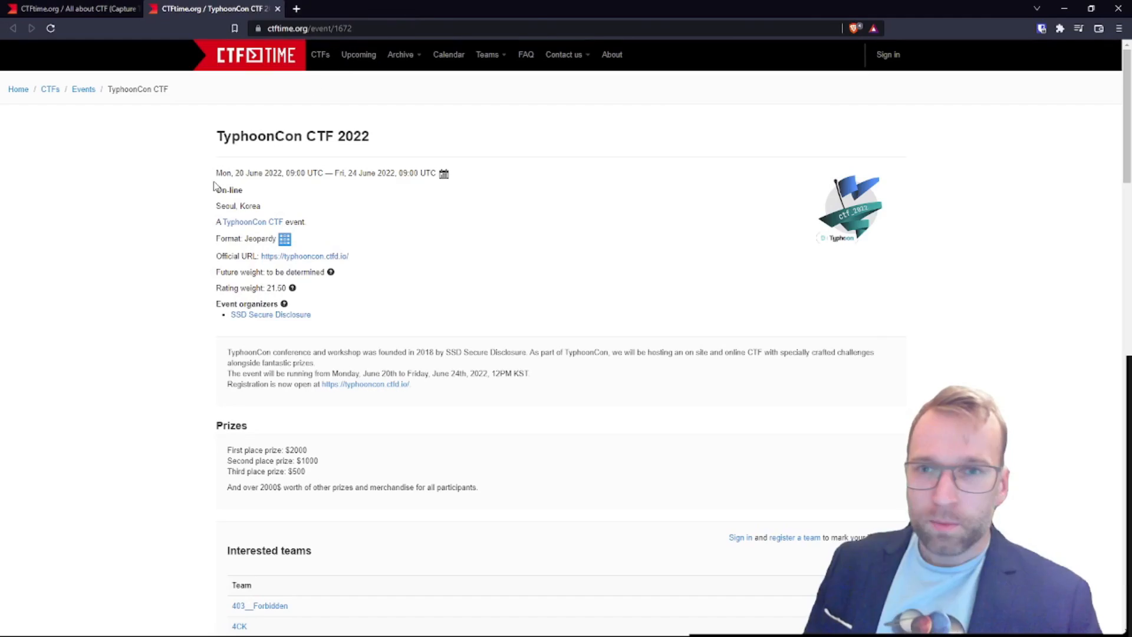
{"action": "mouse_move", "coordinate": [112, 177]}
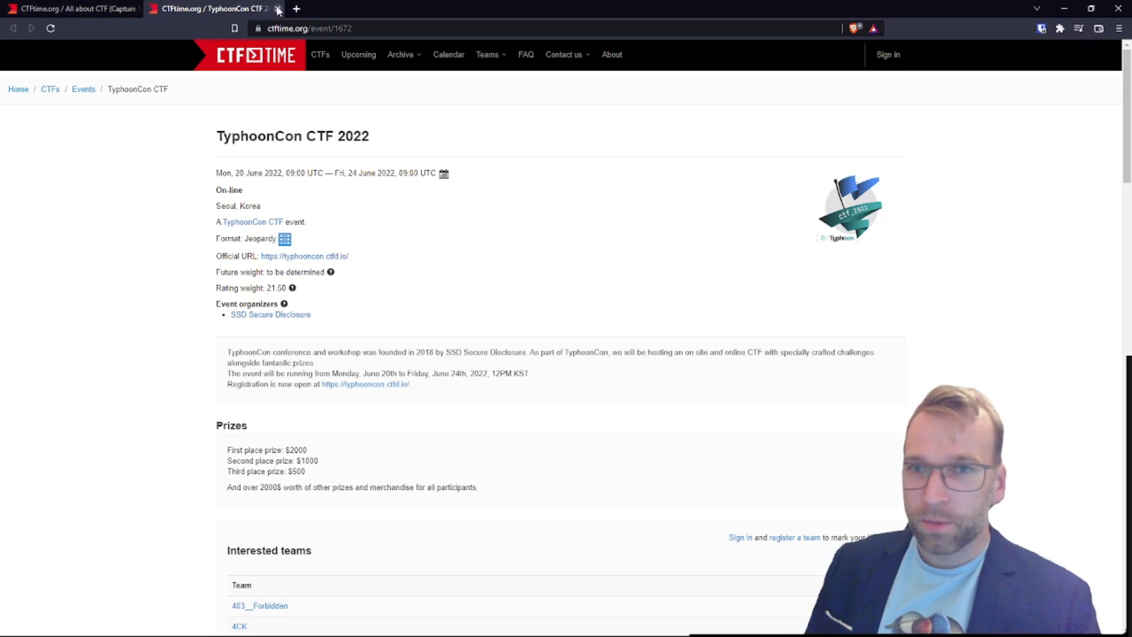
- Close the TyphoonCon tab and open the BSidesTLV 2022 CTF event page in a new tab
{"action": "left_click", "coordinate": [277, 8]}
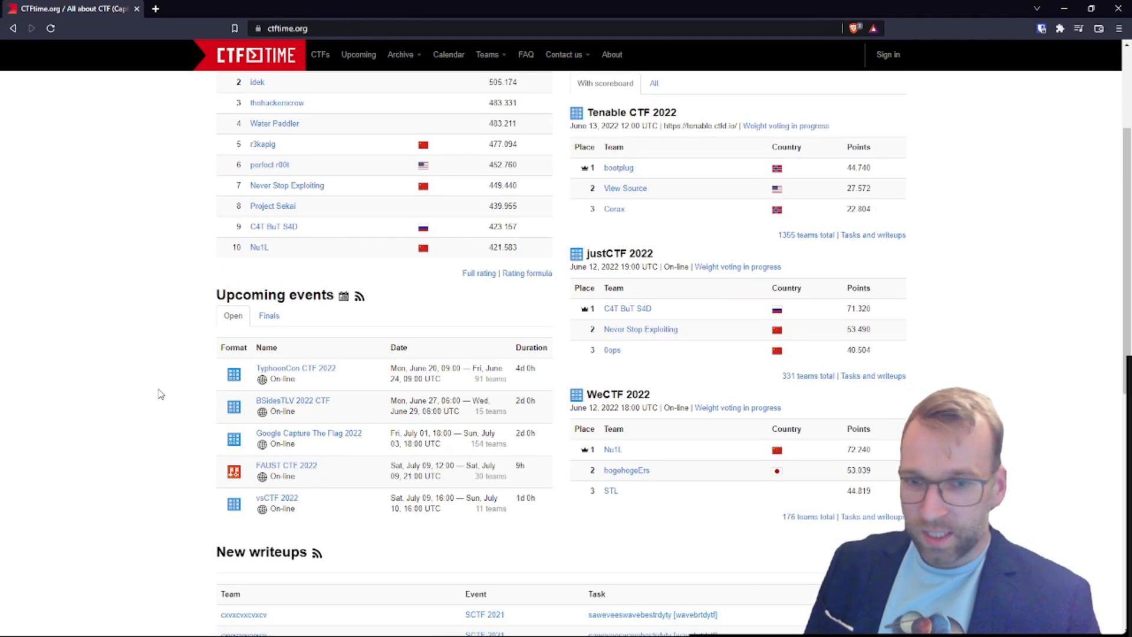
{"action": "mouse_move", "coordinate": [159, 402]}
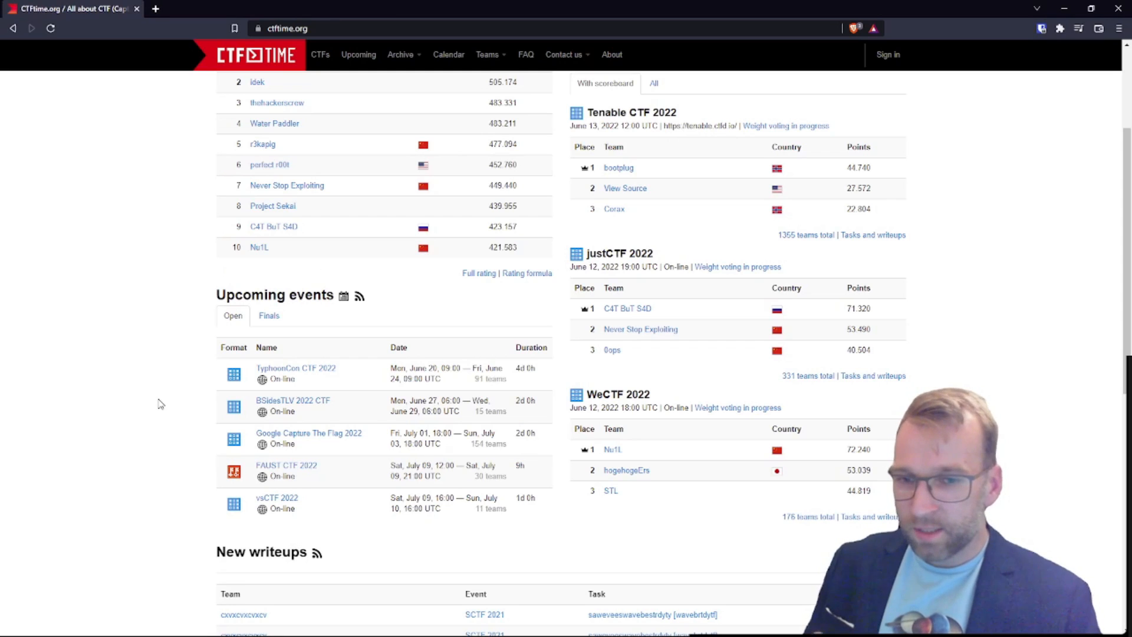
{"action": "mouse_move", "coordinate": [353, 401]}
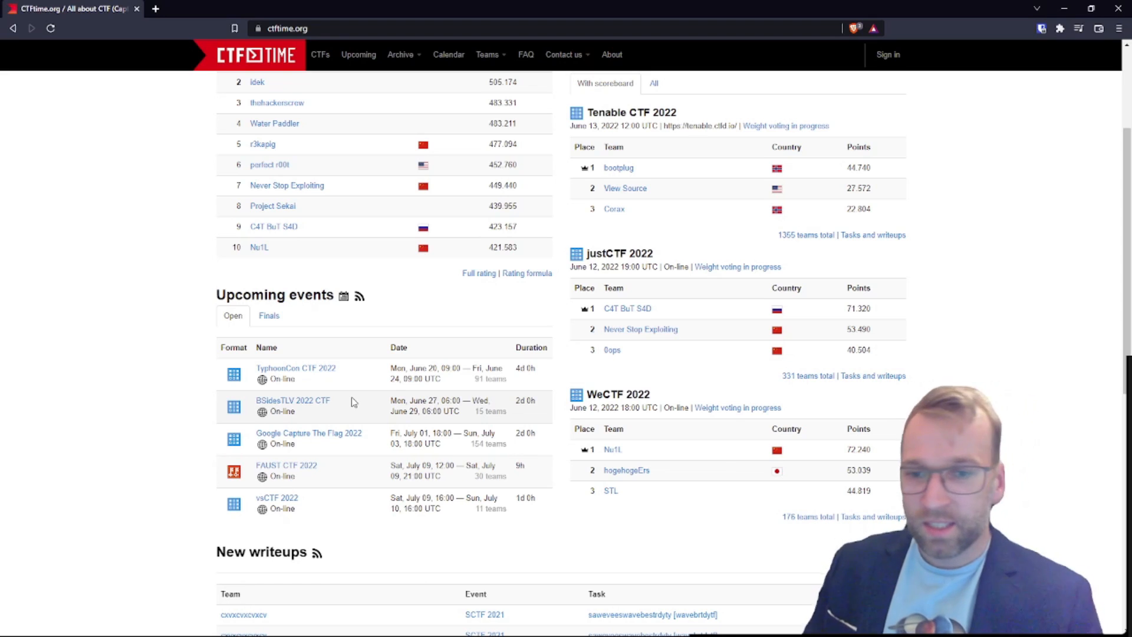
{"action": "left_click", "coordinate": [249, 55]}
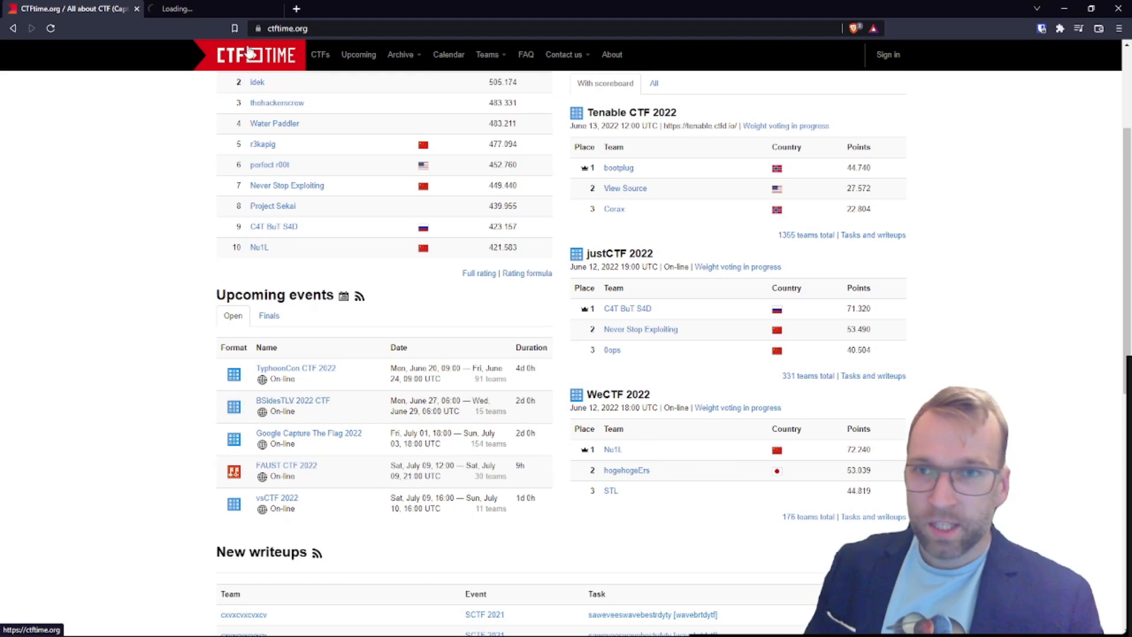
{"action": "left_click", "coordinate": [292, 400]}
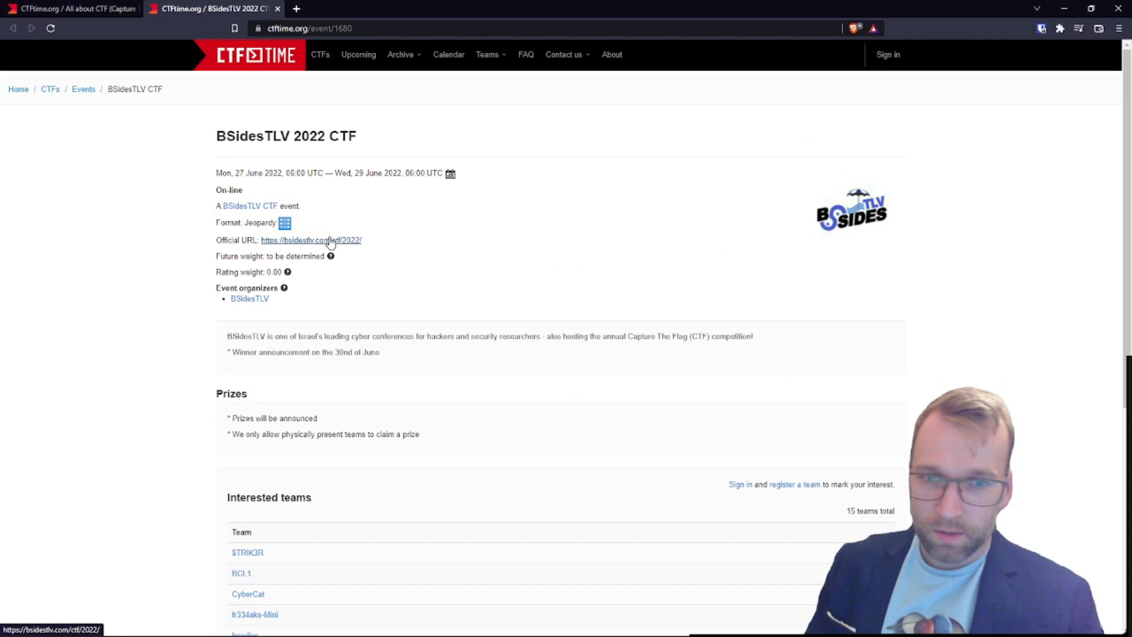
- Open the official BSidesTLV 2022 CTF page and view its timetable and rules
{"action": "left_click", "coordinate": [311, 240]}
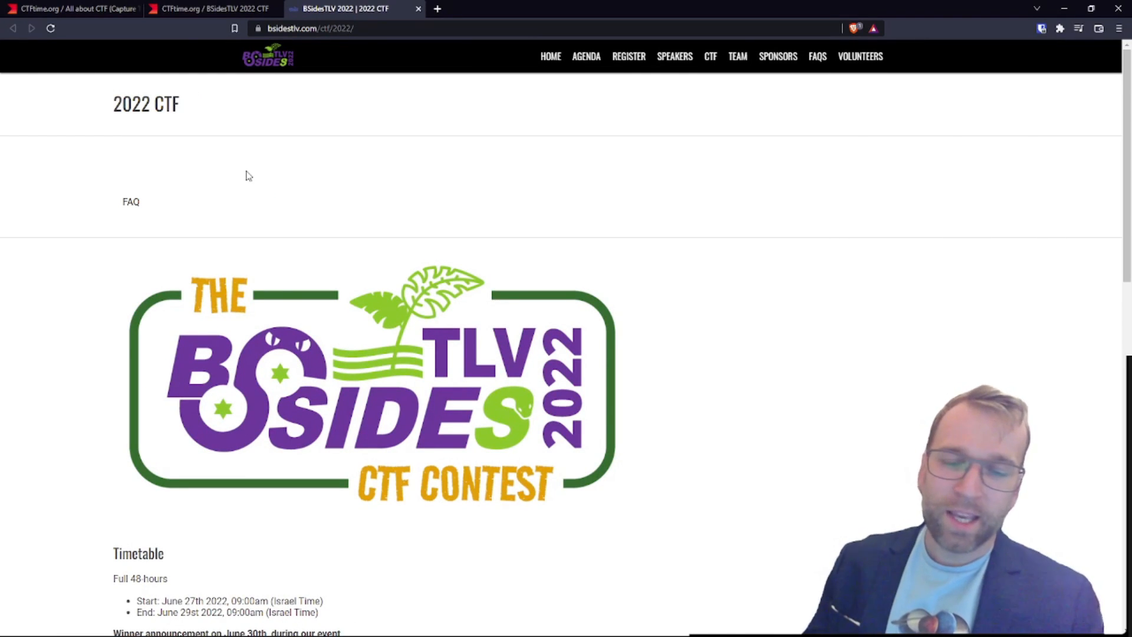
{"action": "mouse_move", "coordinate": [239, 79]}
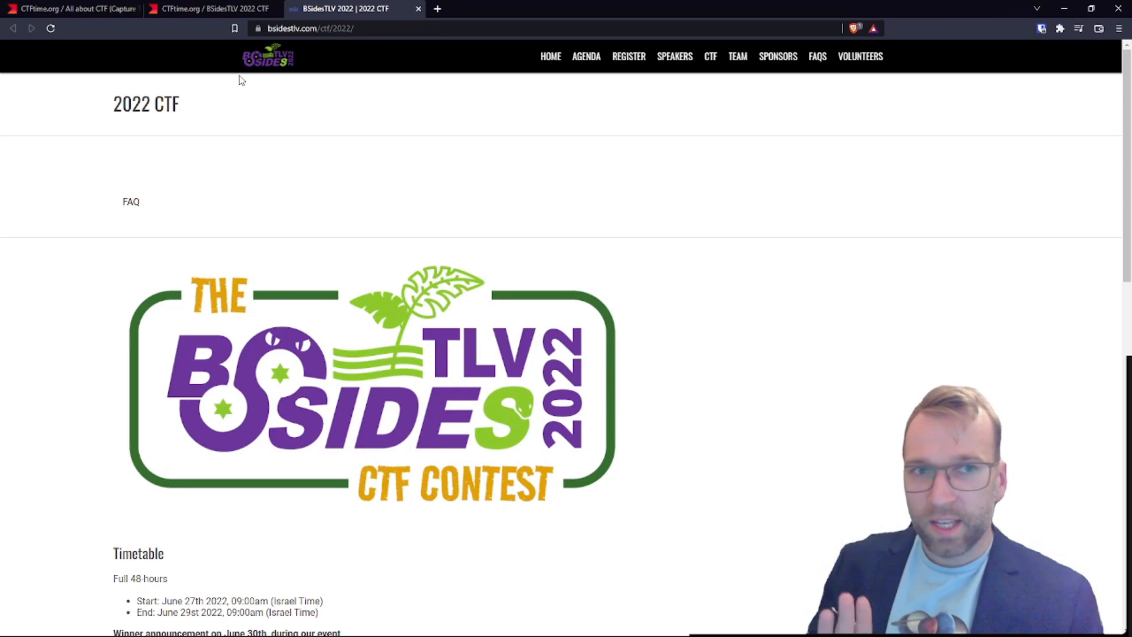
{"action": "scroll", "scroll_direction": "down", "scroll_amount": 3}
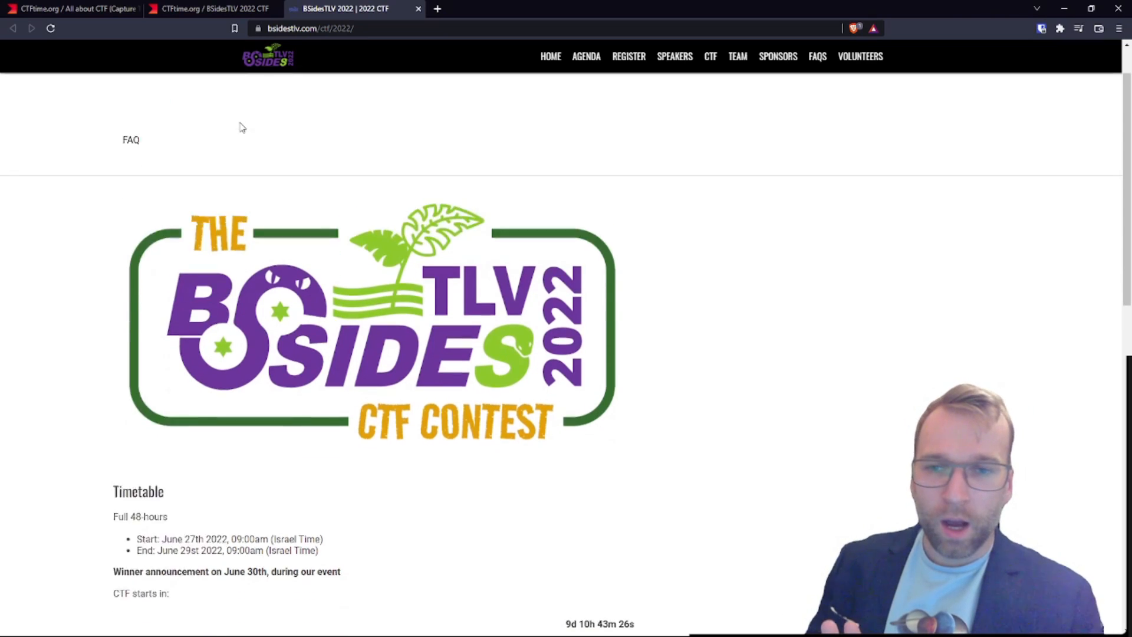
{"action": "scroll", "scroll_direction": "down", "scroll_amount": 3}
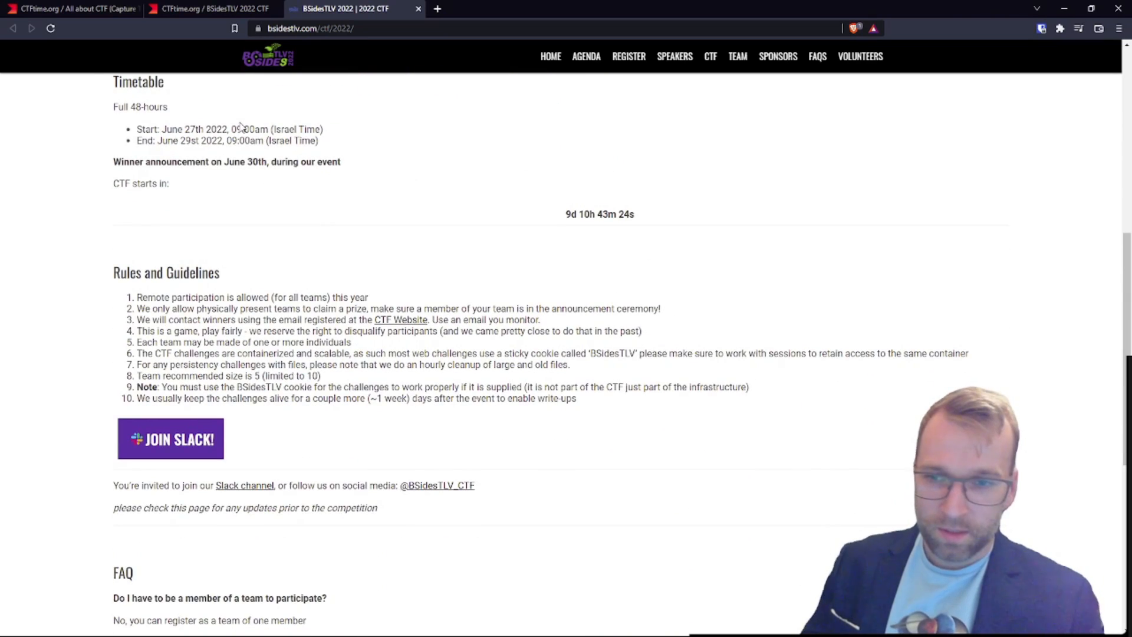
{"action": "mouse_move", "coordinate": [354, 208]}
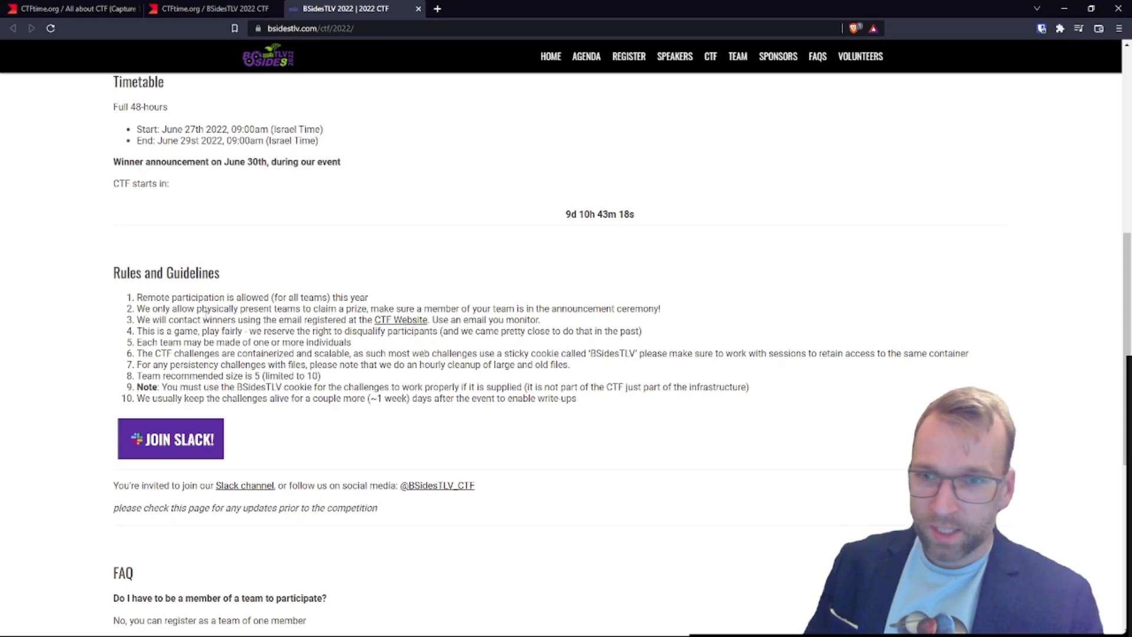
{"action": "mouse_move", "coordinate": [290, 282]}
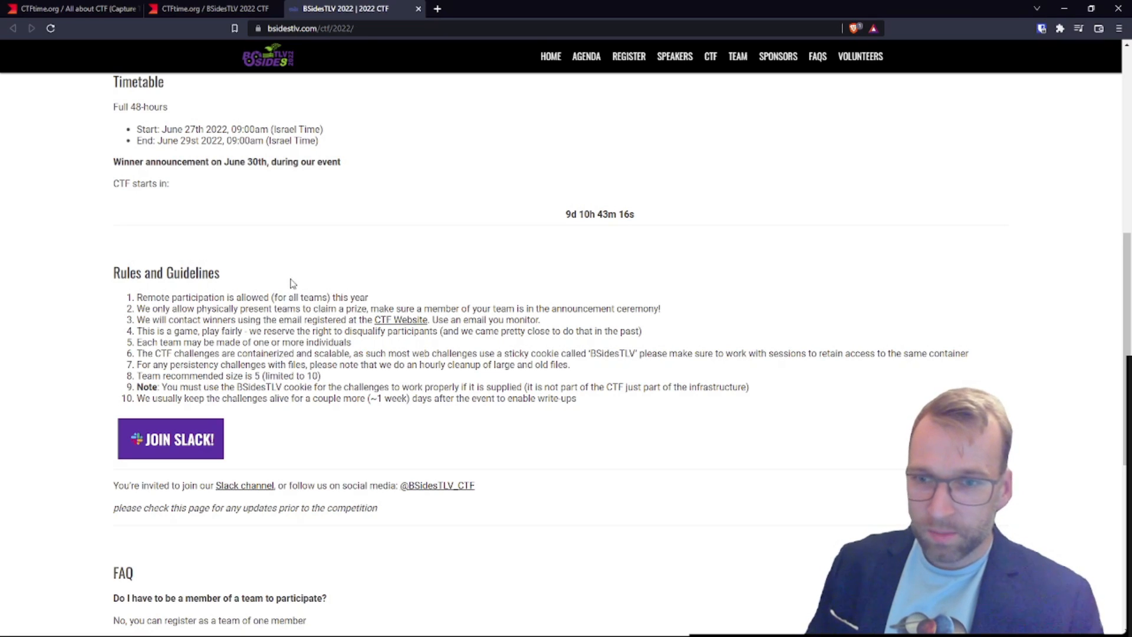
{"action": "mouse_move", "coordinate": [189, 331]}
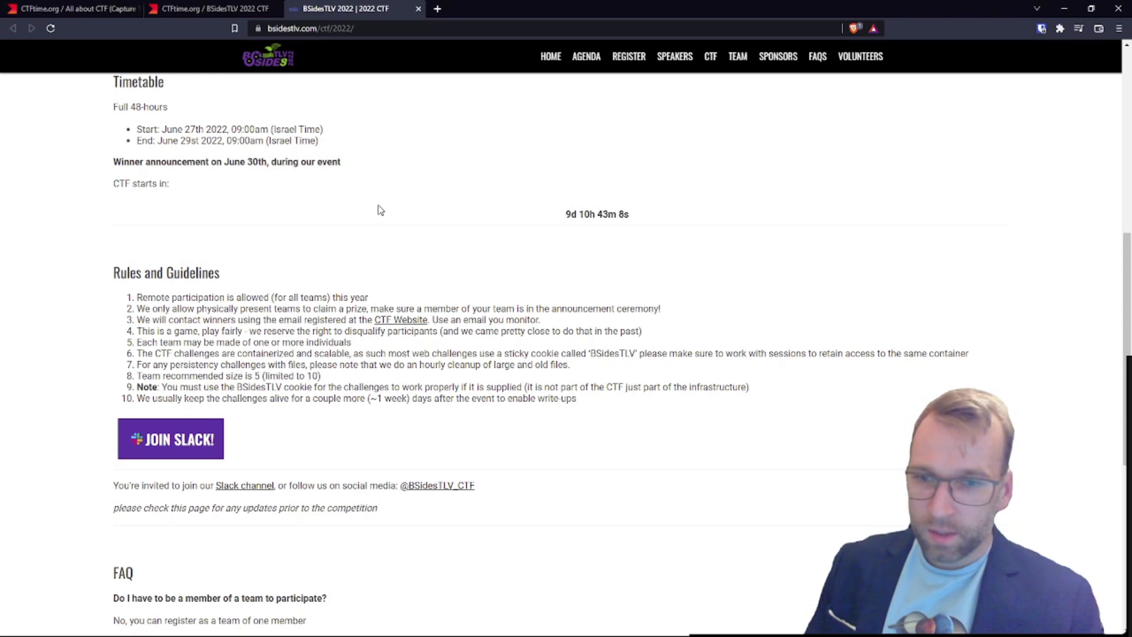
- Read the BSidesTLV 2022 CTF FAQ down to the bottom of the page
{"action": "scroll", "scroll_direction": "up", "scroll_amount": 3}
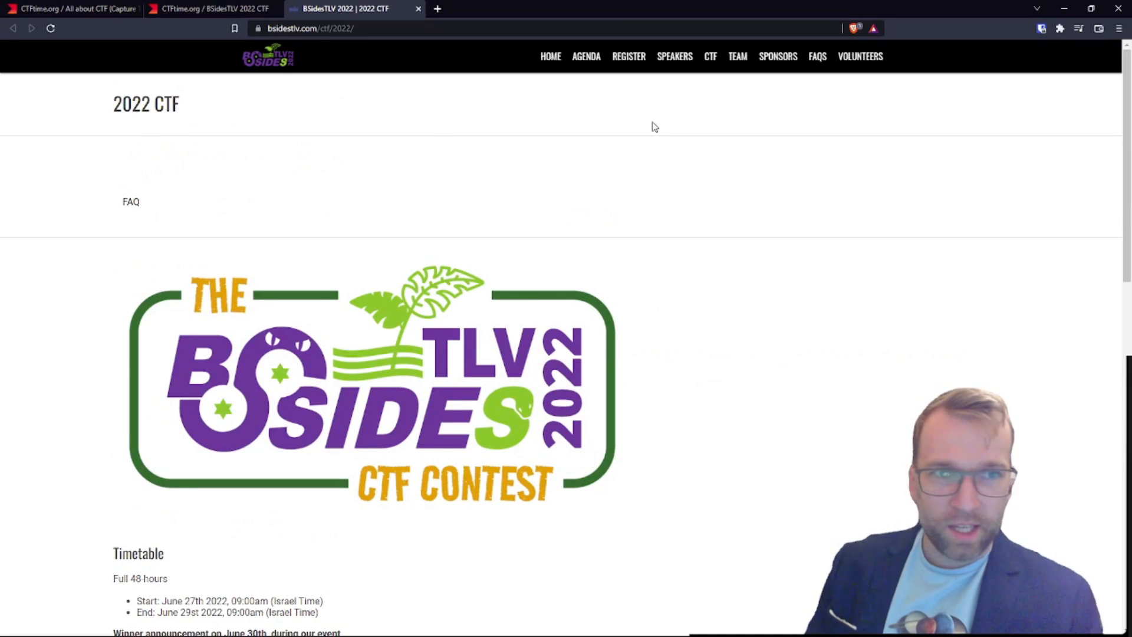
{"action": "left_click", "coordinate": [708, 55]}
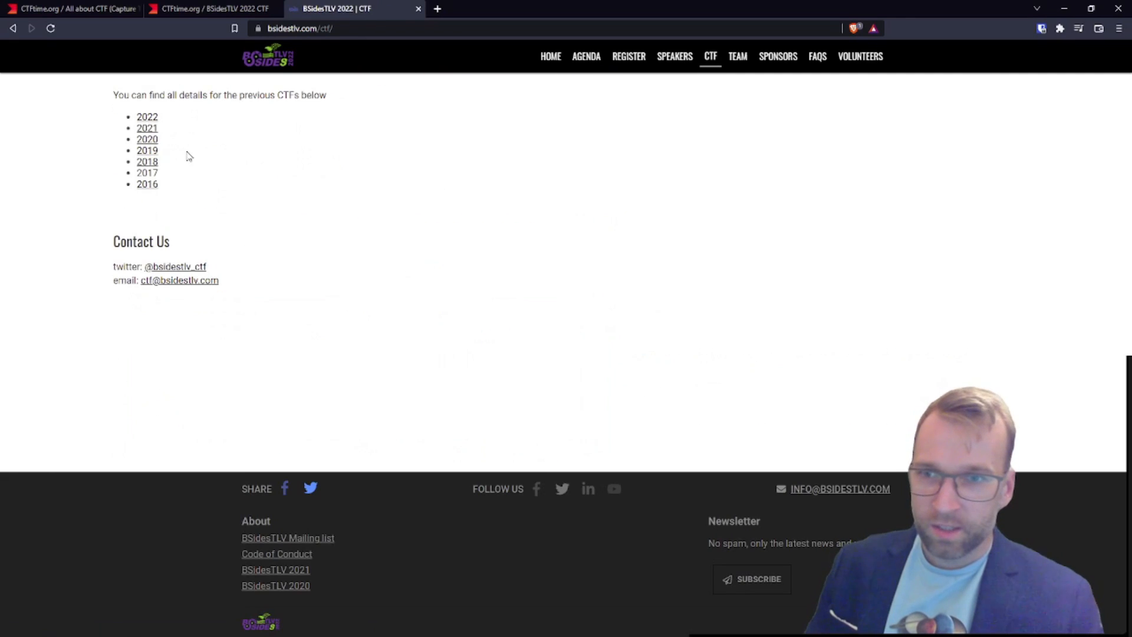
{"action": "left_click", "coordinate": [148, 116]}
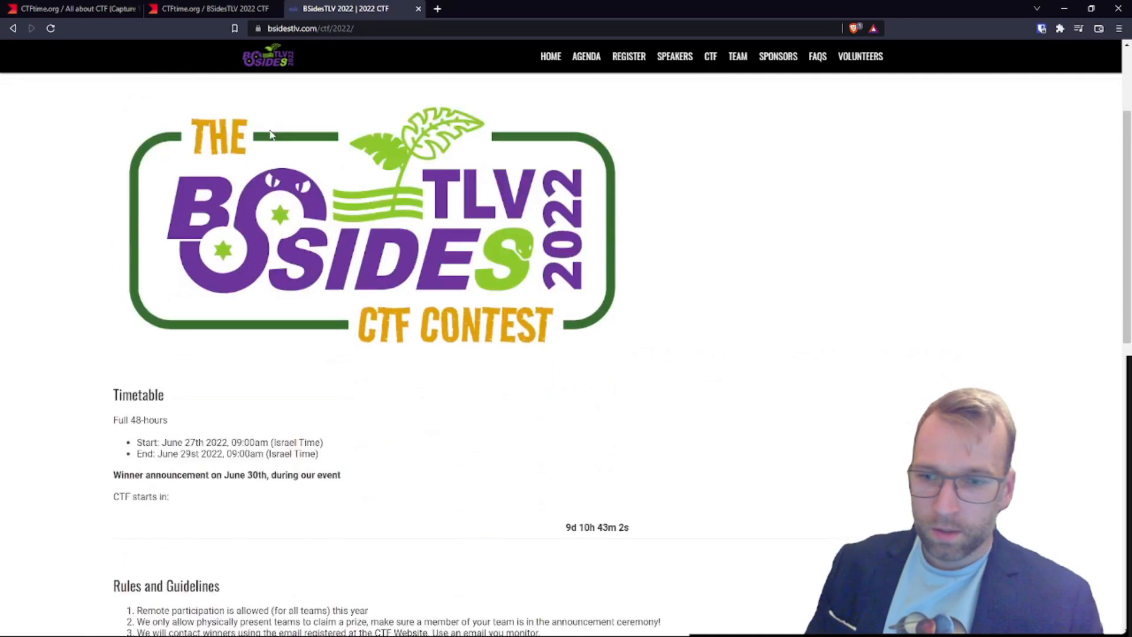
{"action": "scroll", "scroll_direction": "down", "scroll_amount": 3}
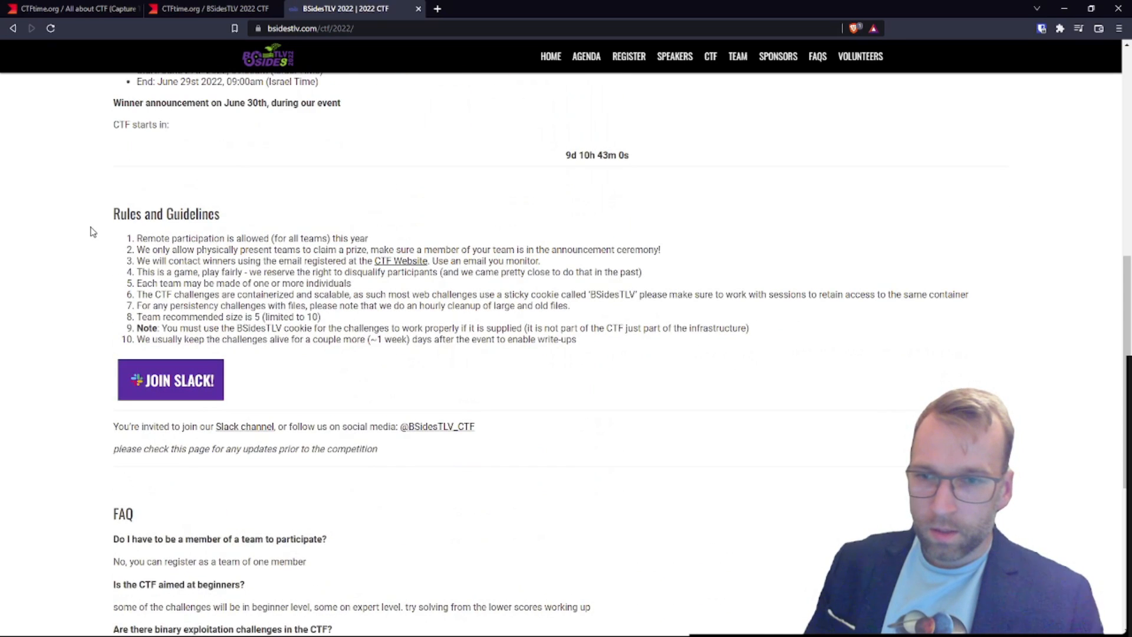
{"action": "scroll", "scroll_direction": "down", "scroll_amount": 3}
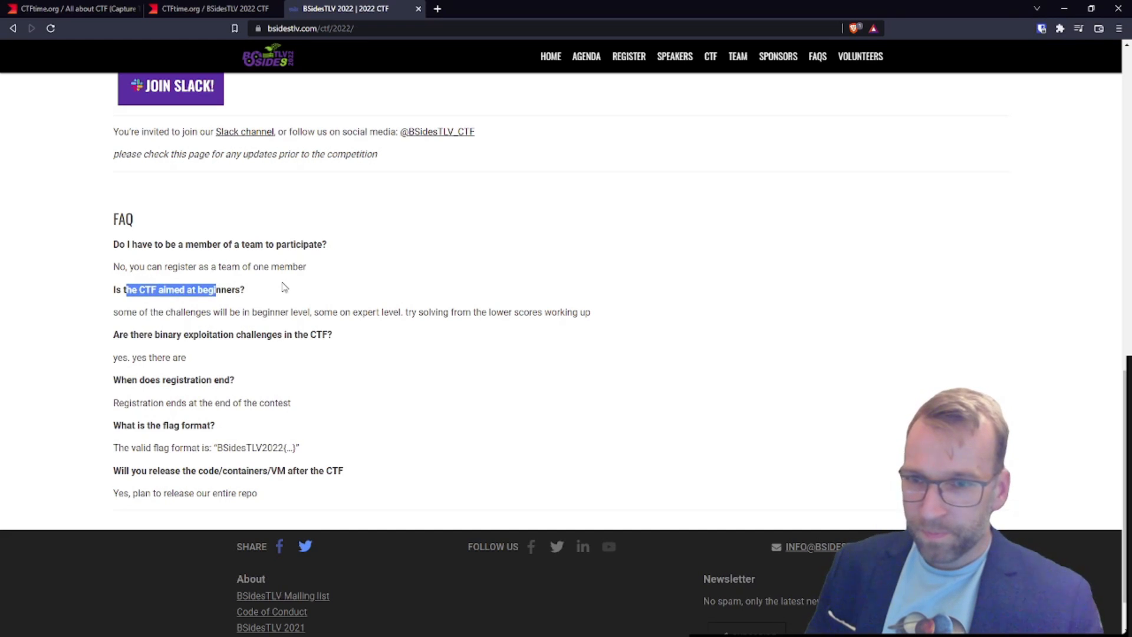
{"action": "left_click", "coordinate": [178, 305]}
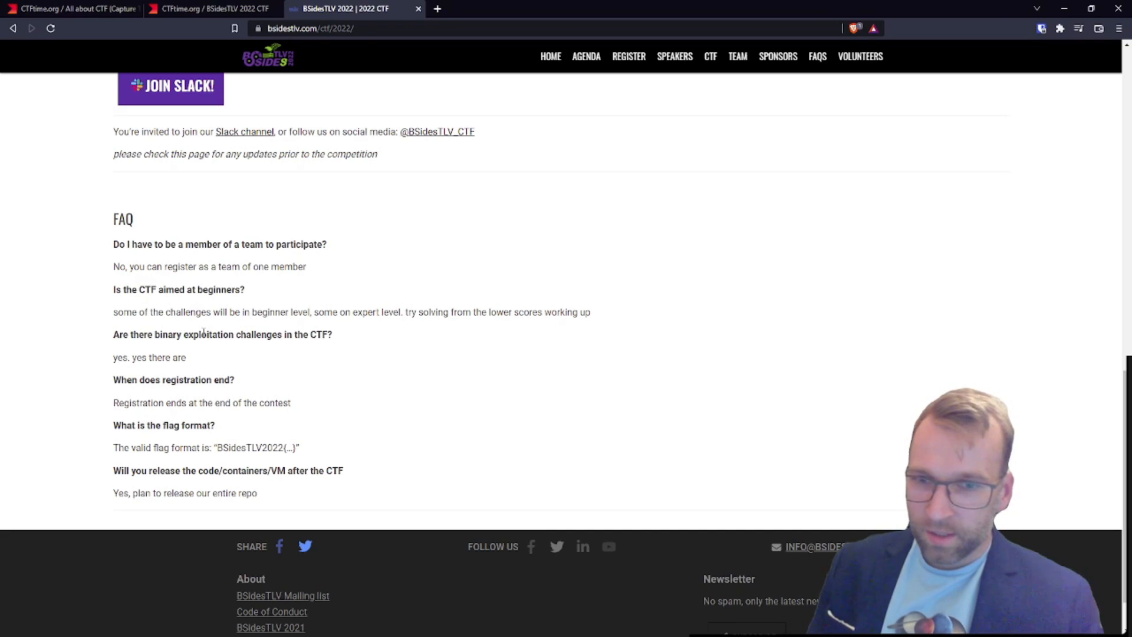
{"action": "mouse_move", "coordinate": [381, 353]}
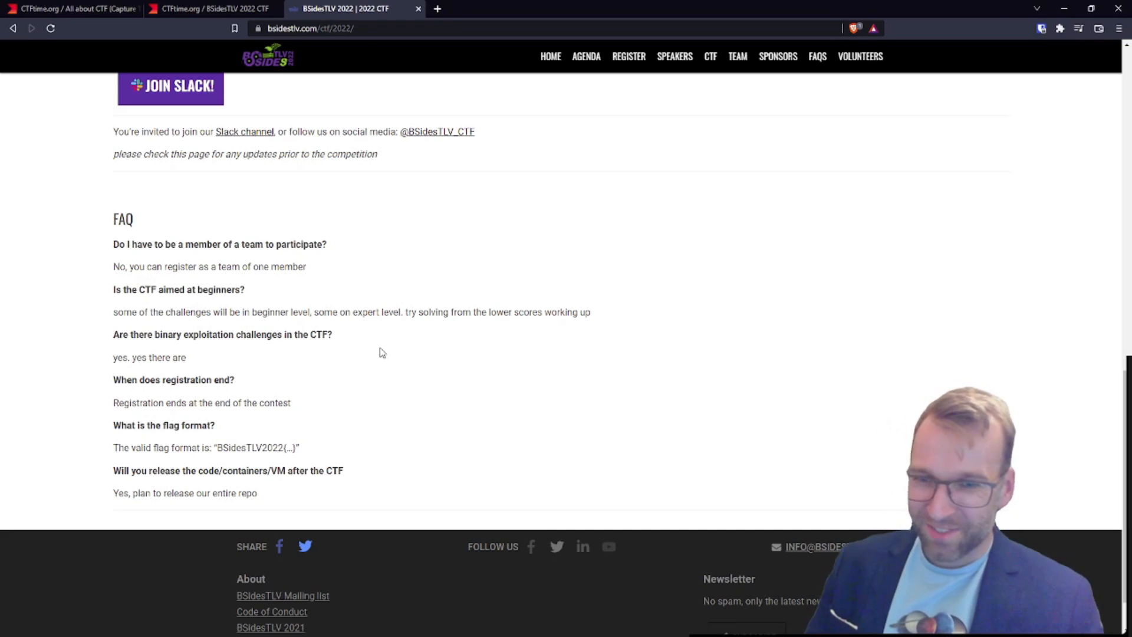
{"action": "mouse_move", "coordinate": [375, 292]}
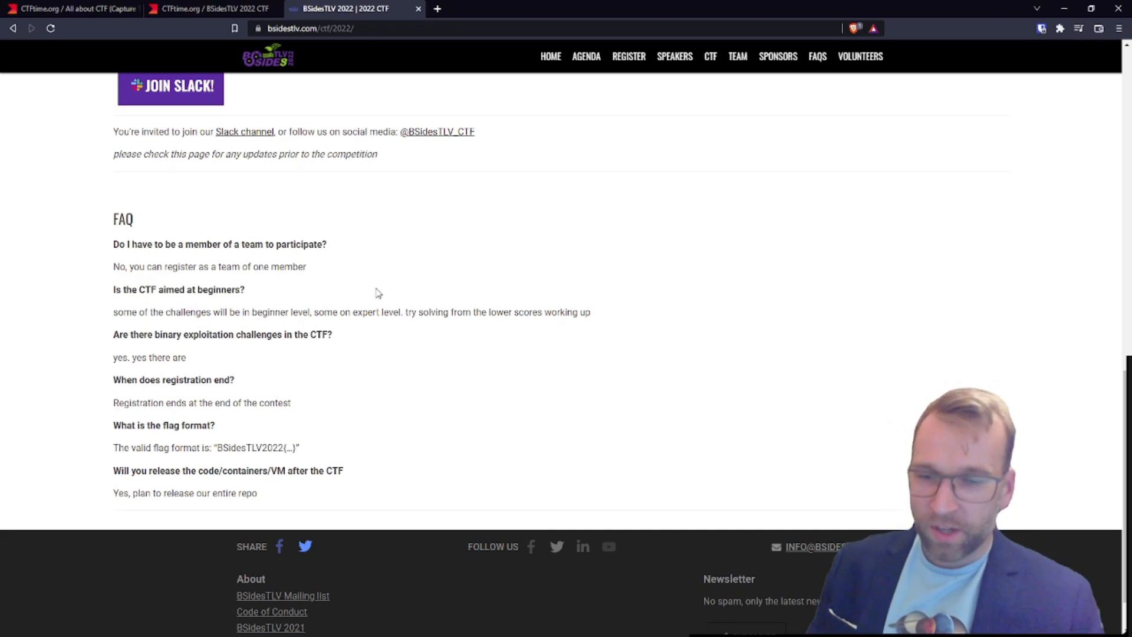
{"action": "scroll", "scroll_direction": "down", "scroll_amount": 3}
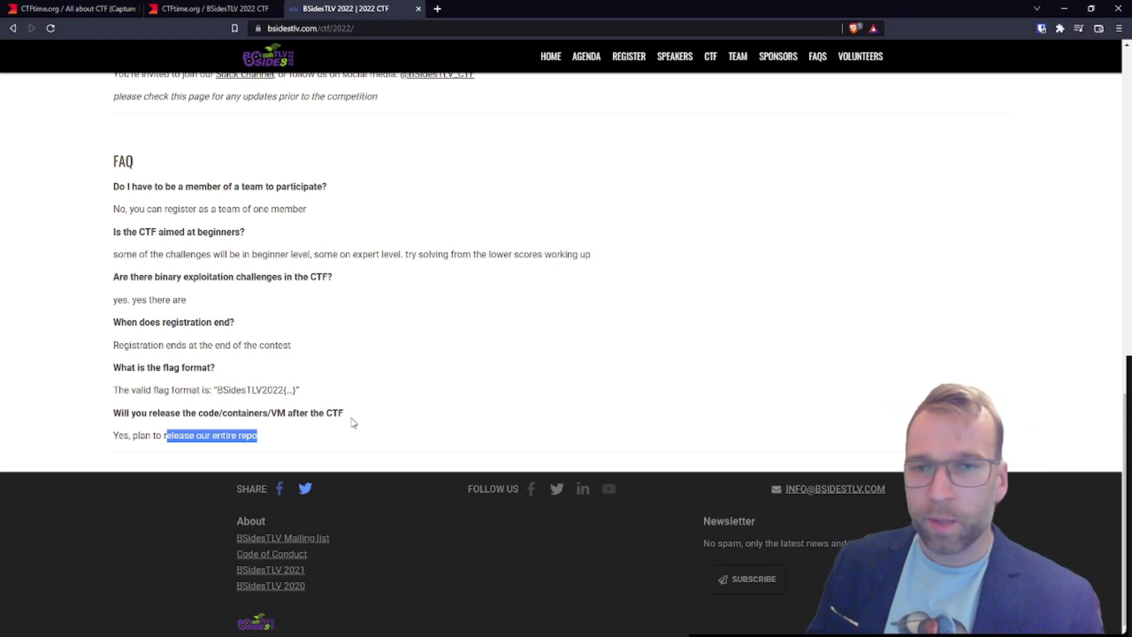
{"action": "scroll", "scroll_direction": "up", "scroll_amount": 3}
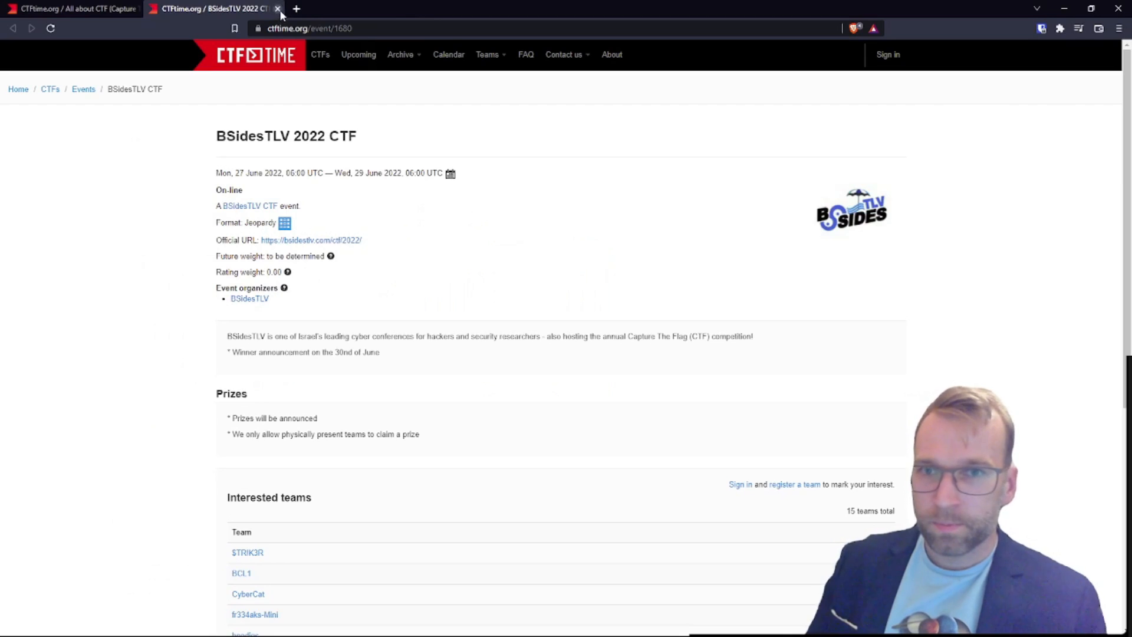
- Close the BSidesTLV tab, open Google CTF 2022's event page and its site g.co/ctf
{"action": "left_click", "coordinate": [277, 8]}
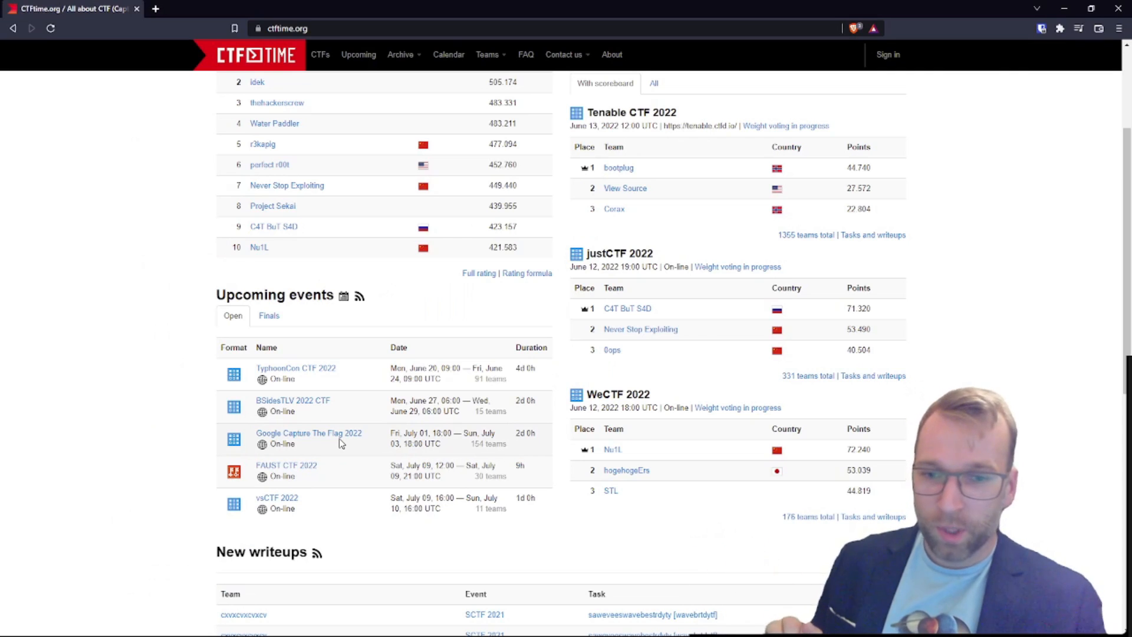
{"action": "left_click", "coordinate": [272, 206]}
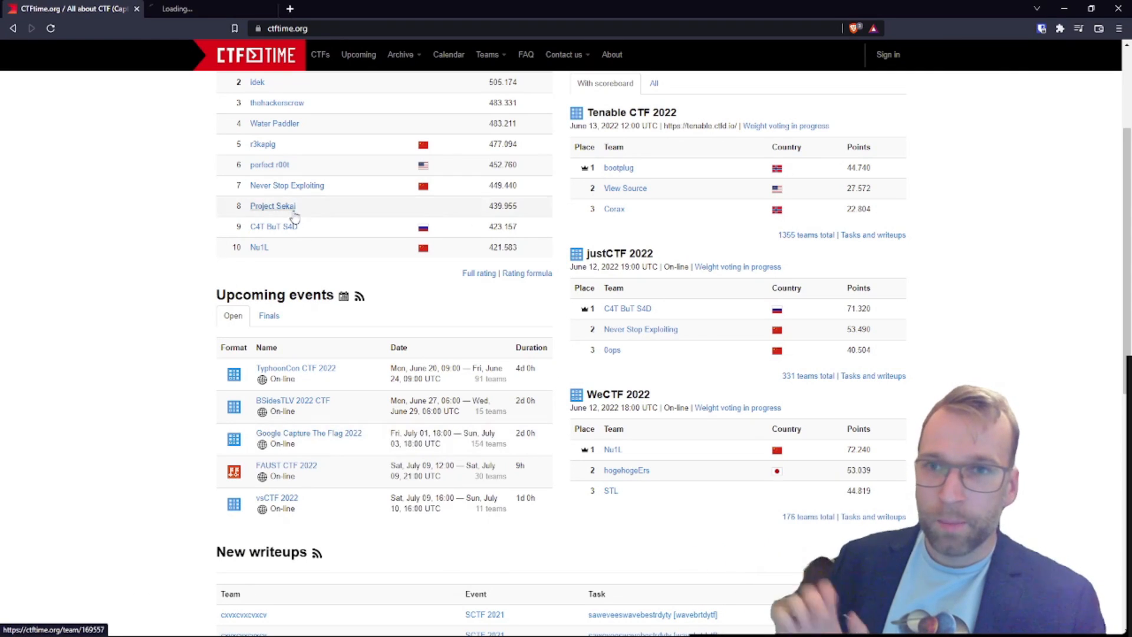
{"action": "left_click", "coordinate": [308, 432]}
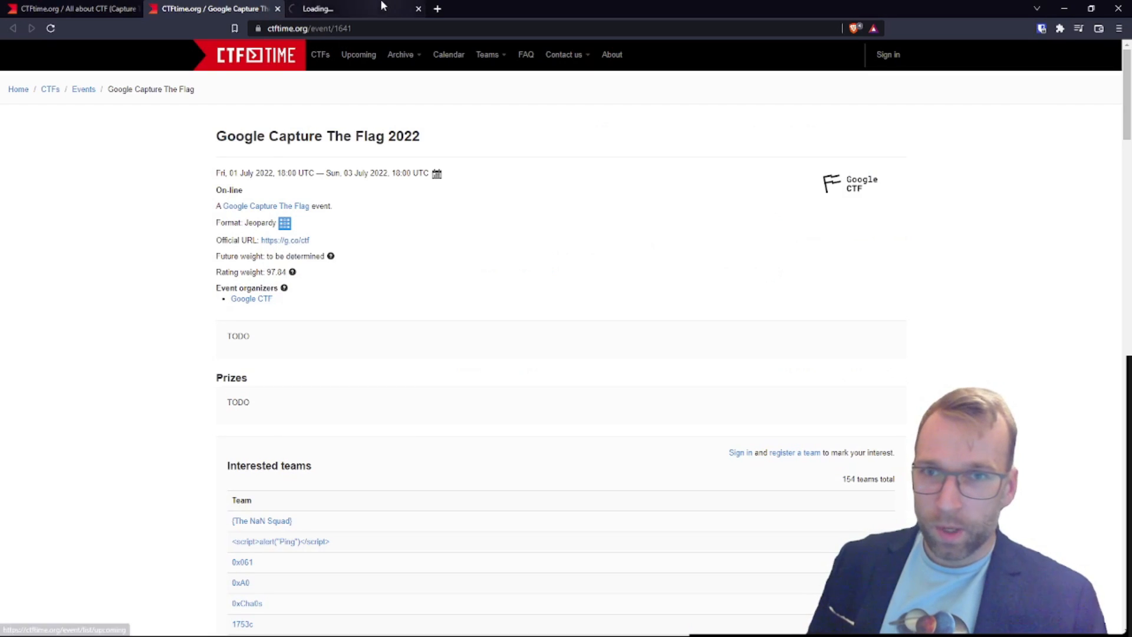
- Switch to the capturetheflag.withgoogle.com tab announcing Google CTF 2022 as coming soon
{"action": "left_click", "coordinate": [325, 8]}
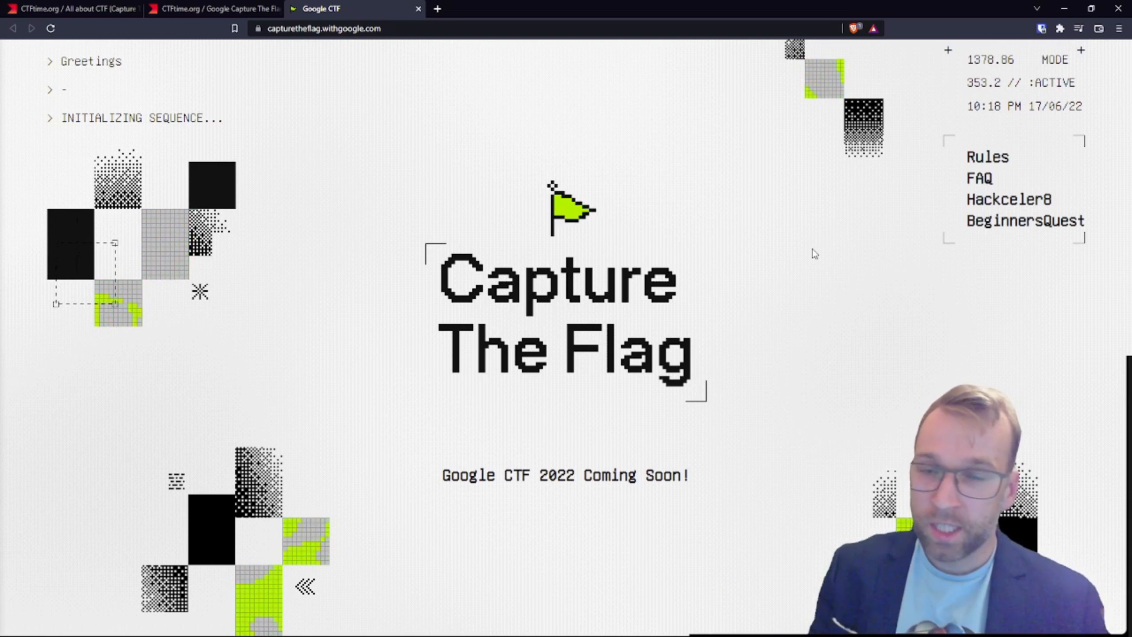
{"action": "mouse_move", "coordinate": [1030, 221]}
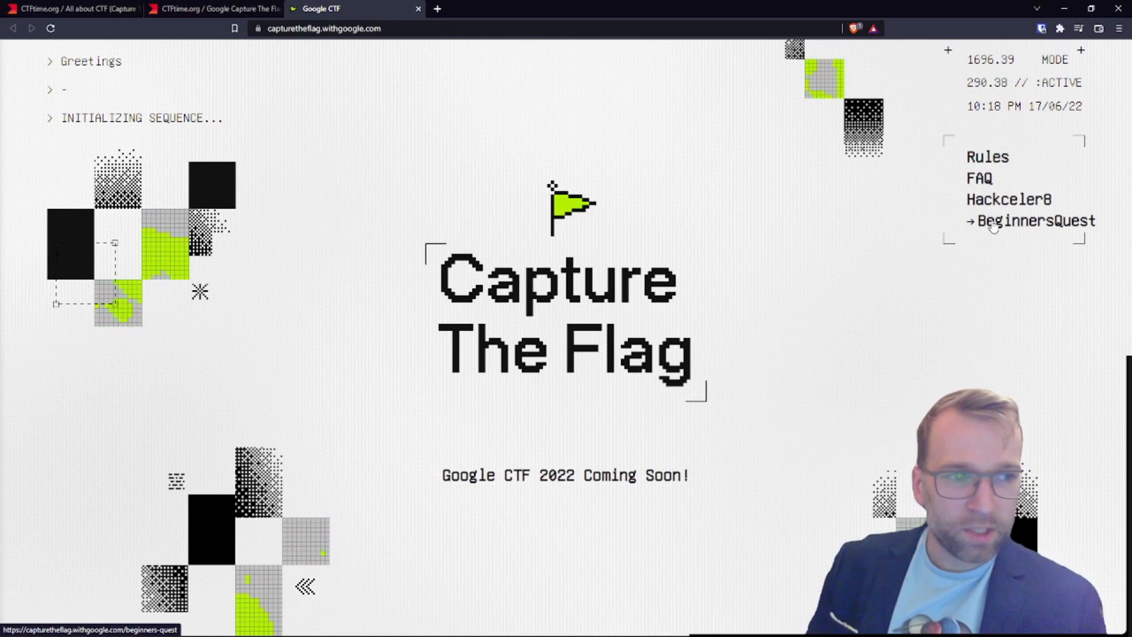
{"action": "left_click", "coordinate": [1035, 220]}
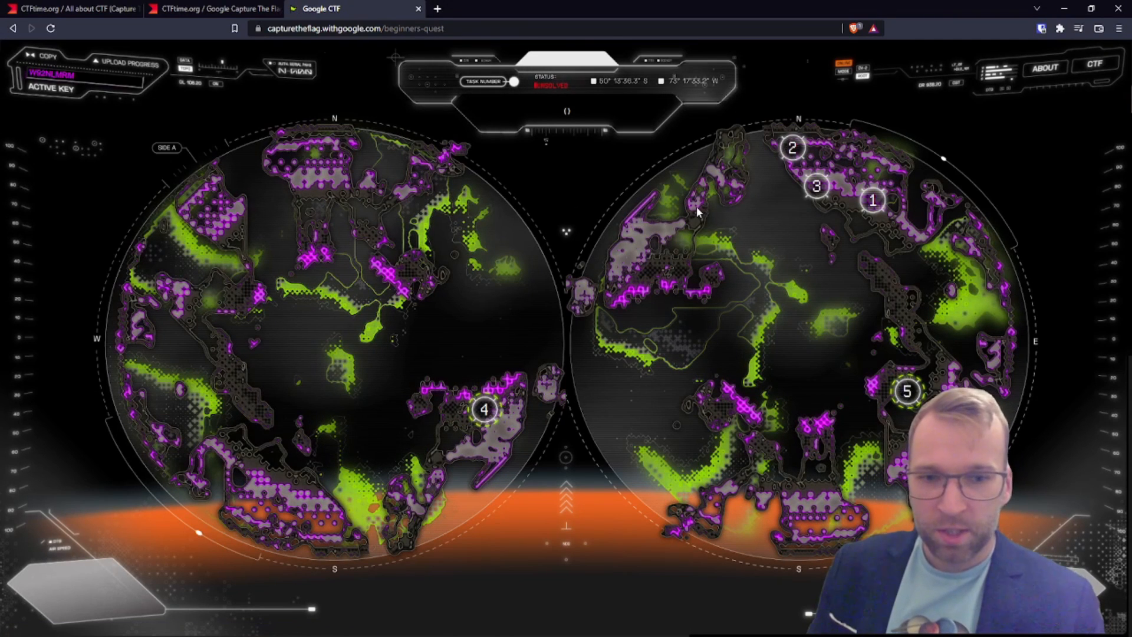
{"action": "left_click", "coordinate": [906, 391]}
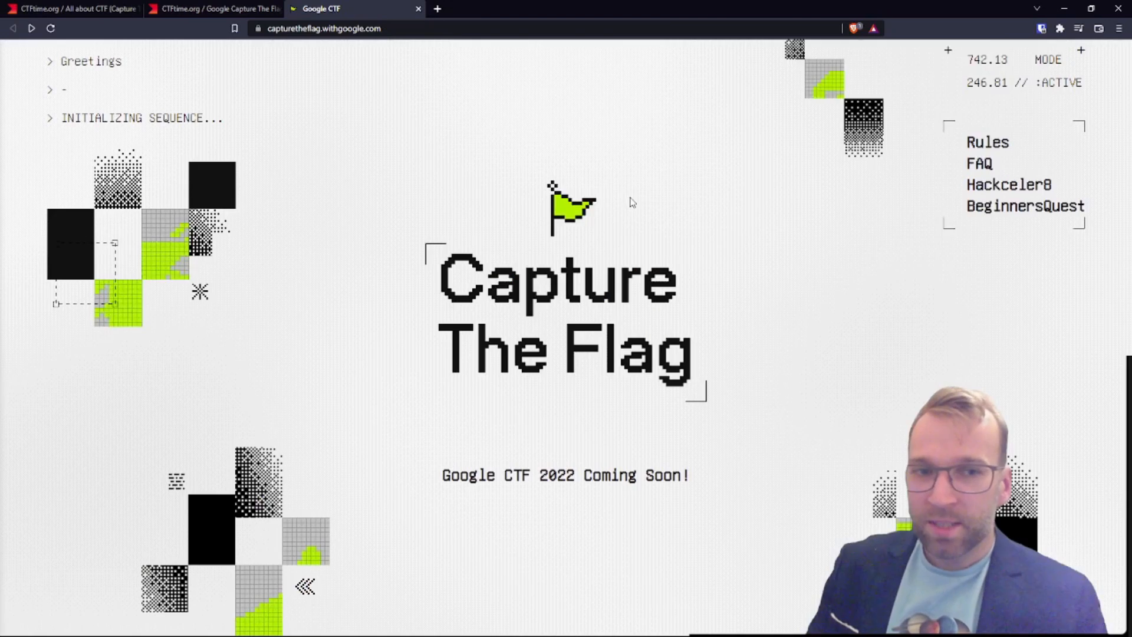
{"action": "left_click", "coordinate": [1006, 184]}
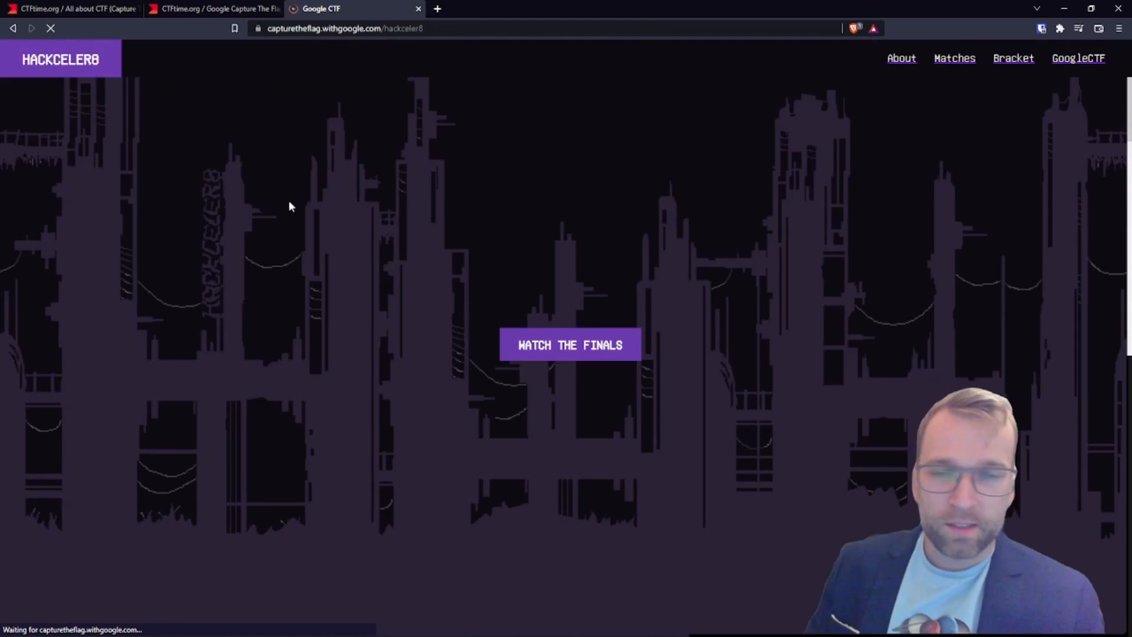
{"action": "scroll", "scroll_direction": "down", "scroll_amount": 3}
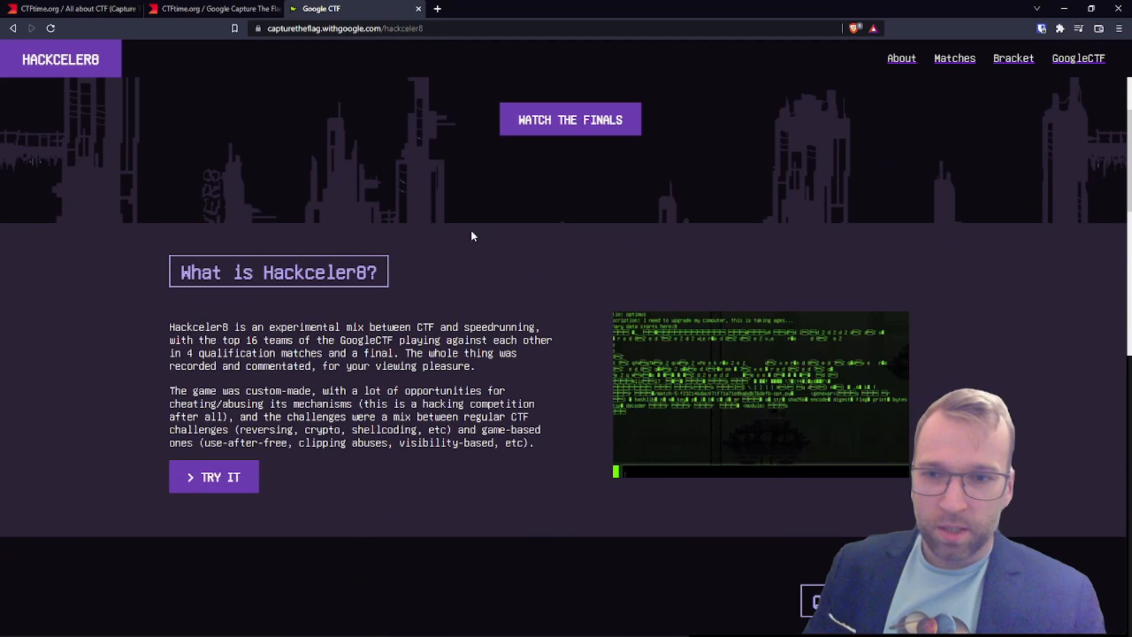
{"action": "scroll", "scroll_direction": "up", "scroll_amount": 3}
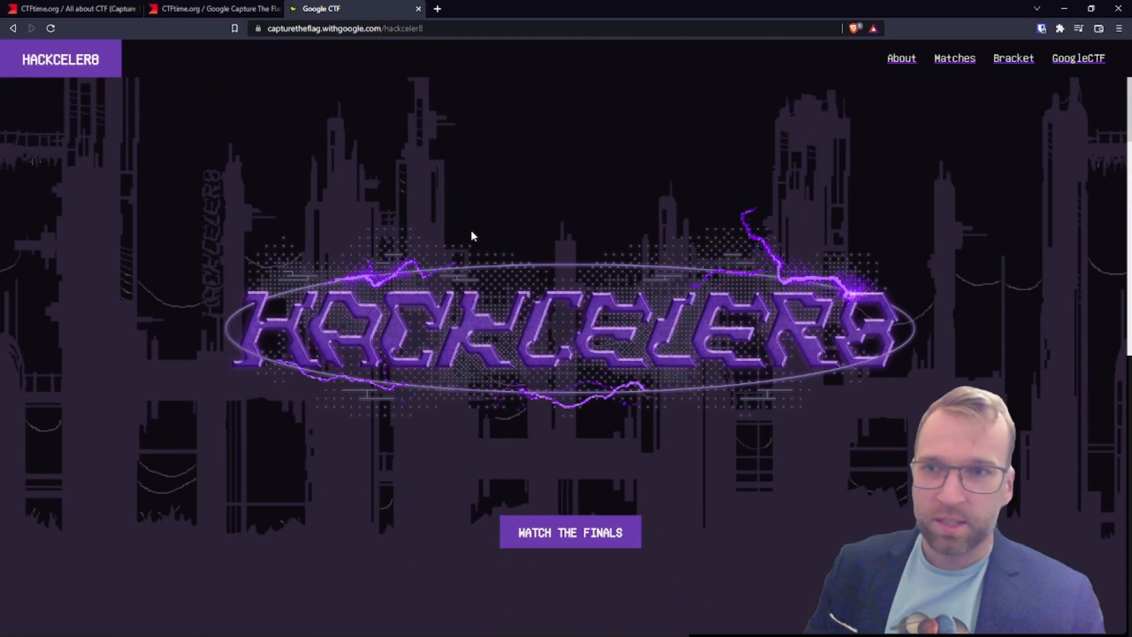
{"action": "mouse_move", "coordinate": [1077, 58]}
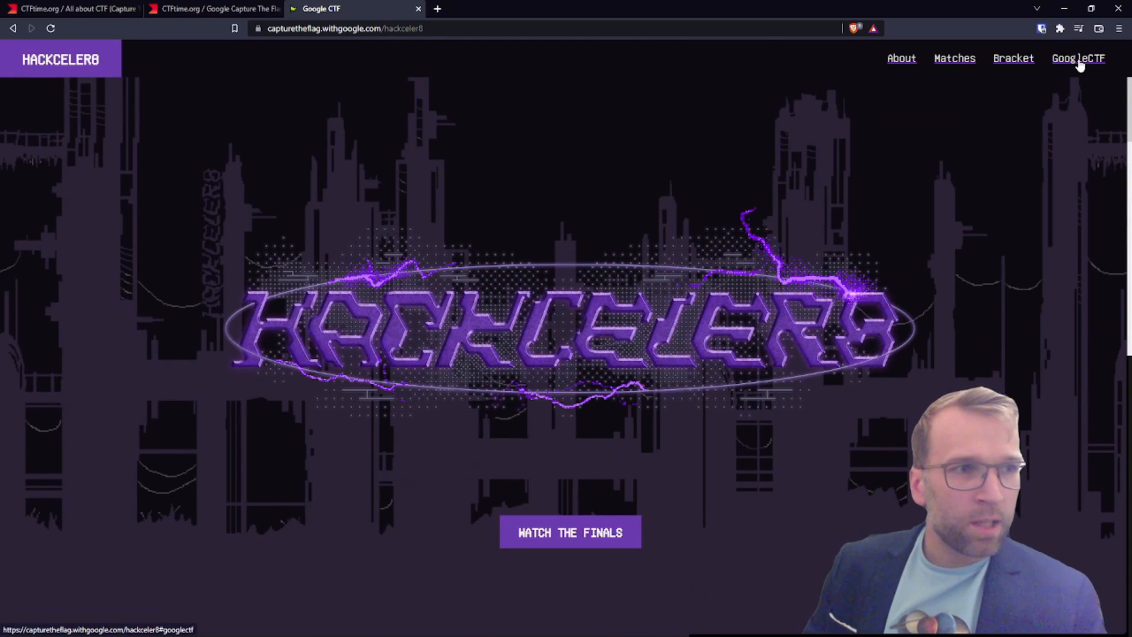
{"action": "left_click", "coordinate": [954, 58]}
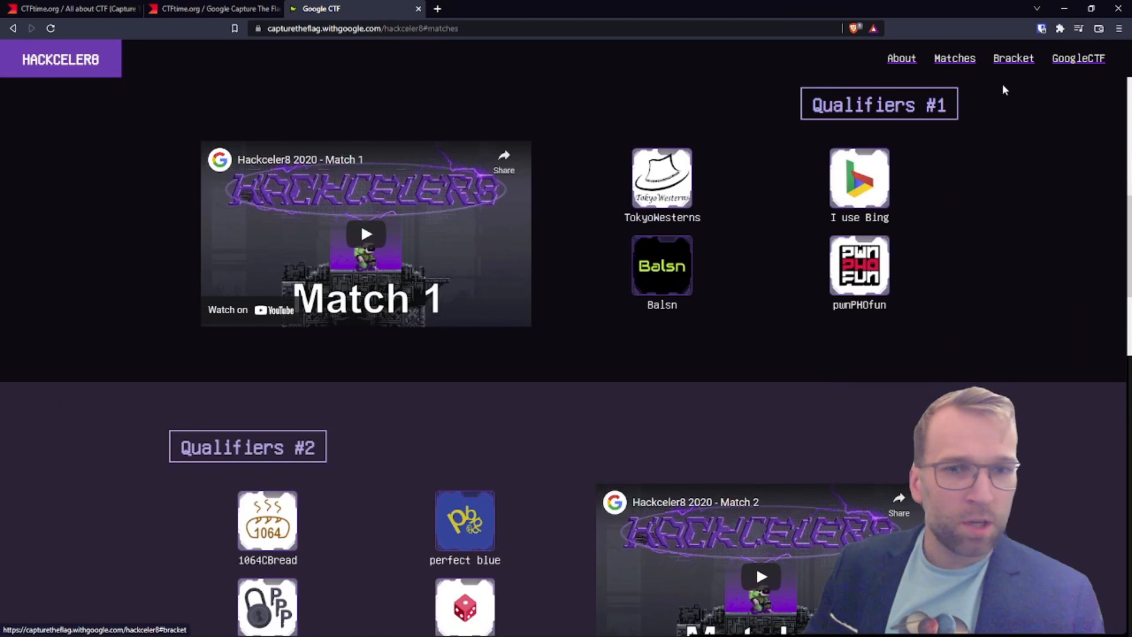
{"action": "mouse_move", "coordinate": [689, 237]}
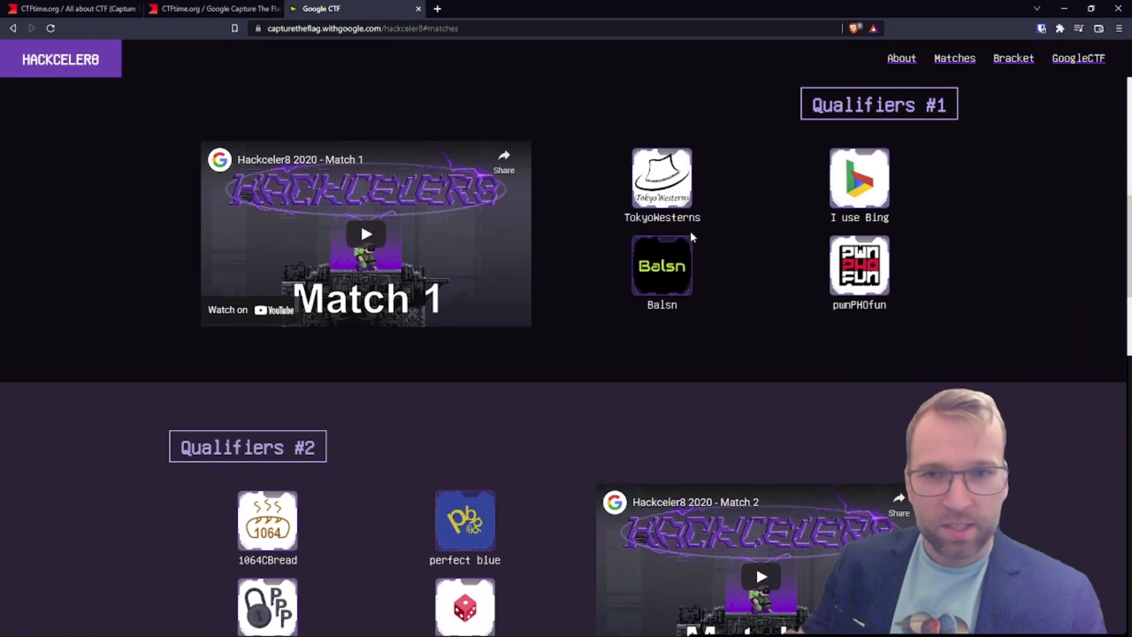
{"action": "left_click", "coordinate": [366, 234]}
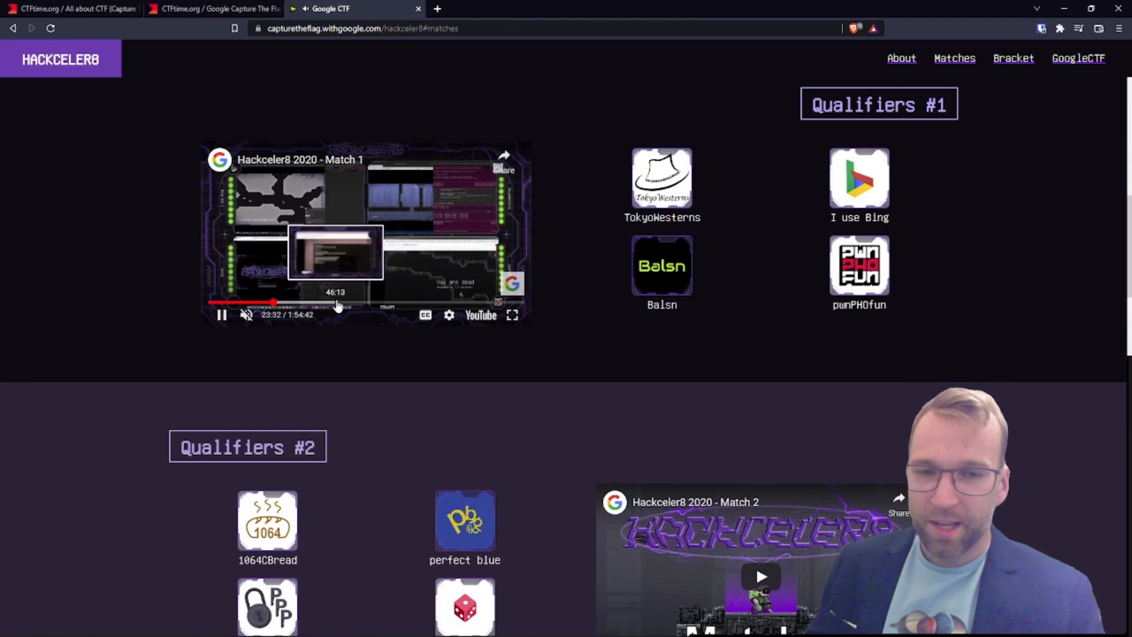
{"action": "mouse_move", "coordinate": [562, 156]}
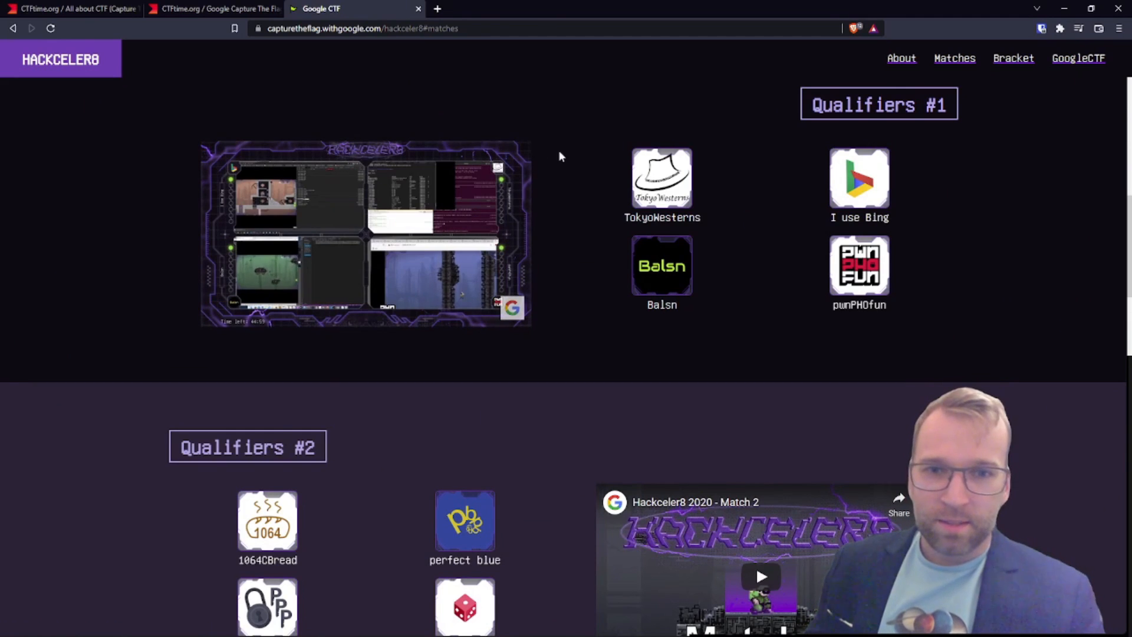
{"action": "left_click", "coordinate": [364, 233]}
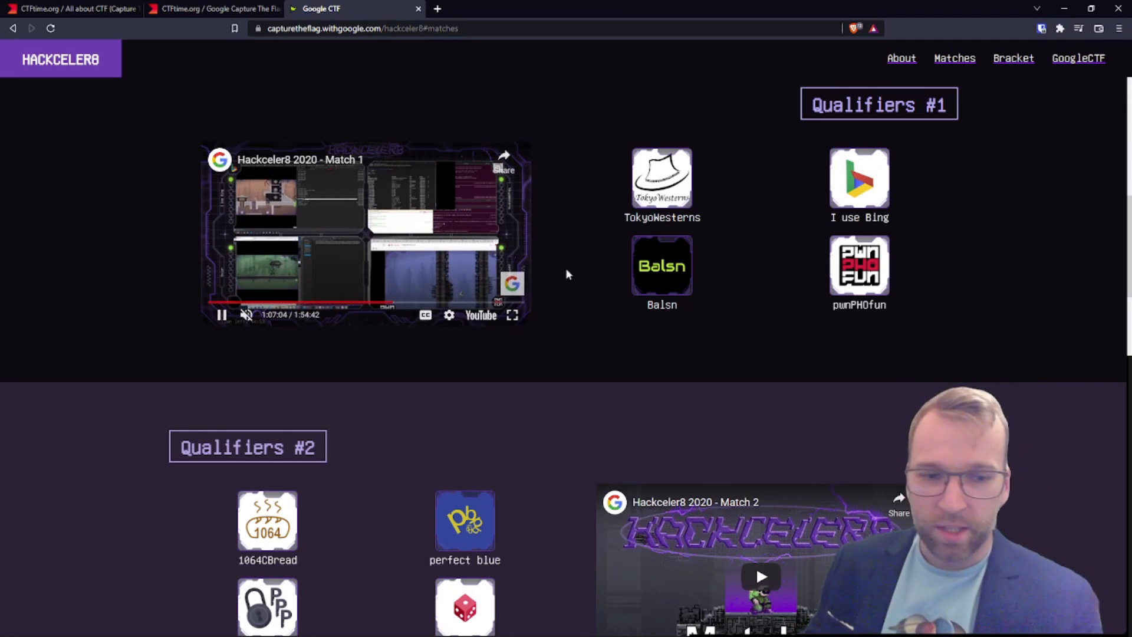
{"action": "scroll", "scroll_direction": "down", "scroll_amount": 3}
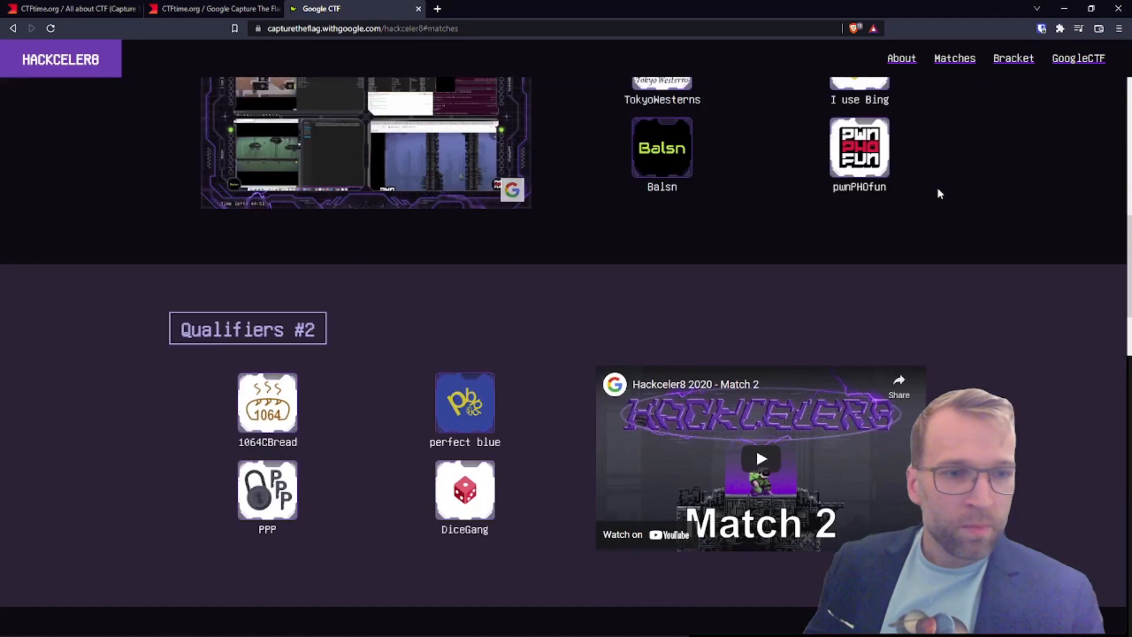
{"action": "scroll", "scroll_direction": "down", "scroll_amount": 3}
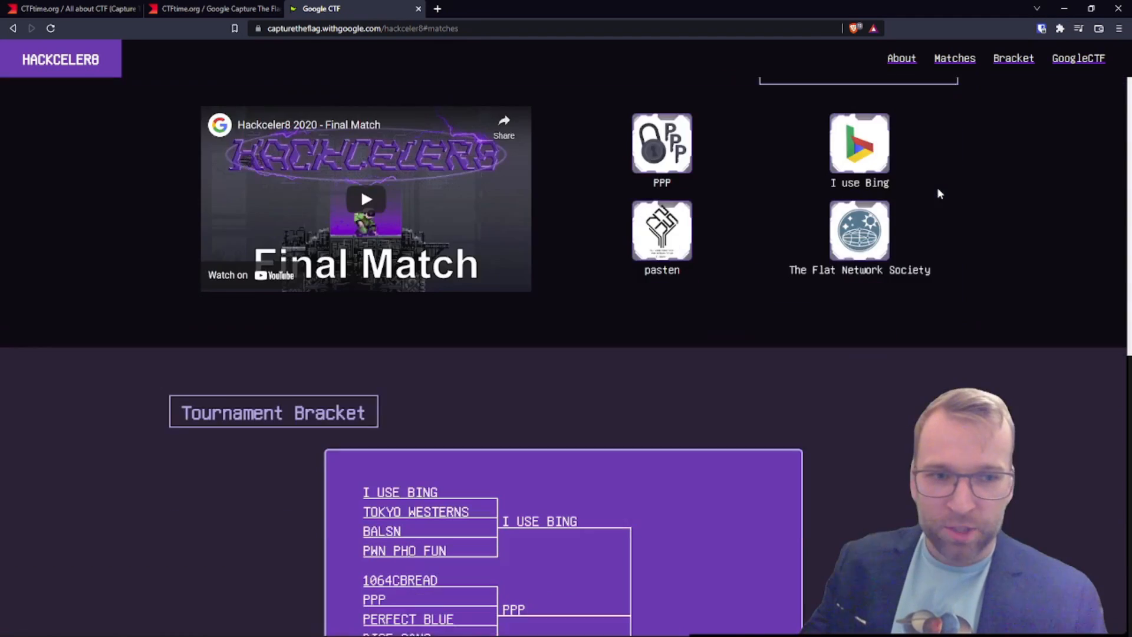
{"action": "scroll", "scroll_direction": "down", "scroll_amount": 3}
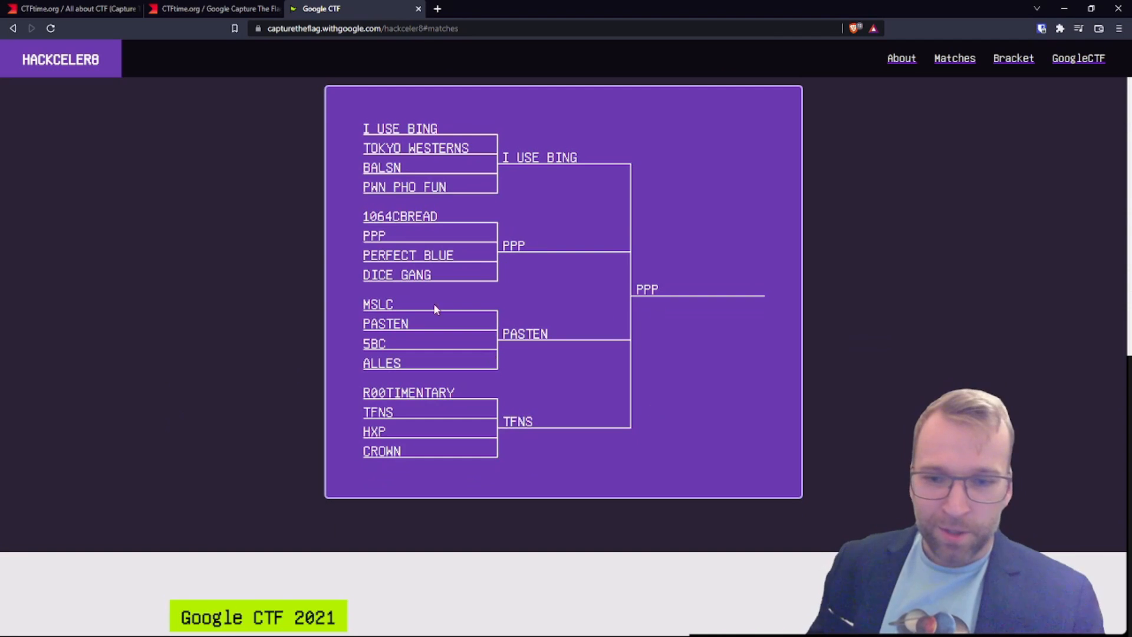
{"action": "scroll", "scroll_direction": "down", "scroll_amount": 3}
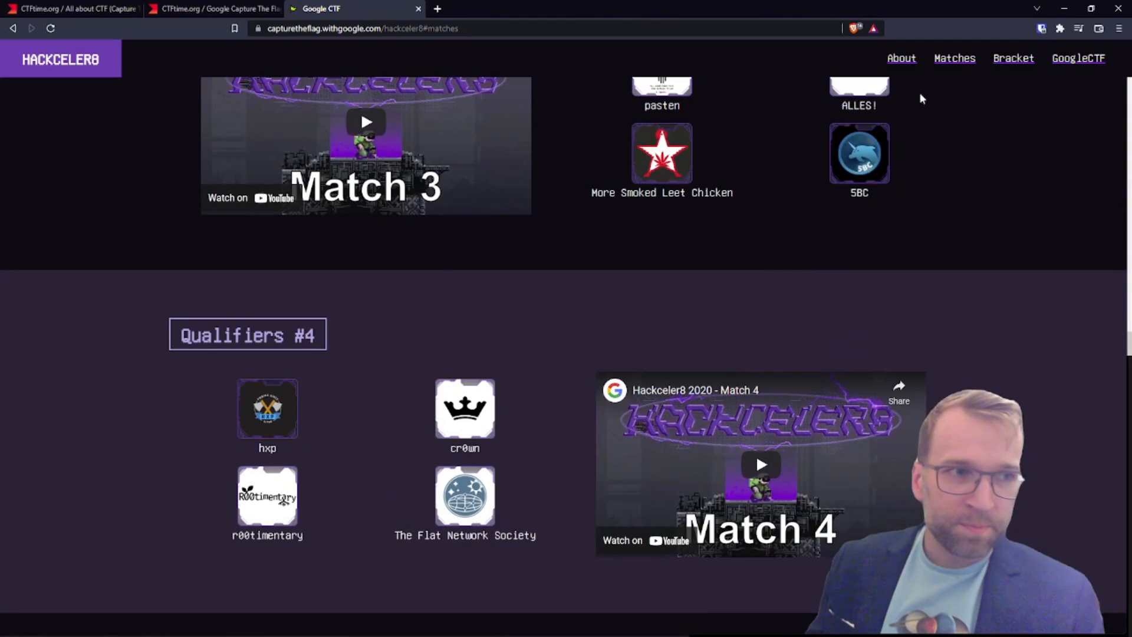
{"action": "left_click", "coordinate": [1077, 58]}
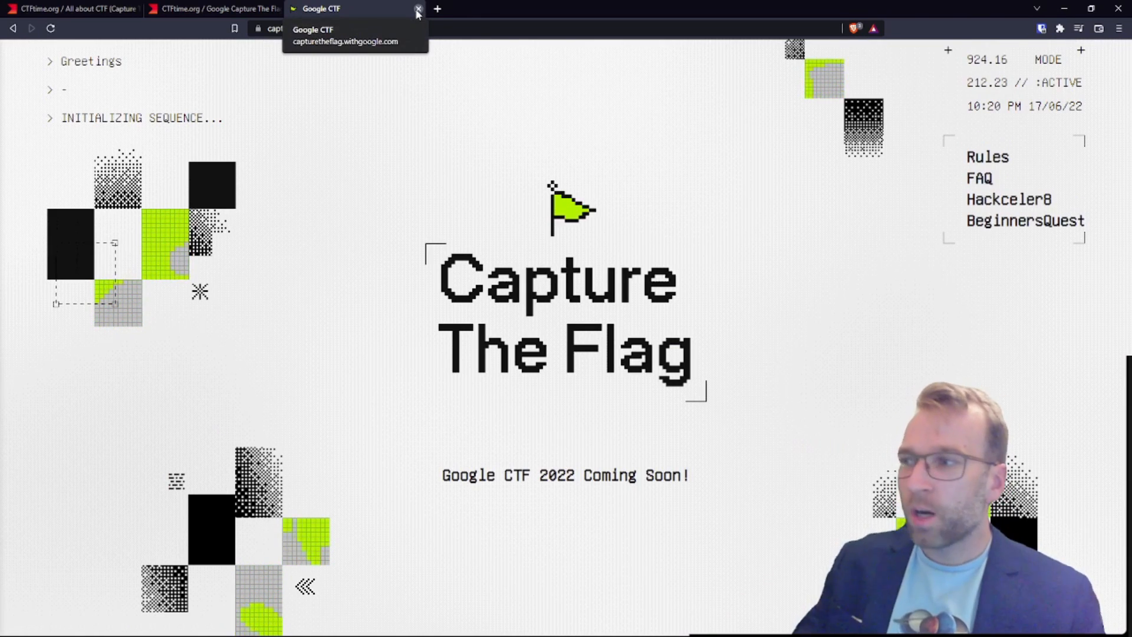
- Close the Google CTF tabs and pick FAUST CTF 2022 from CTFtime's upcoming events
{"action": "left_click", "coordinate": [417, 9]}
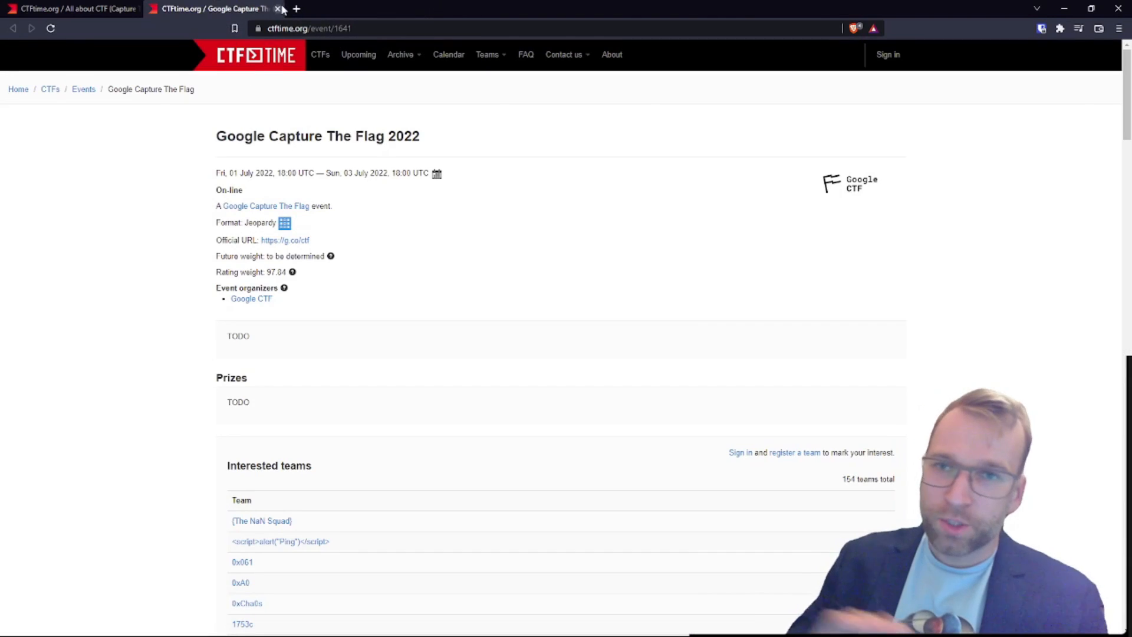
{"action": "left_click", "coordinate": [278, 8]}
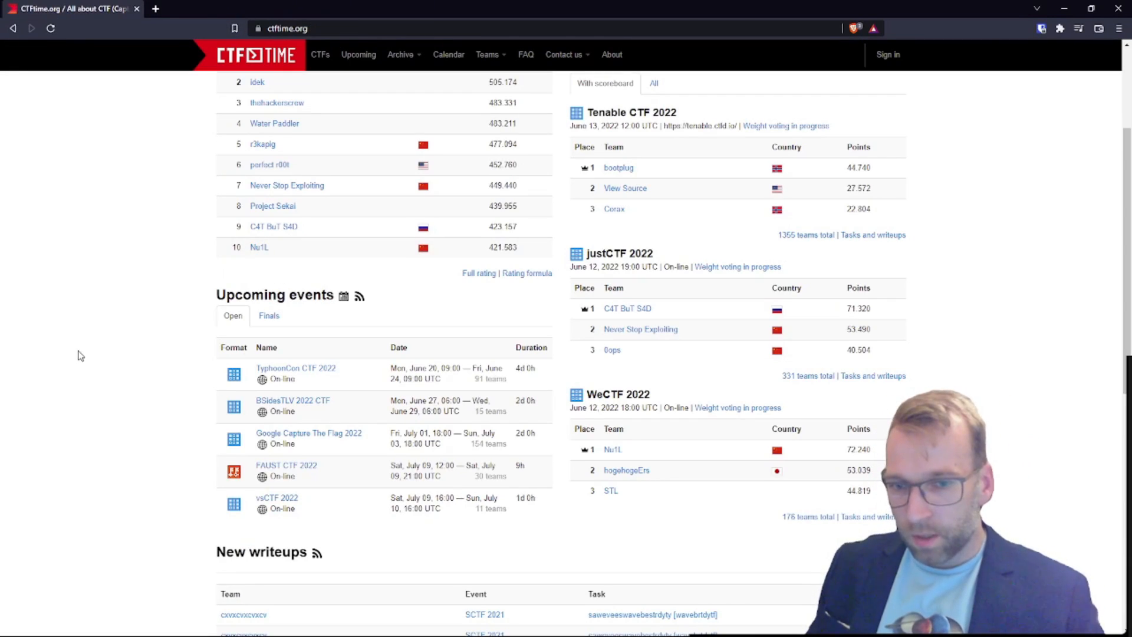
{"action": "scroll", "scroll_direction": "down", "scroll_amount": 3}
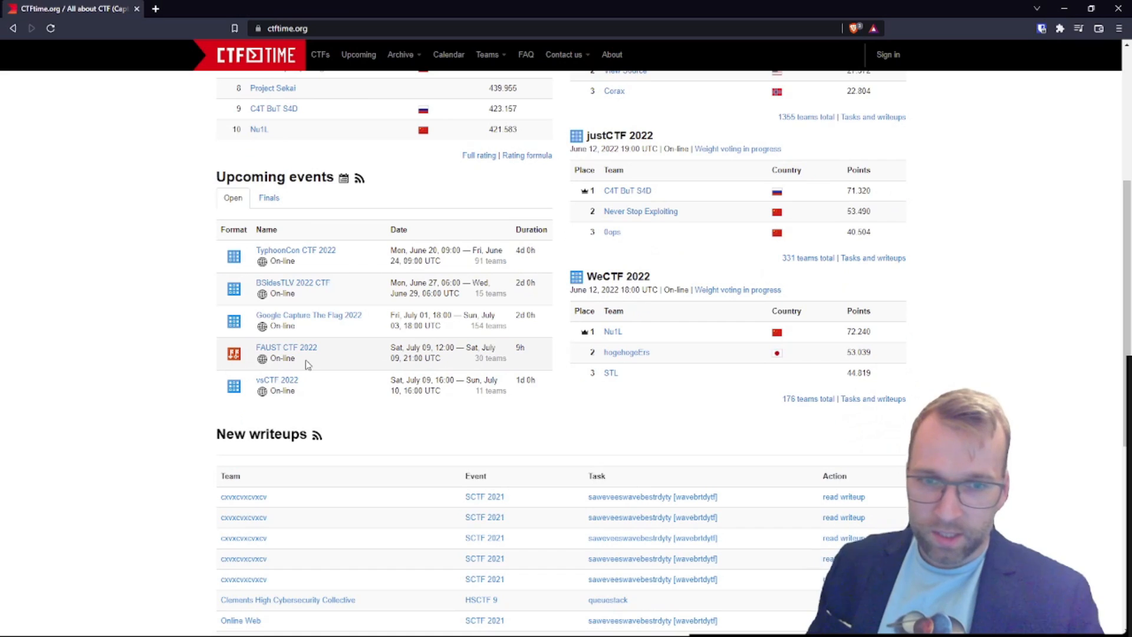
{"action": "mouse_move", "coordinate": [339, 355]}
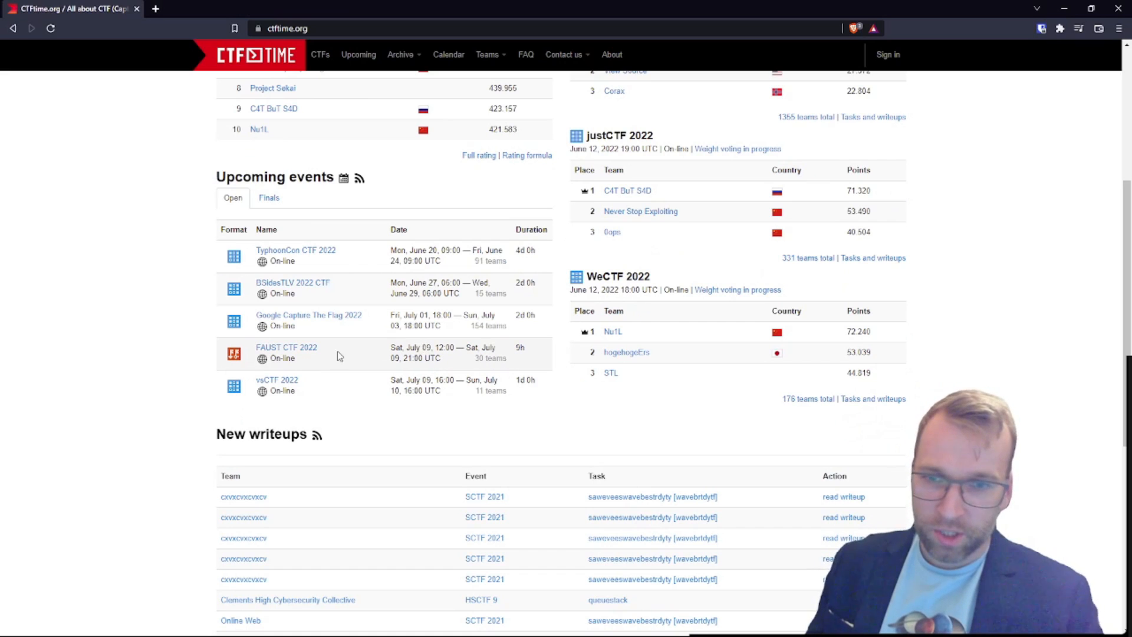
{"action": "left_click", "coordinate": [286, 347]}
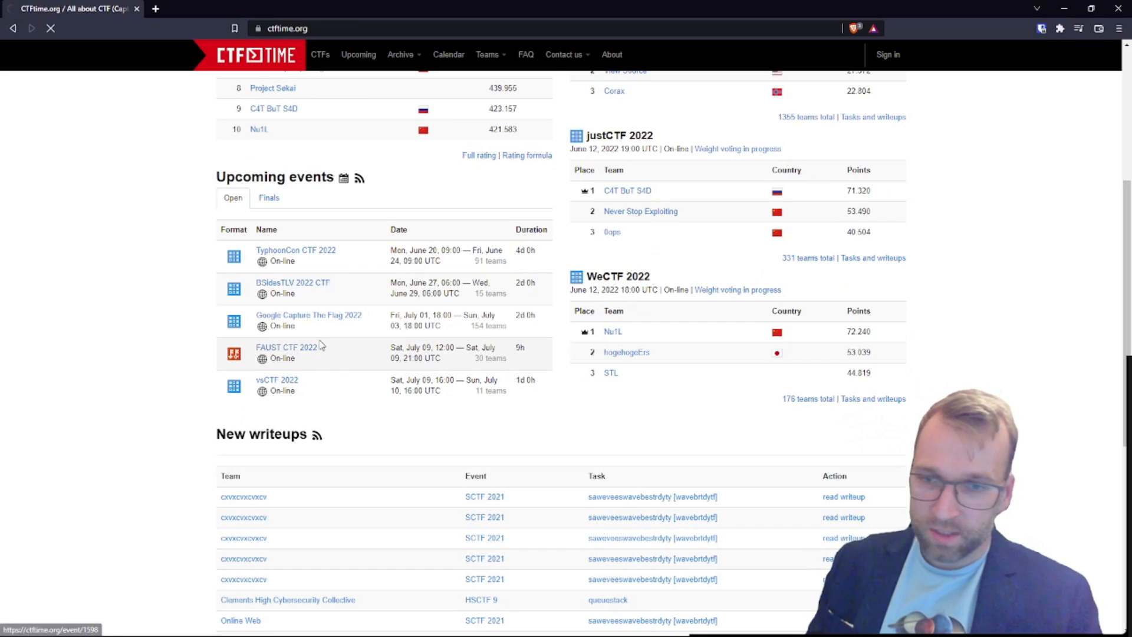
- Read the FAUST CTF 2022 event page, highlighting the word 'Classic' in its description
{"action": "left_click", "coordinate": [285, 347]}
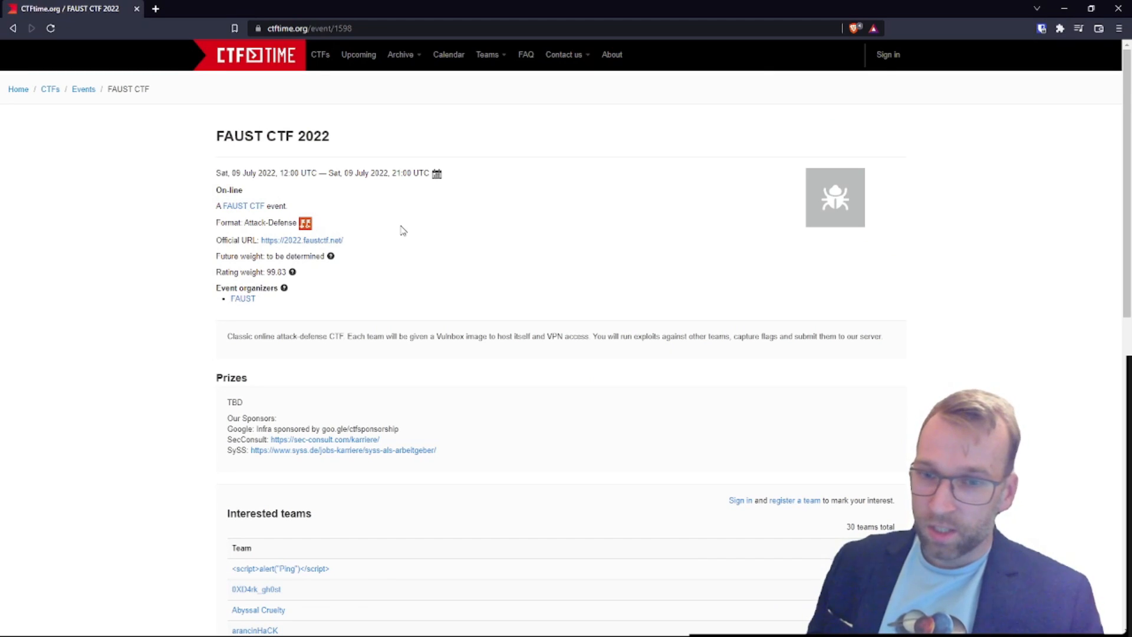
{"action": "mouse_move", "coordinate": [231, 337]}
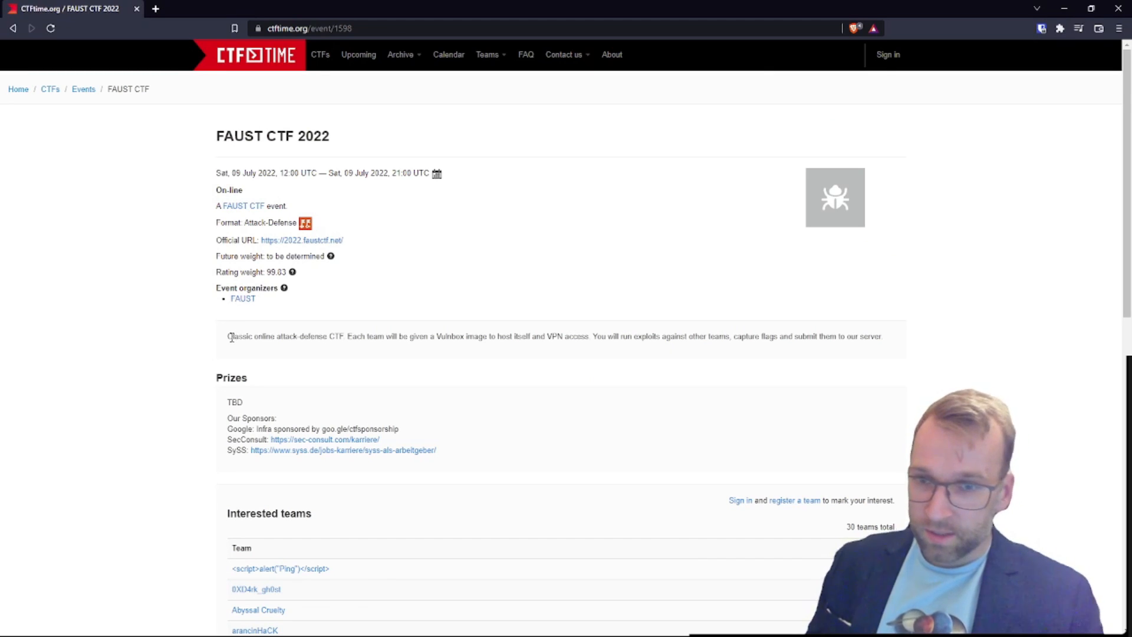
{"action": "double_click", "coordinate": [240, 337]}
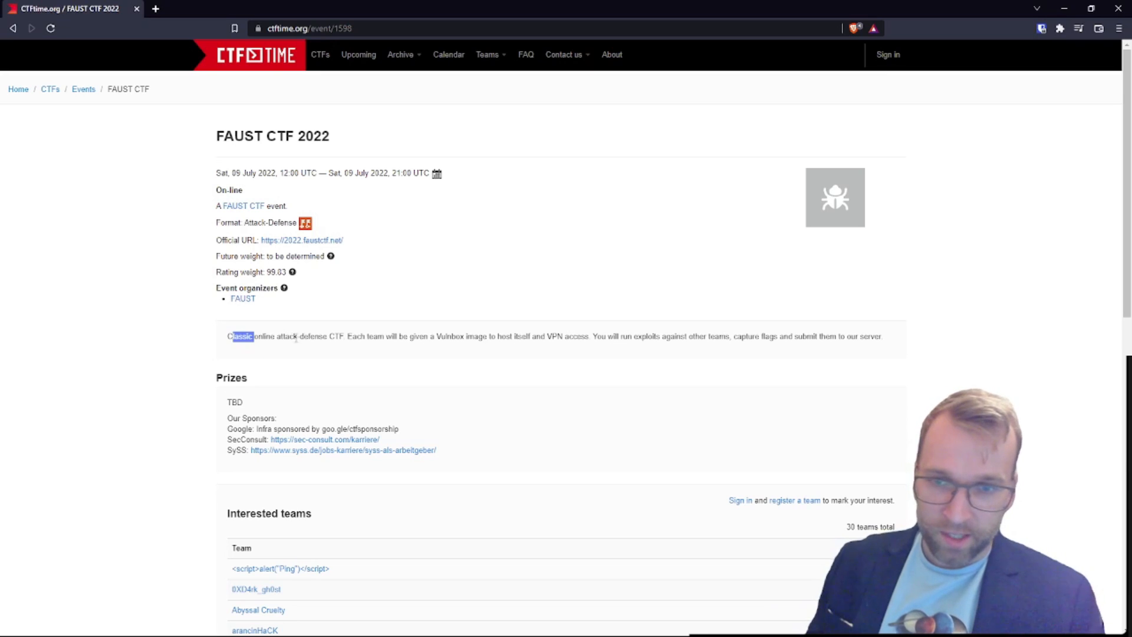
{"action": "mouse_move", "coordinate": [385, 357]}
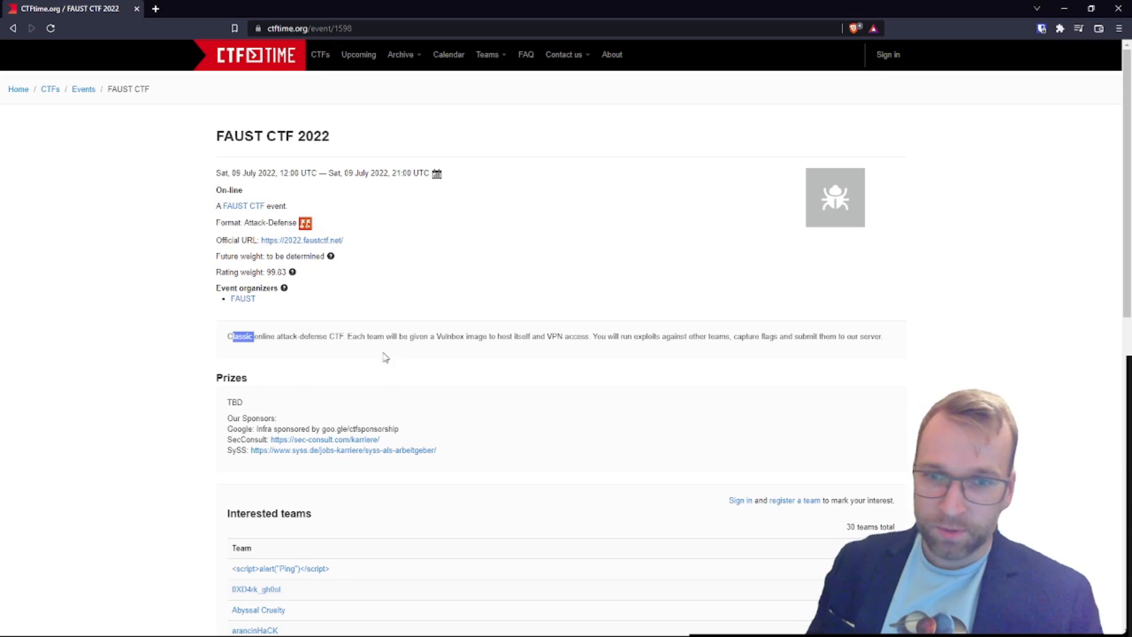
{"action": "mouse_move", "coordinate": [445, 356]}
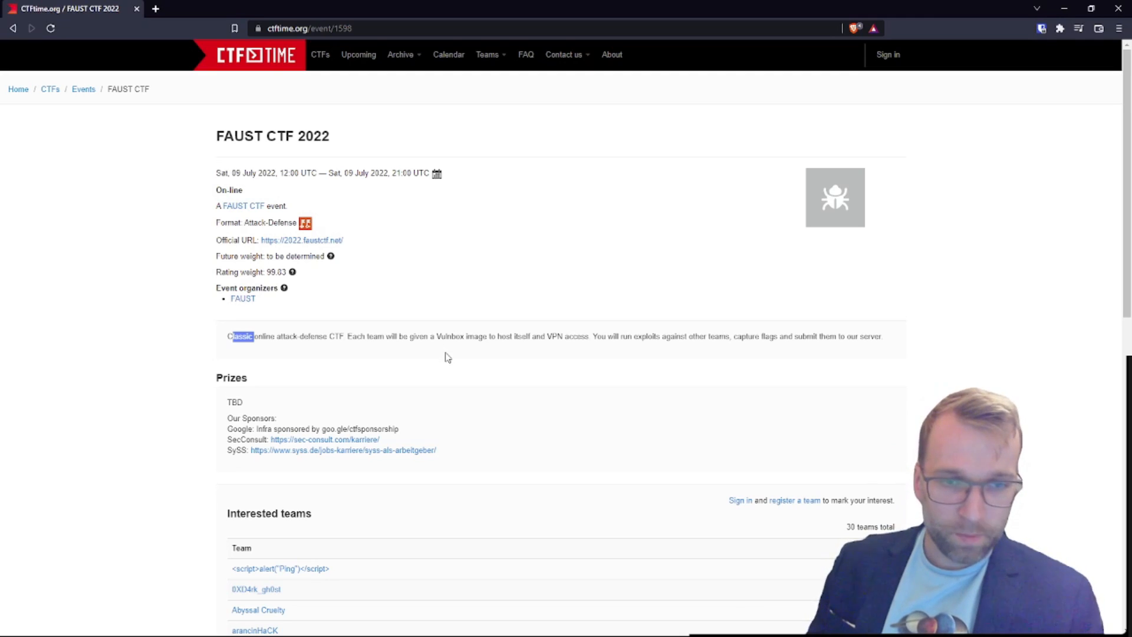
{"action": "mouse_move", "coordinate": [705, 351]}
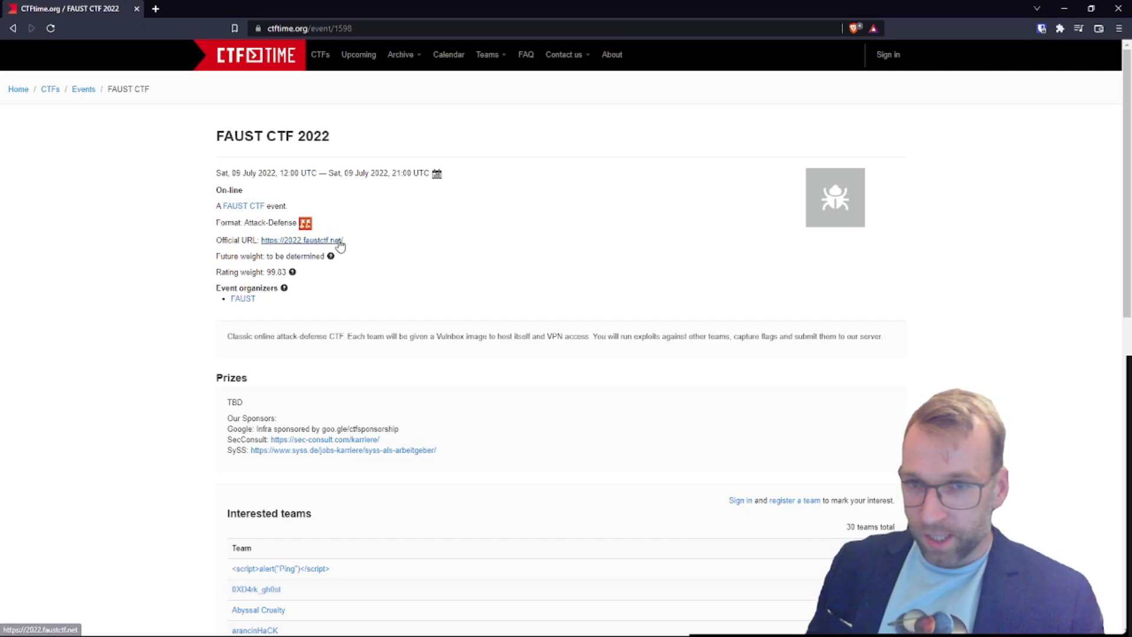
{"action": "mouse_move", "coordinate": [508, 201]}
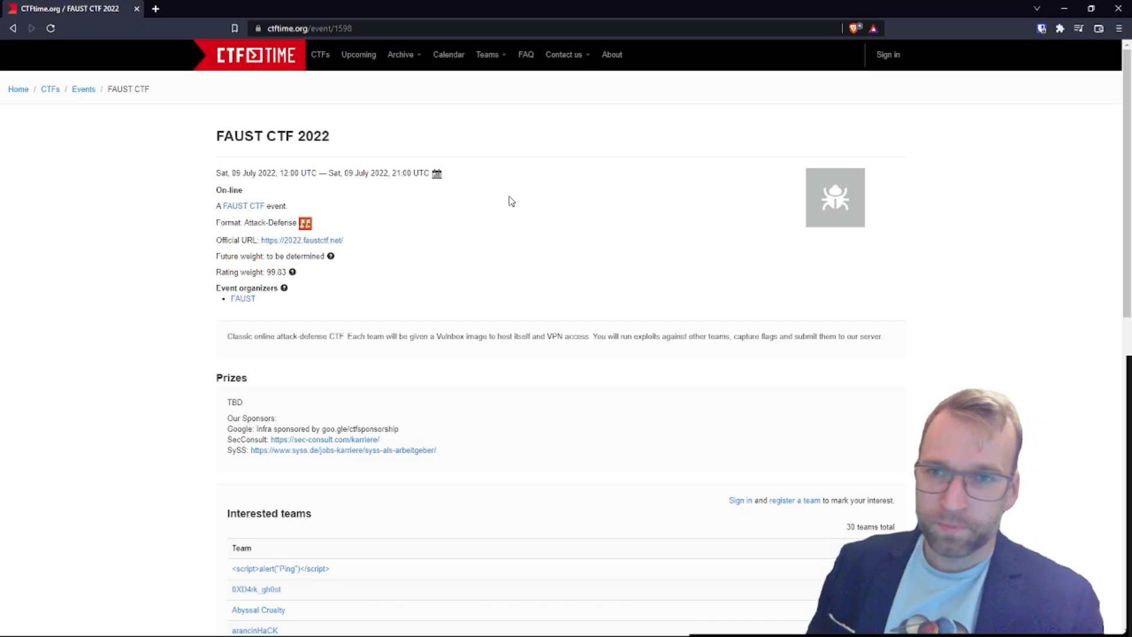
{"action": "mouse_move", "coordinate": [302, 240]}
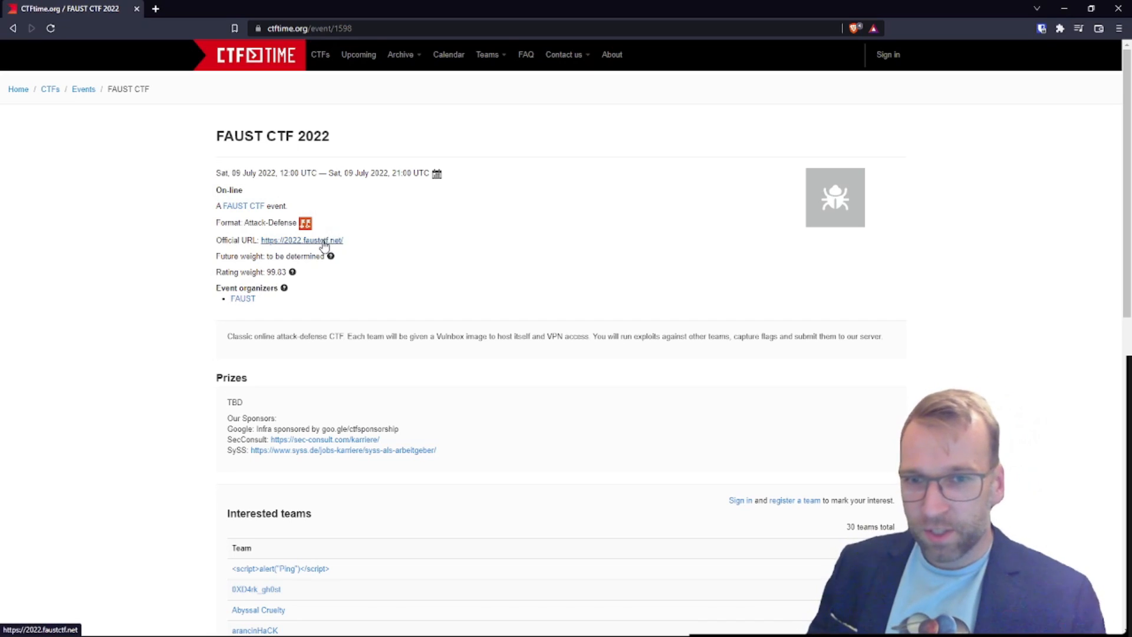
- Visit the official FAUST CTF 2022 site and expand its Competition menu
{"action": "left_click", "coordinate": [302, 240]}
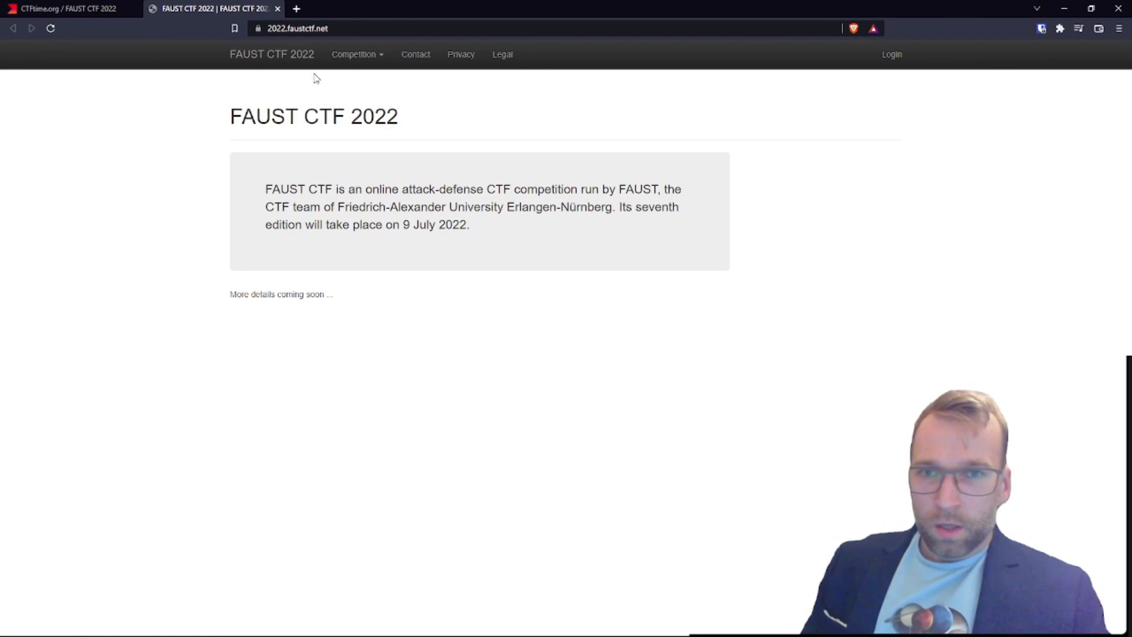
{"action": "left_click", "coordinate": [354, 53]}
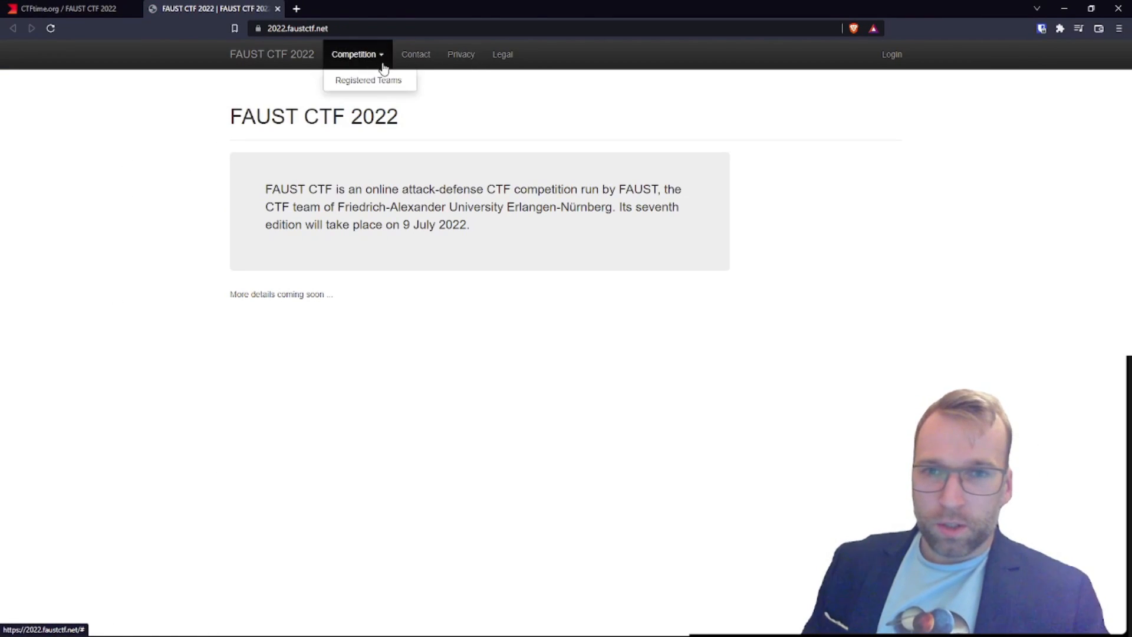
{"action": "mouse_move", "coordinate": [511, 134]}
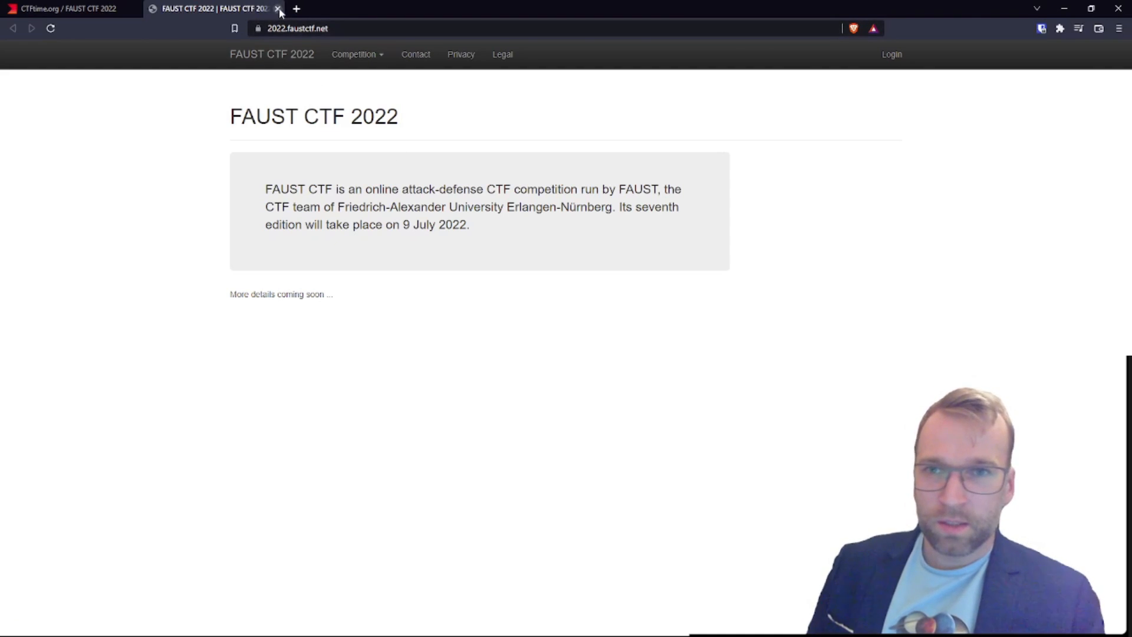
{"action": "mouse_move", "coordinate": [213, 8]}
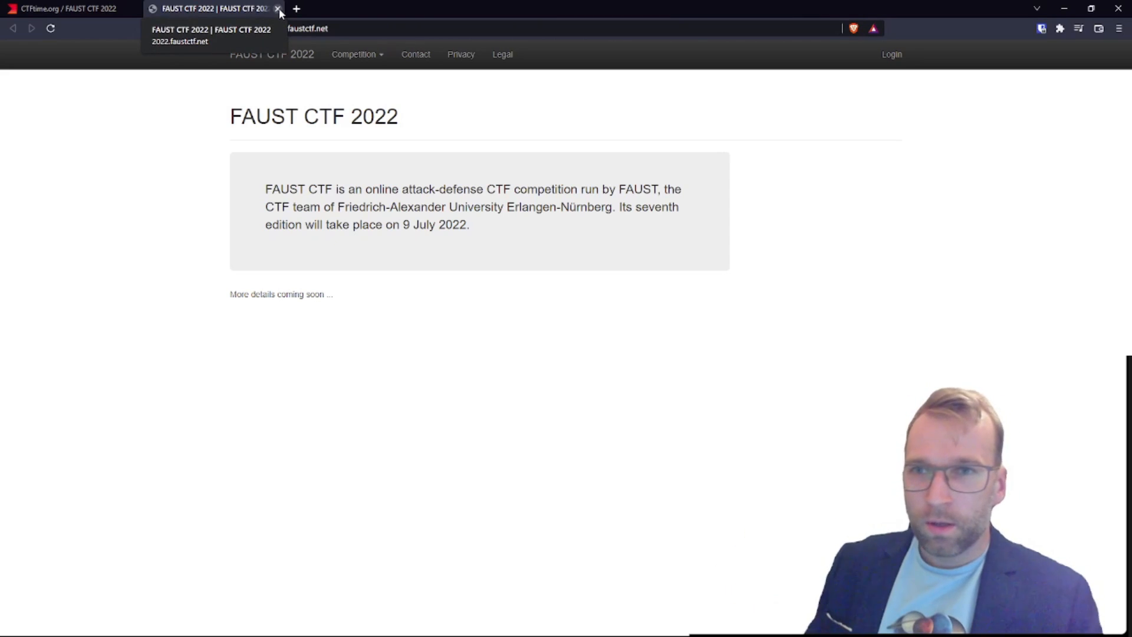
{"action": "mouse_move", "coordinate": [169, 126]}
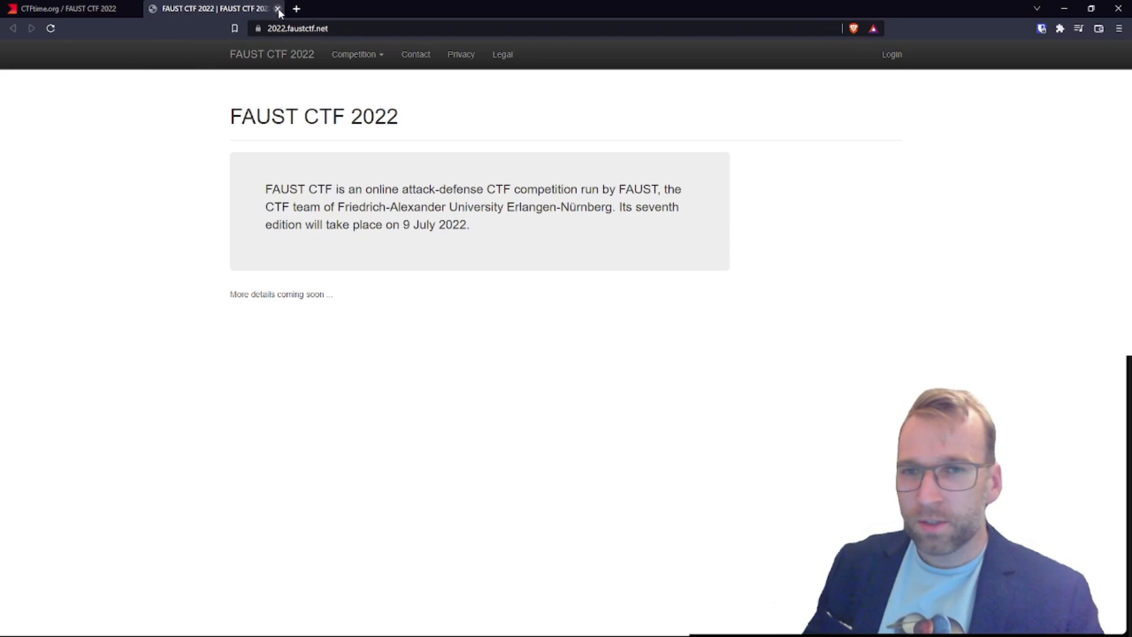
{"action": "mouse_move", "coordinate": [212, 8]}
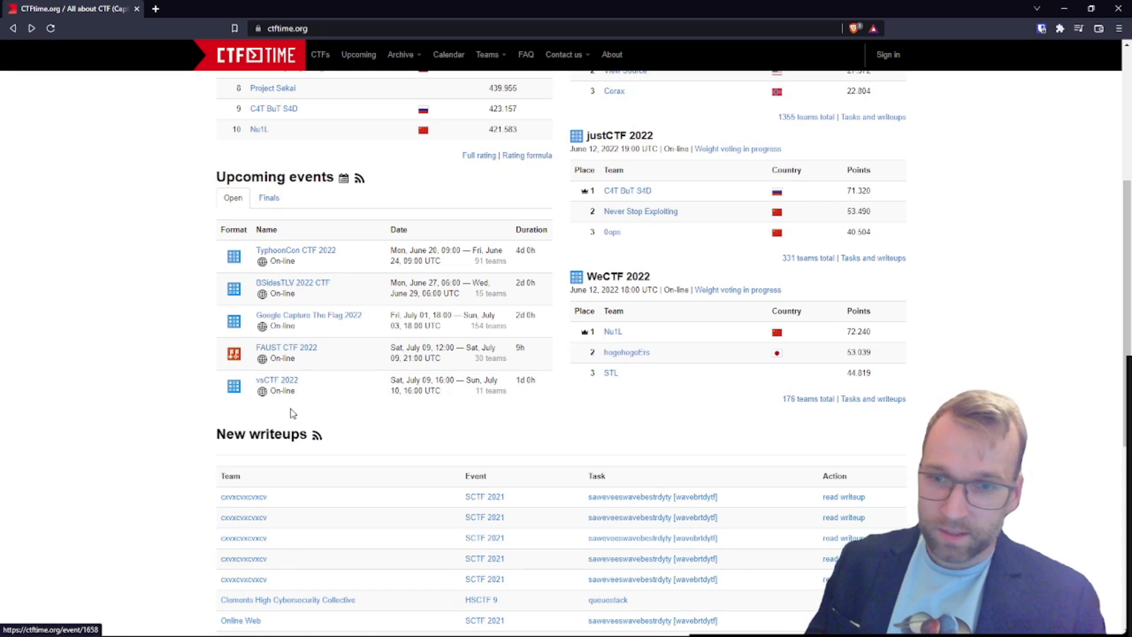
{"action": "mouse_move", "coordinate": [187, 315]}
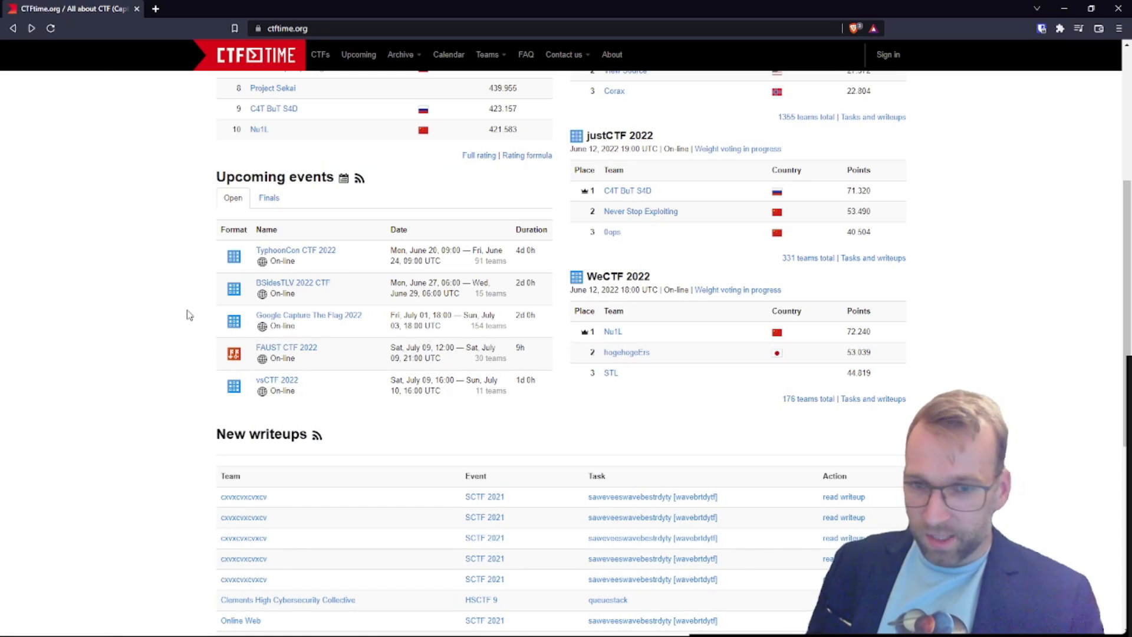
{"action": "mouse_move", "coordinate": [628, 456]}
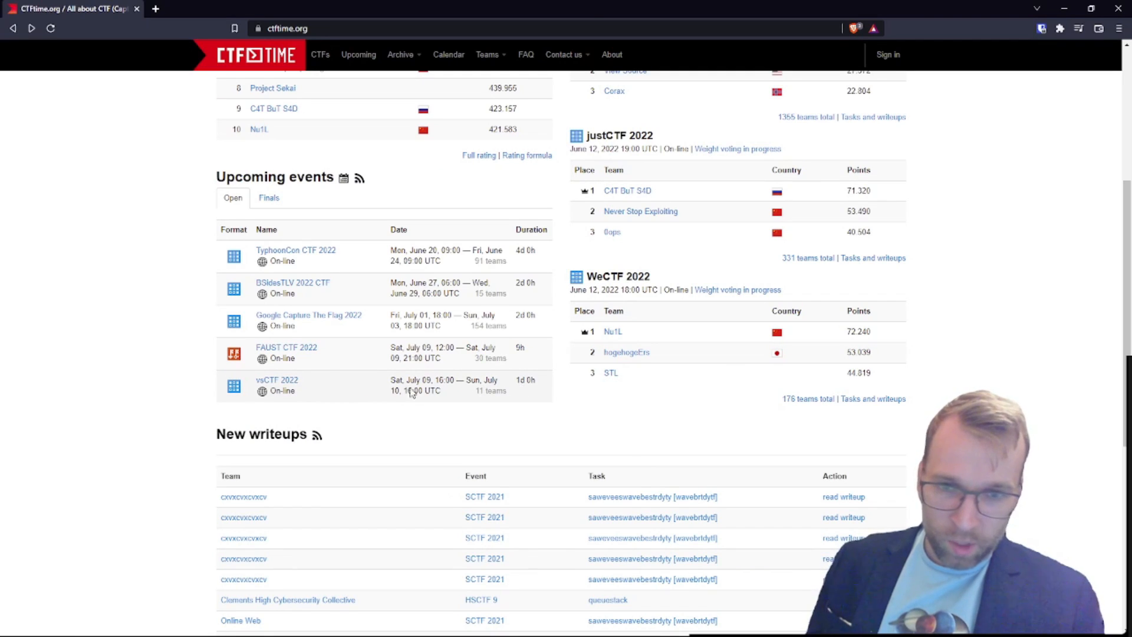
{"action": "mouse_move", "coordinate": [330, 374]}
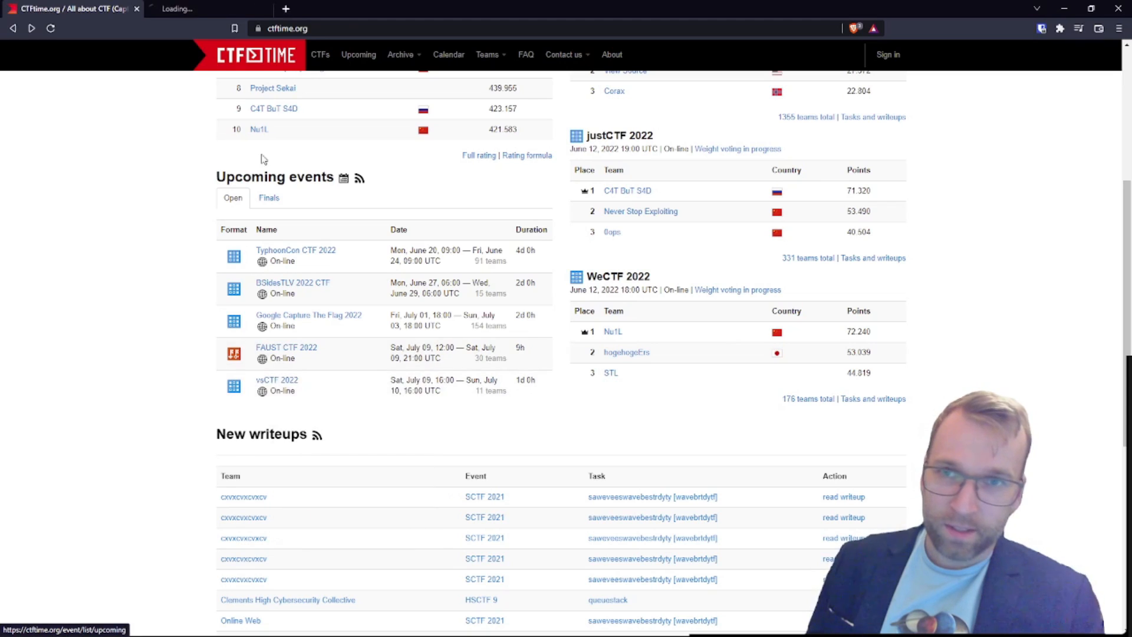
- View the vsCTF 2022 event page with its 9–10 July dates, Jeopardy format and prizes
{"action": "left_click", "coordinate": [276, 379]}
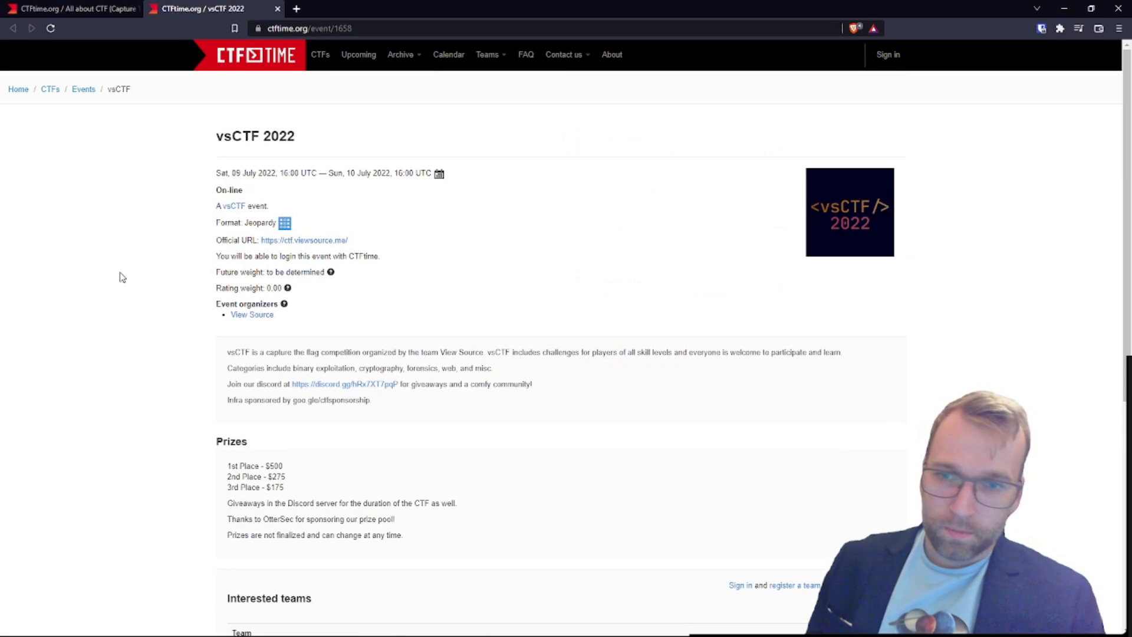
{"action": "mouse_move", "coordinate": [138, 295]}
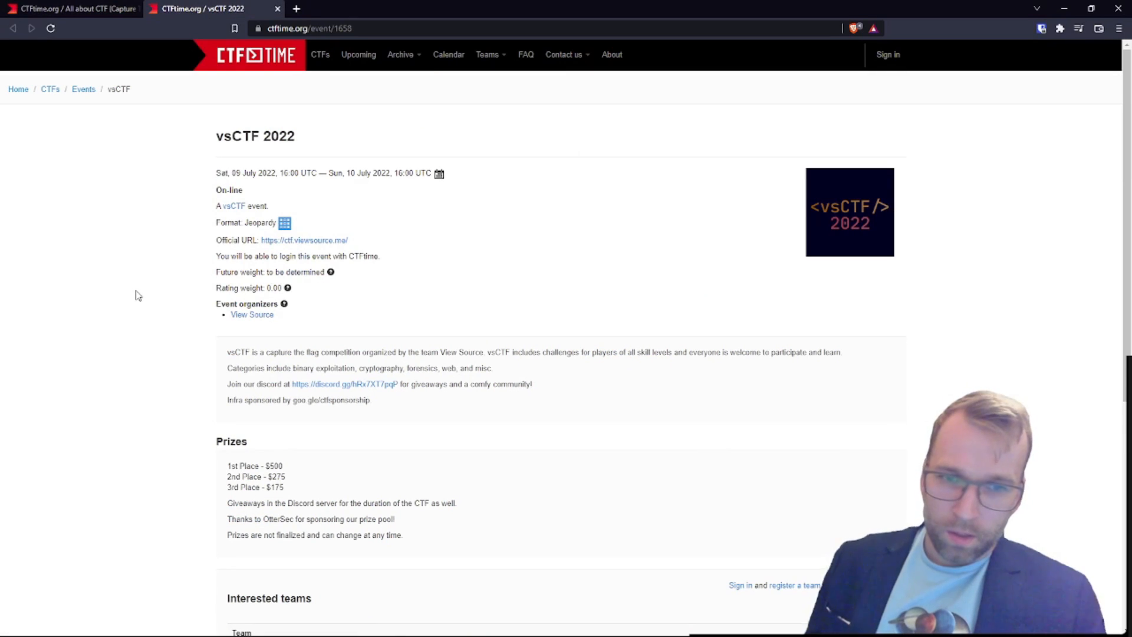
{"action": "mouse_move", "coordinate": [478, 312]}
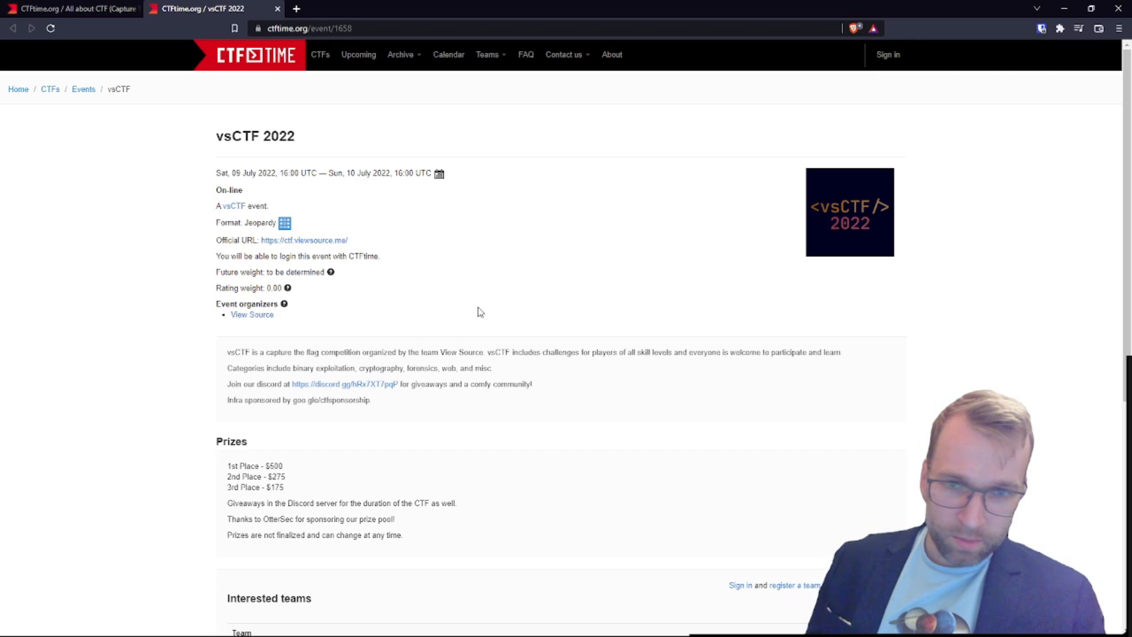
{"action": "mouse_move", "coordinate": [475, 310]}
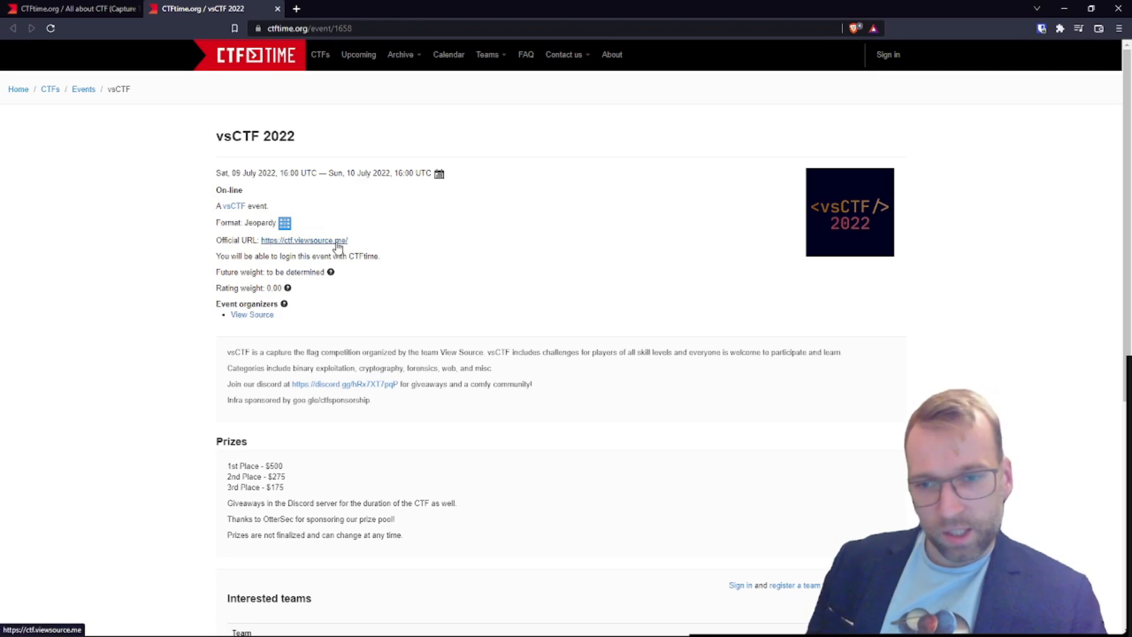
- Check the vsCTF official site countdown, then return to the CTFtime home page
{"action": "left_click", "coordinate": [303, 240]}
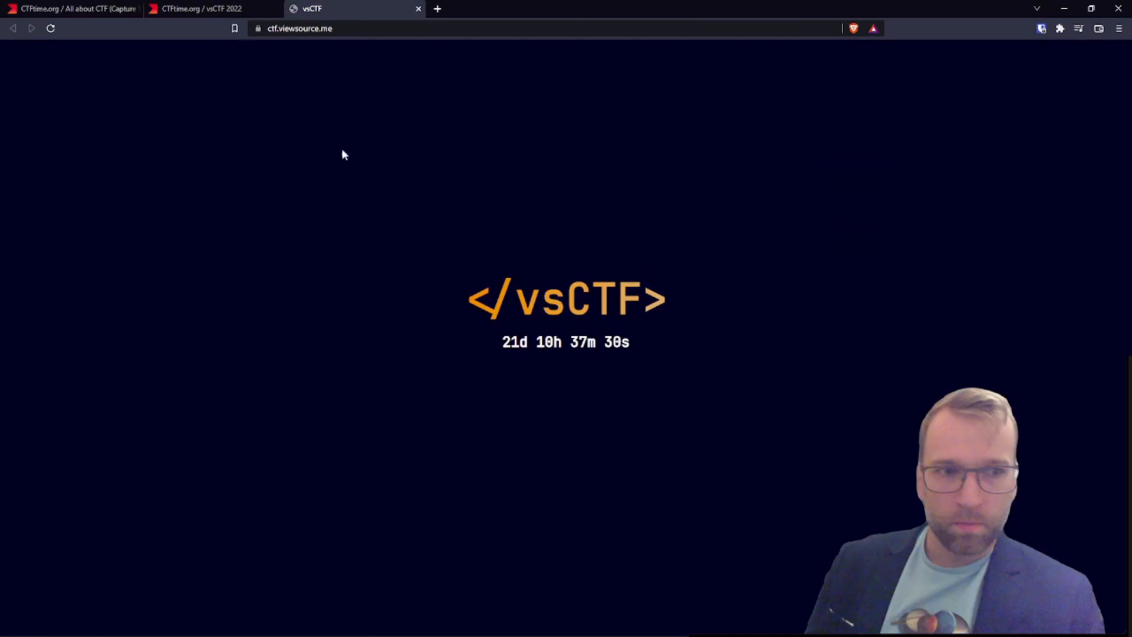
{"action": "mouse_move", "coordinate": [364, 6]}
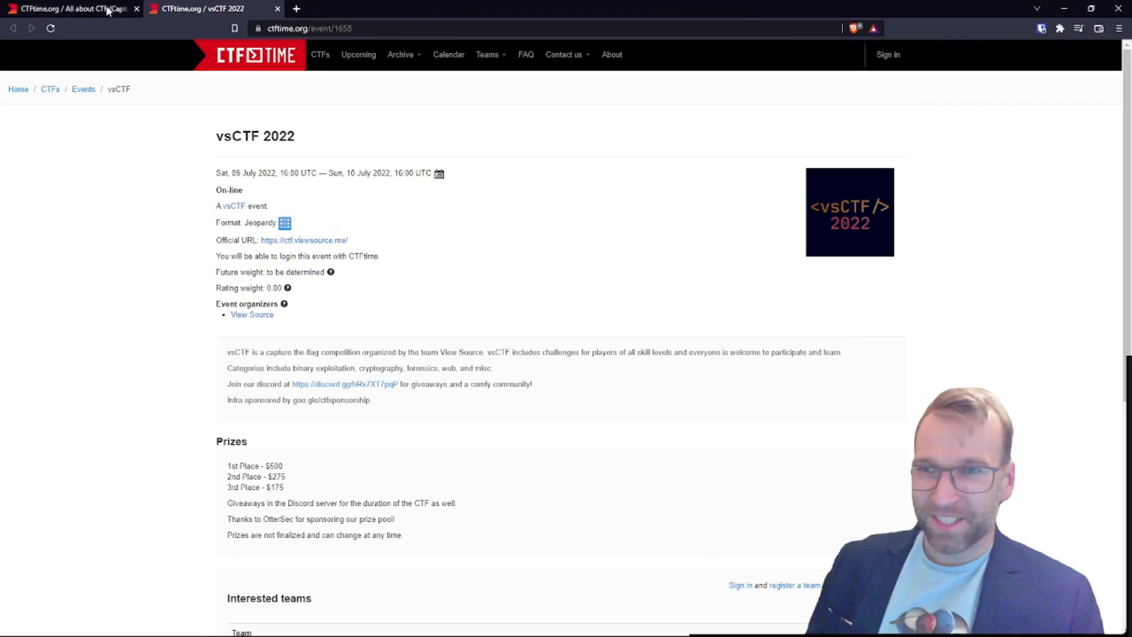
{"action": "left_click", "coordinate": [68, 8]}
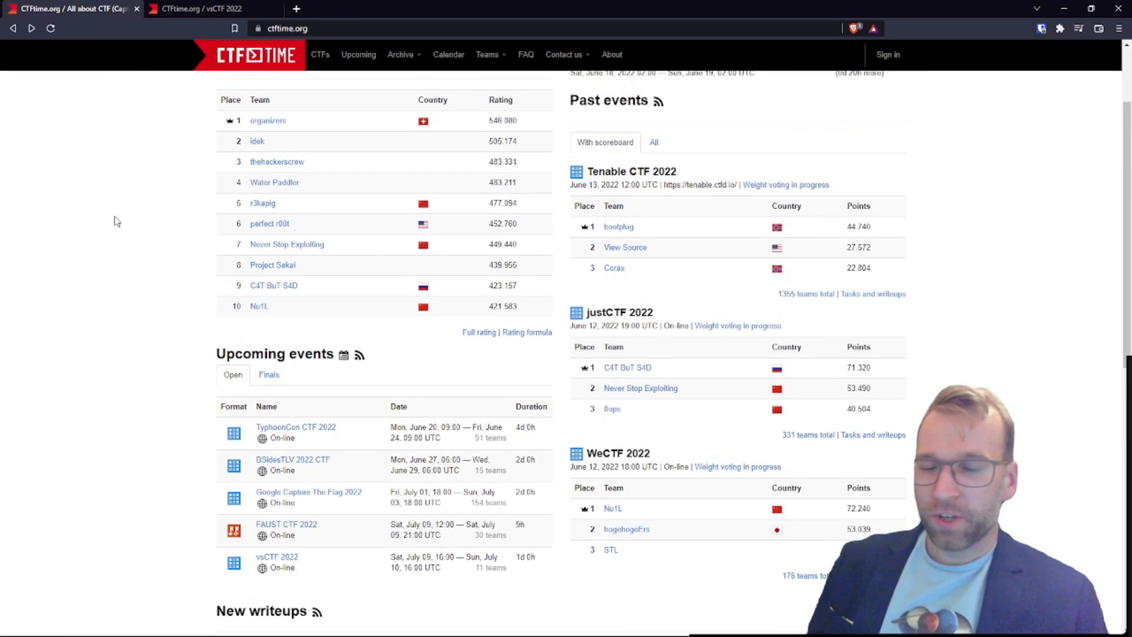